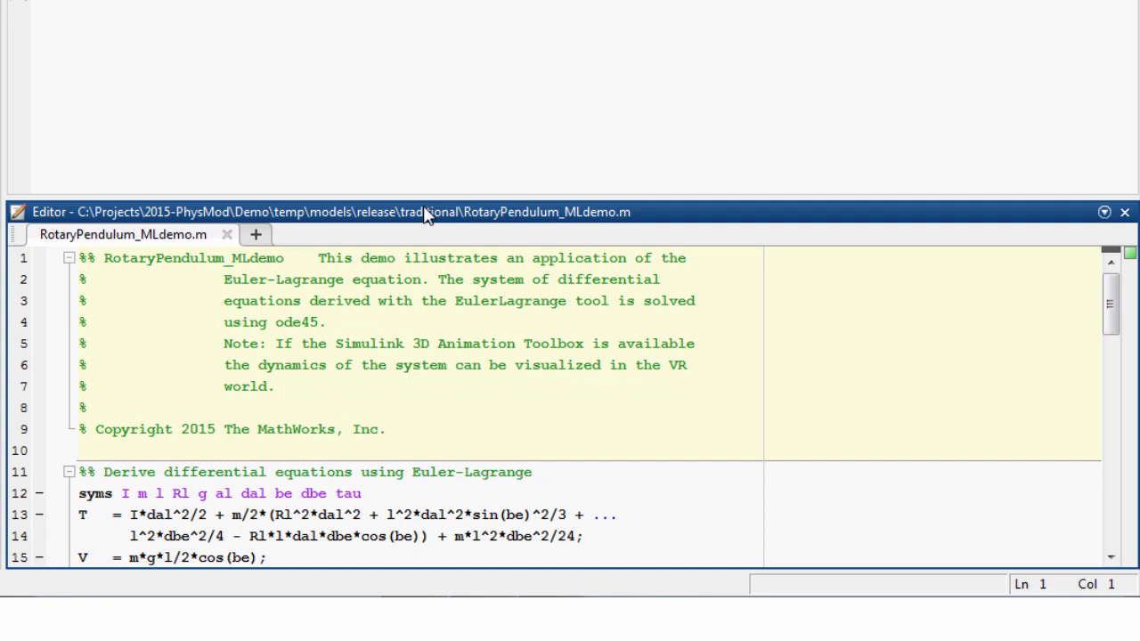
Run the rotary pendulum script and view the alpha/beta state plot in Figure 1.
scroll("down", 3)
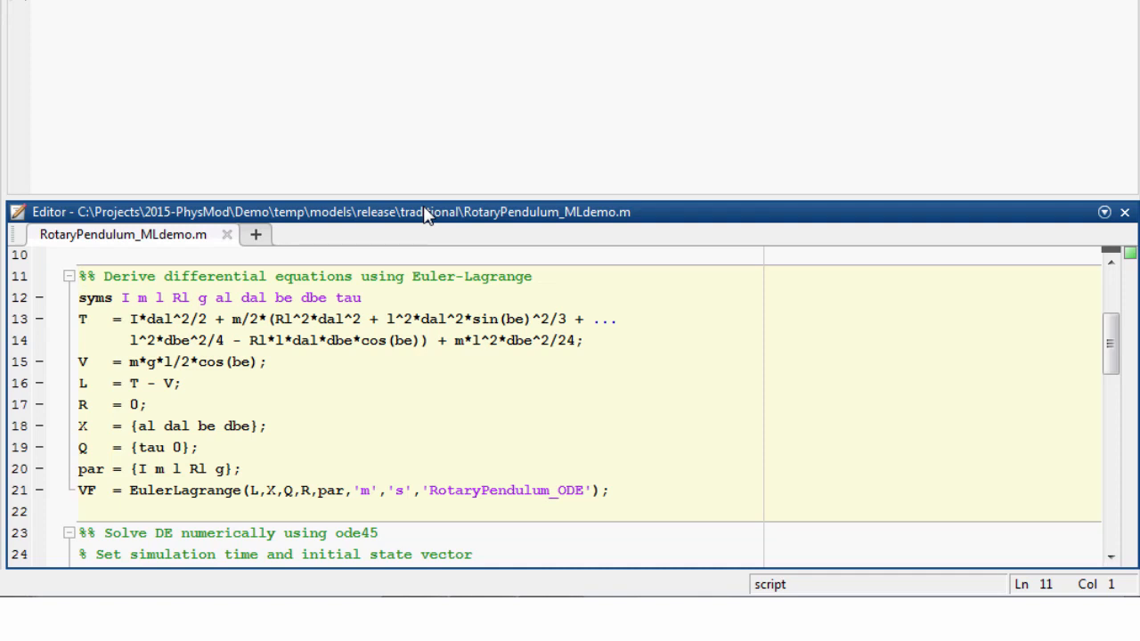
scroll("down", 3)
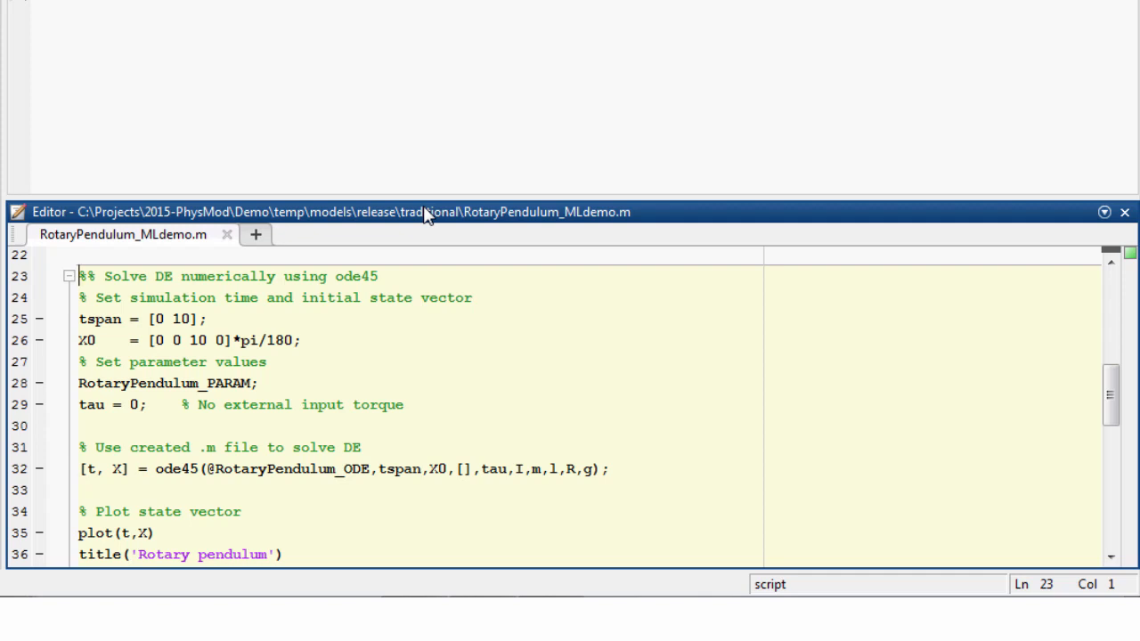
left_click(343, 469)
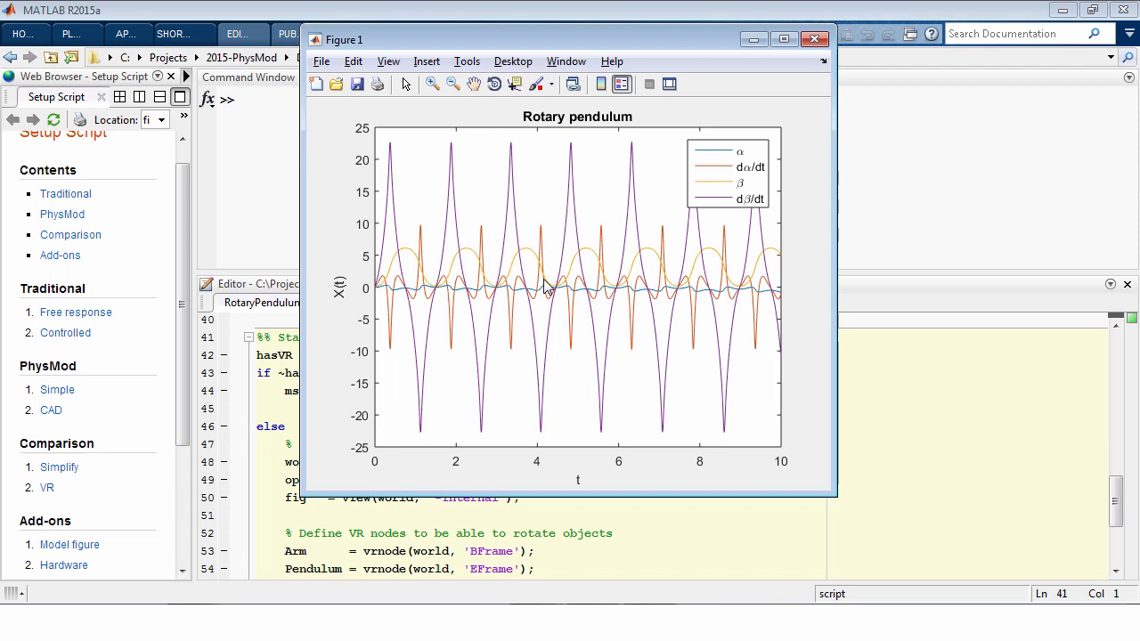
mouse_move(774, 46)
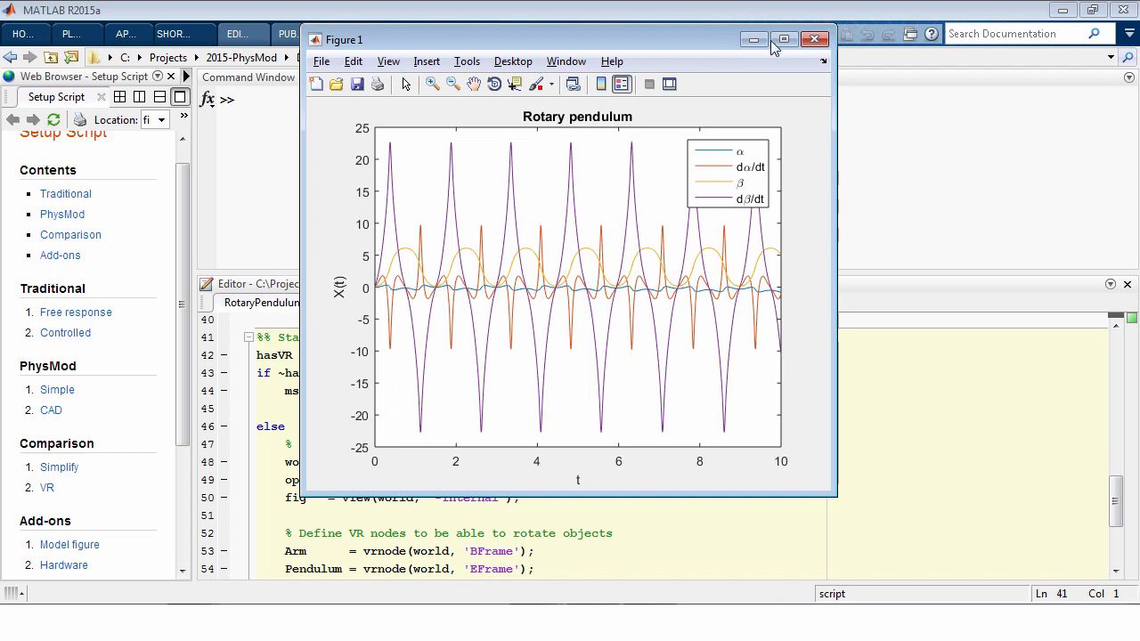
left_click(812, 39)
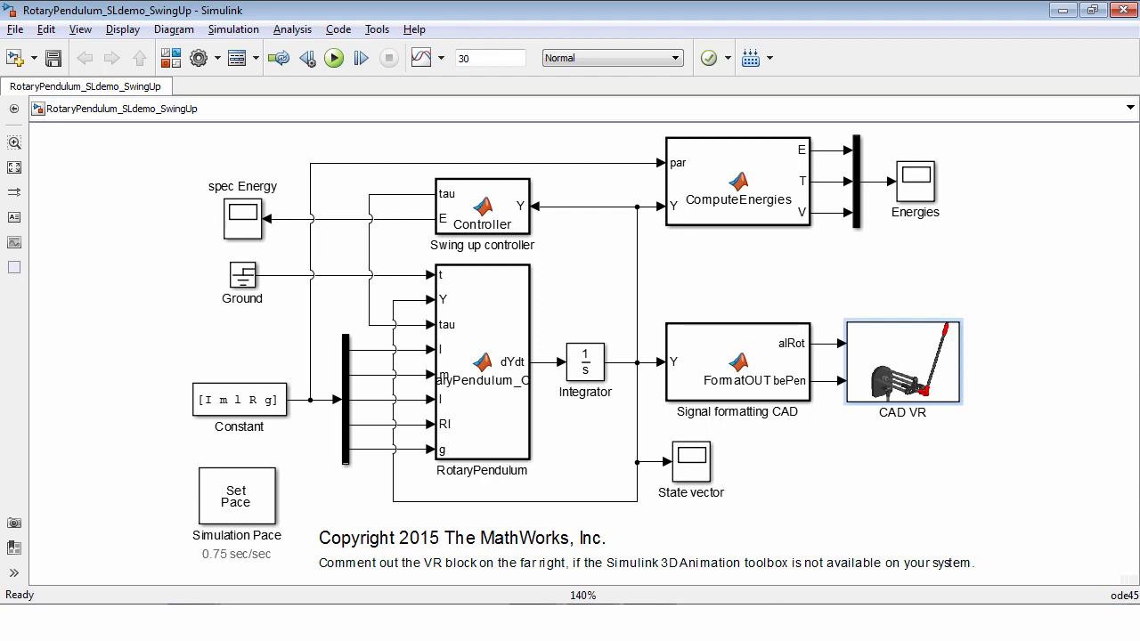
mouse_move(612, 7)
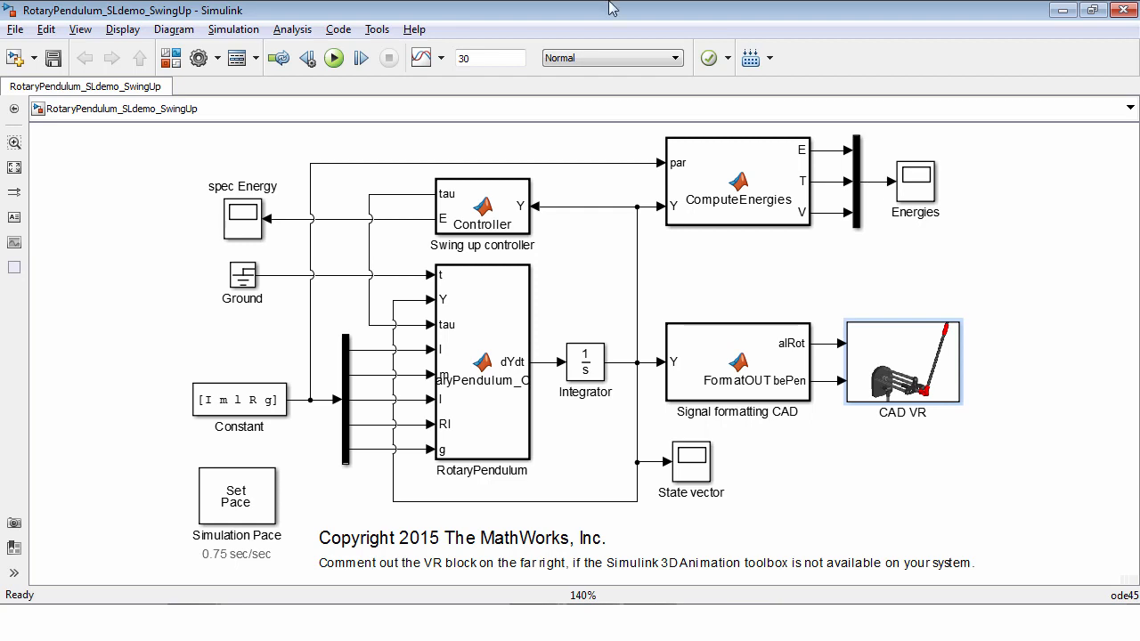
Select the RotaryPendulum dynamics, Signal formatting CAD, CAD VR and Swing up controller blocks in turn.
left_click(483, 365)
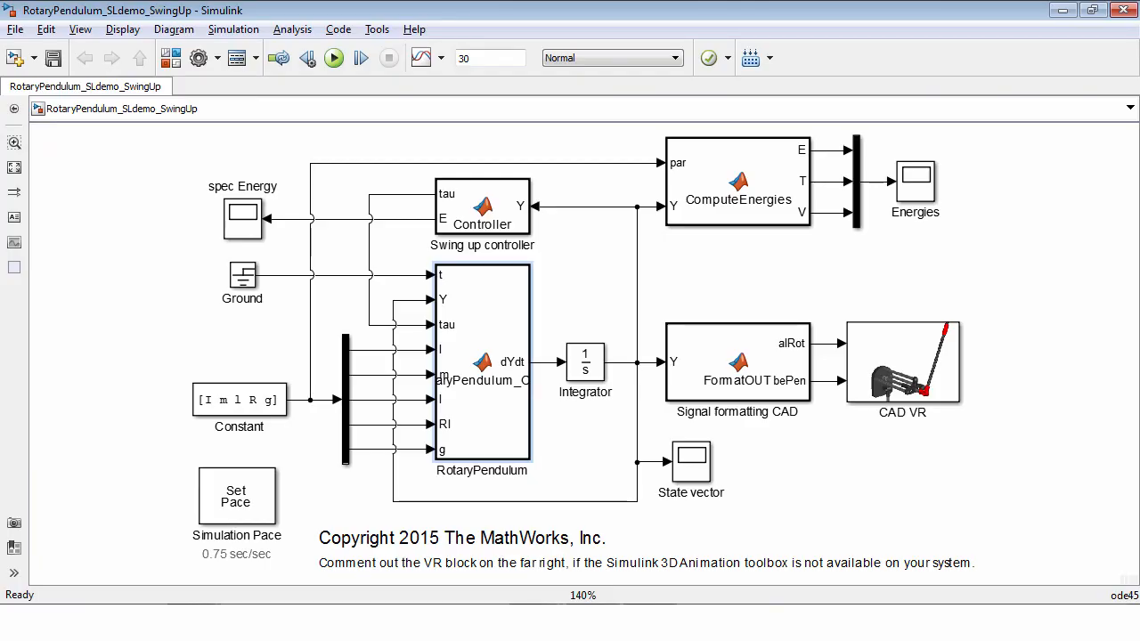
left_click(585, 361)
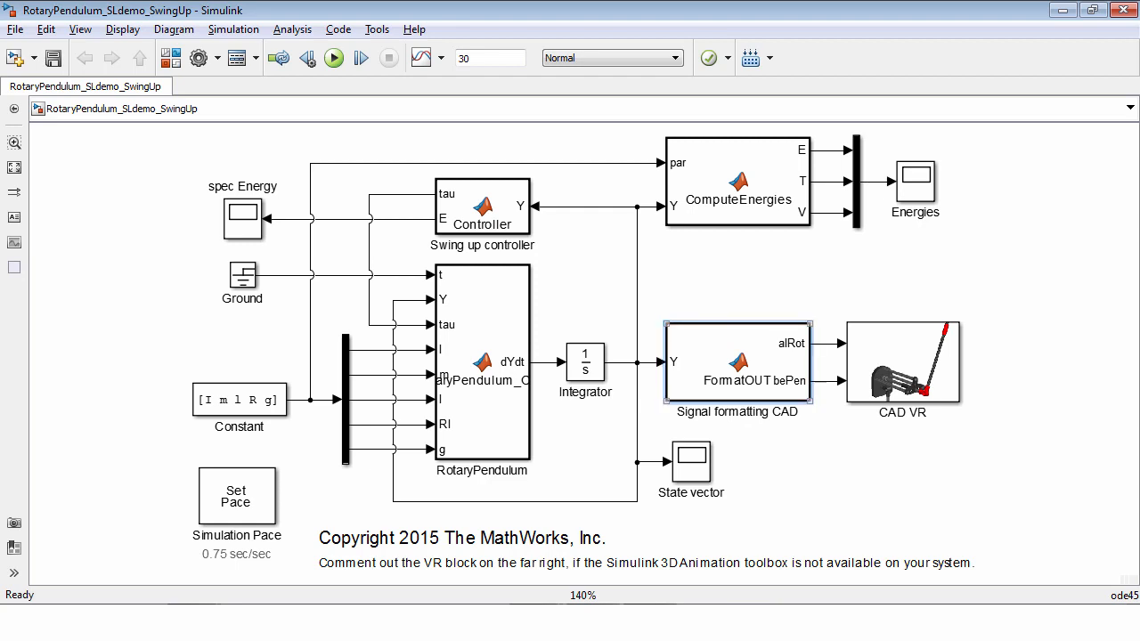
left_click(901, 361)
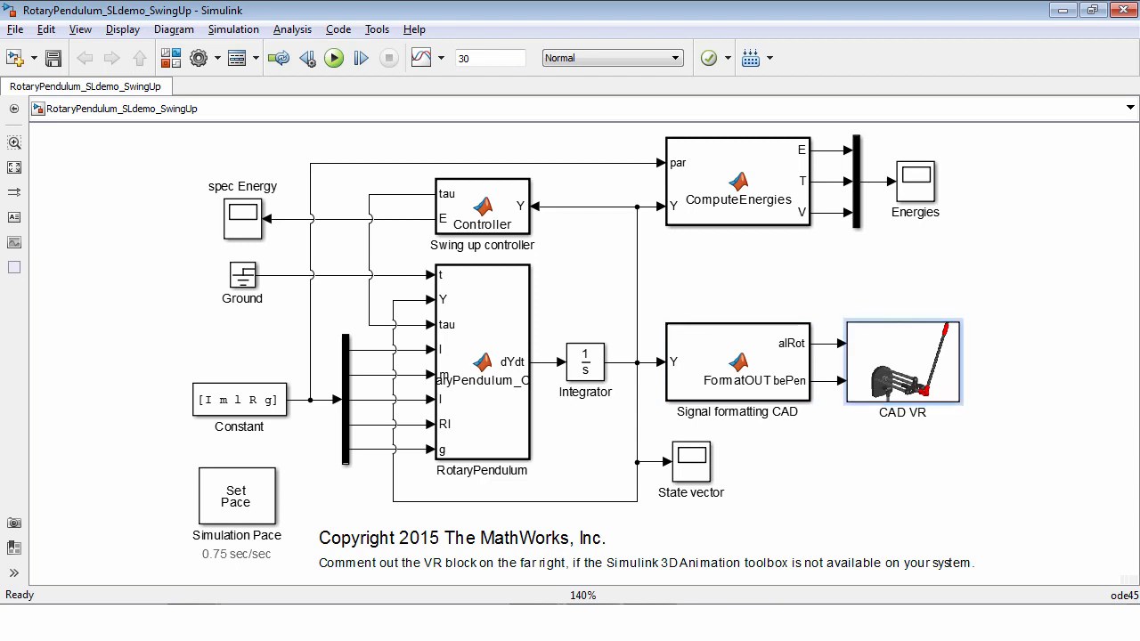
left_click(481, 205)
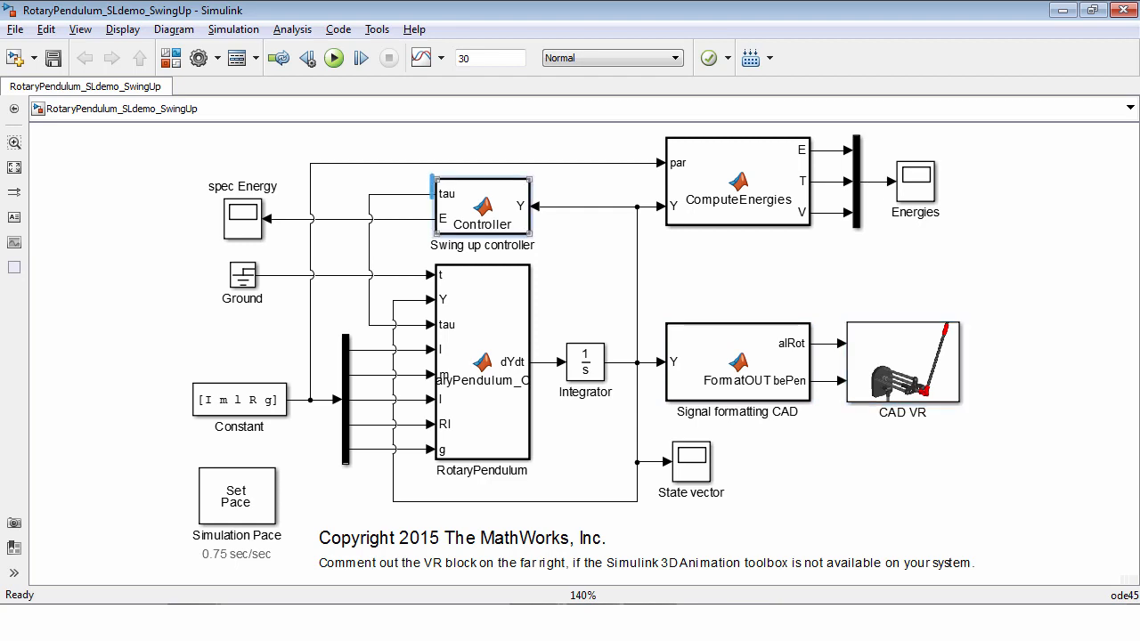
left_click(482, 207)
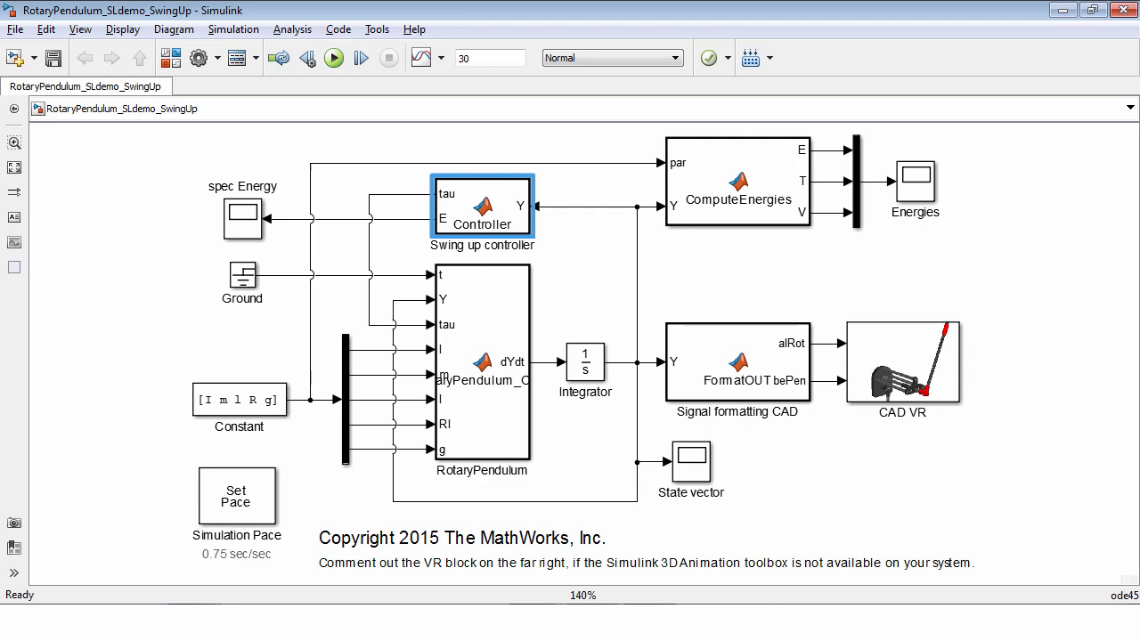
left_click(563, 232)
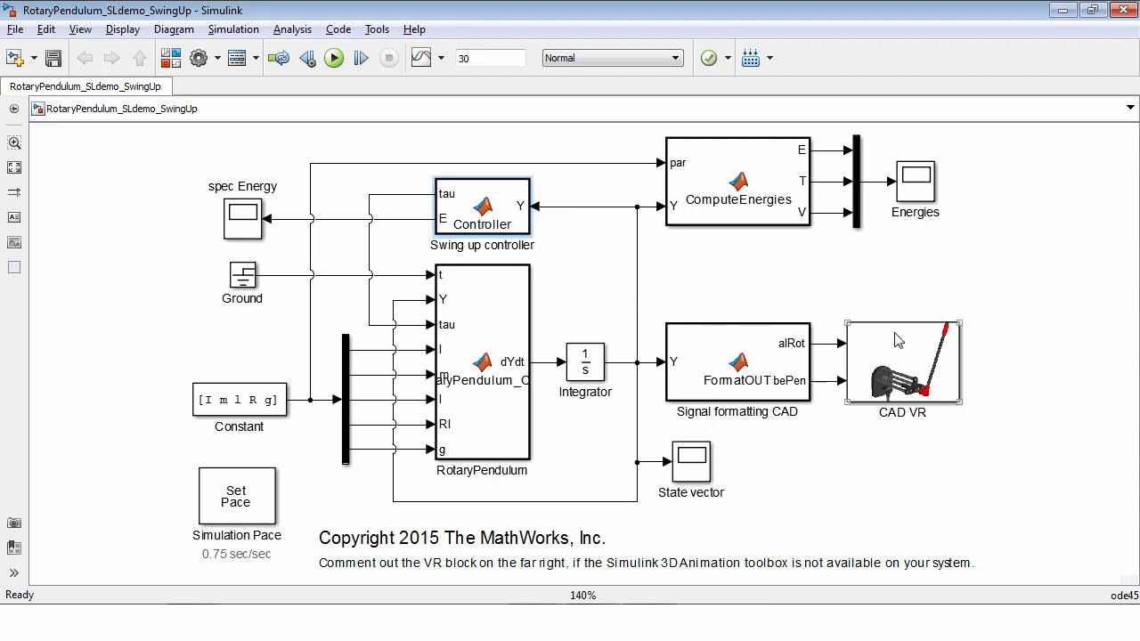
Show the CAD VR block's 3D viewer and start the simulation to animate the pendulum.
double_click(902, 361)
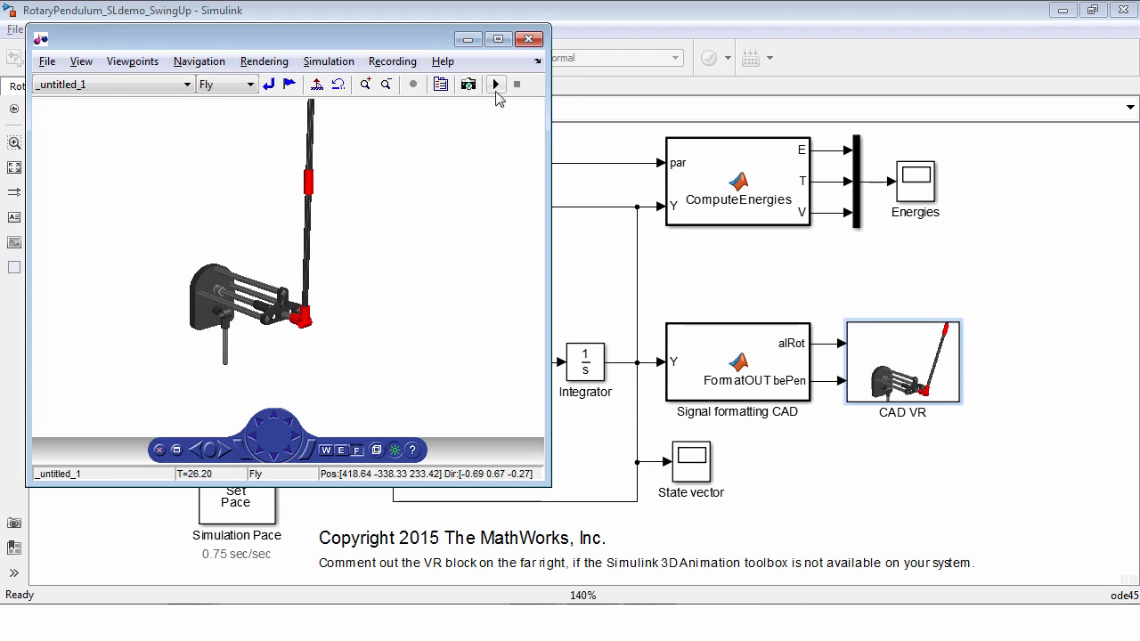
left_click(496, 83)
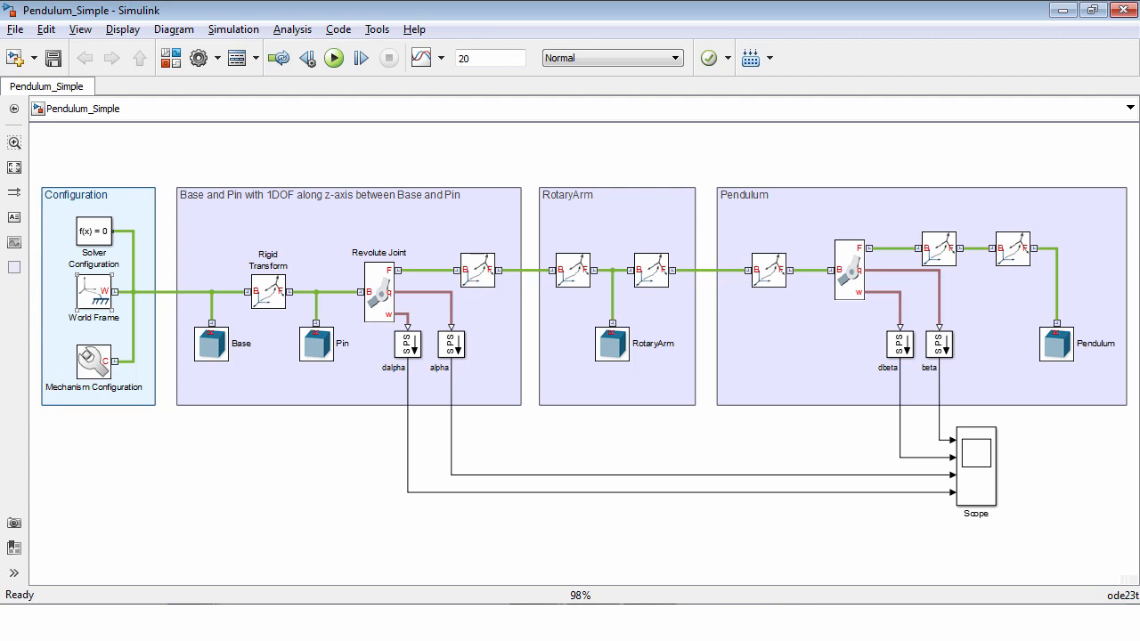
Select the Base and Pin area of the Pendulum_Simple model.
left_click(93, 298)
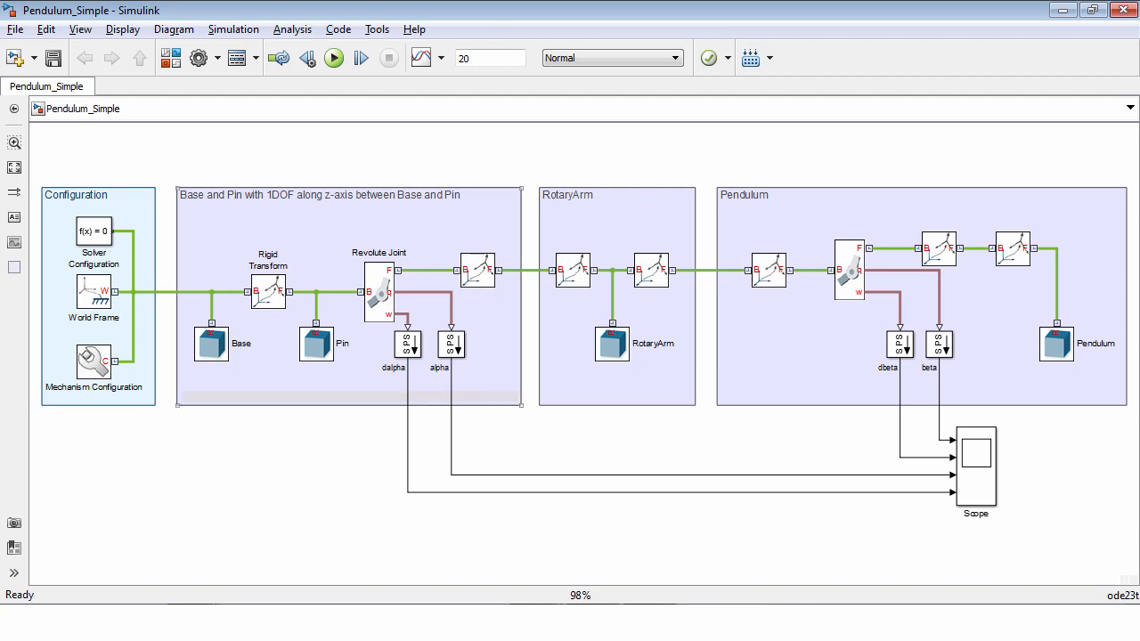
Review the Base solid's geometry, choosing the shape From File.
double_click(212, 342)
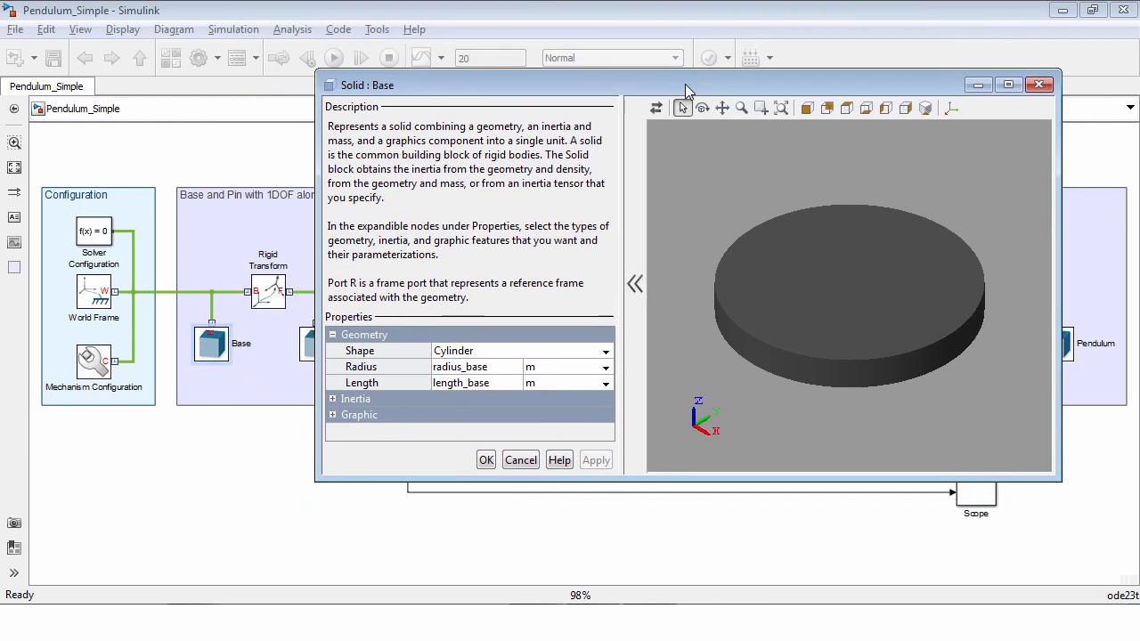
mouse_move(454, 322)
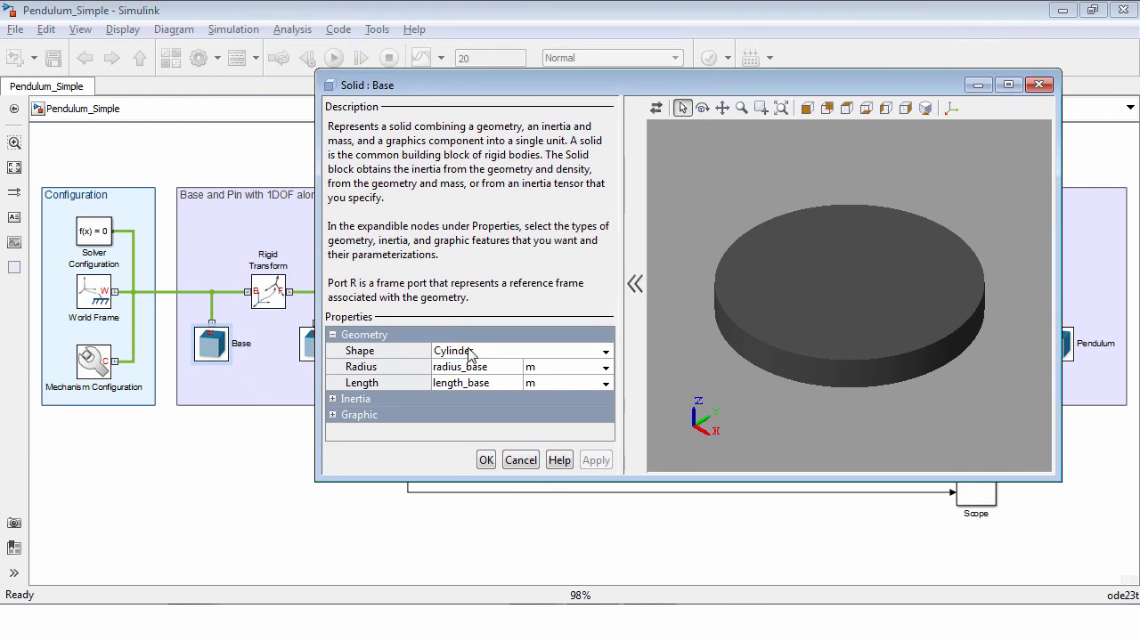
mouse_move(546, 363)
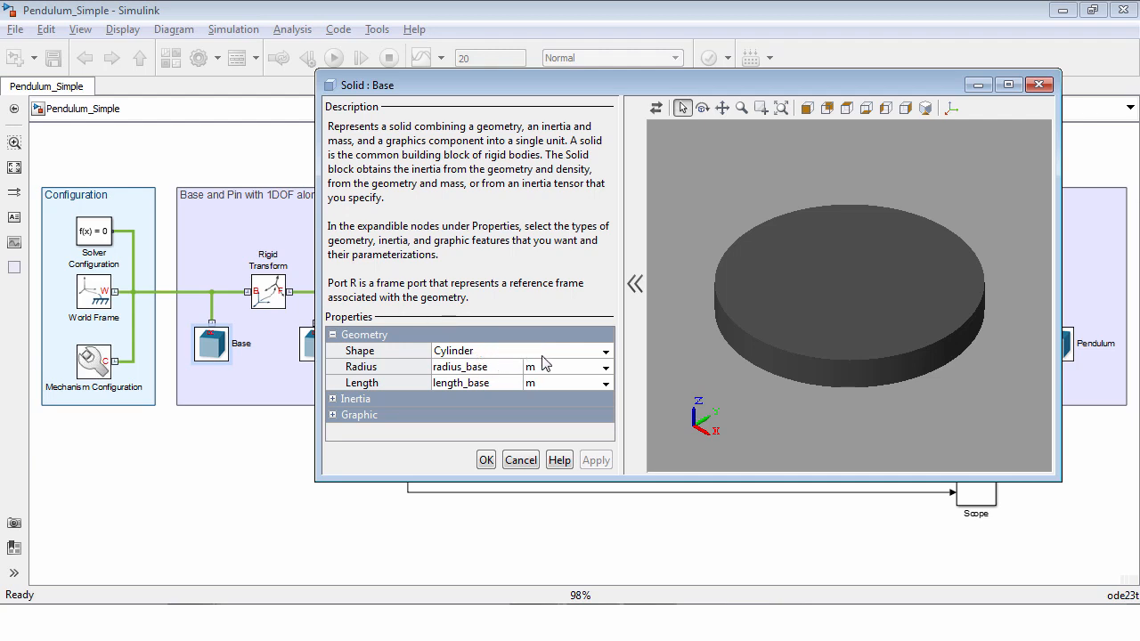
left_click(605, 350)
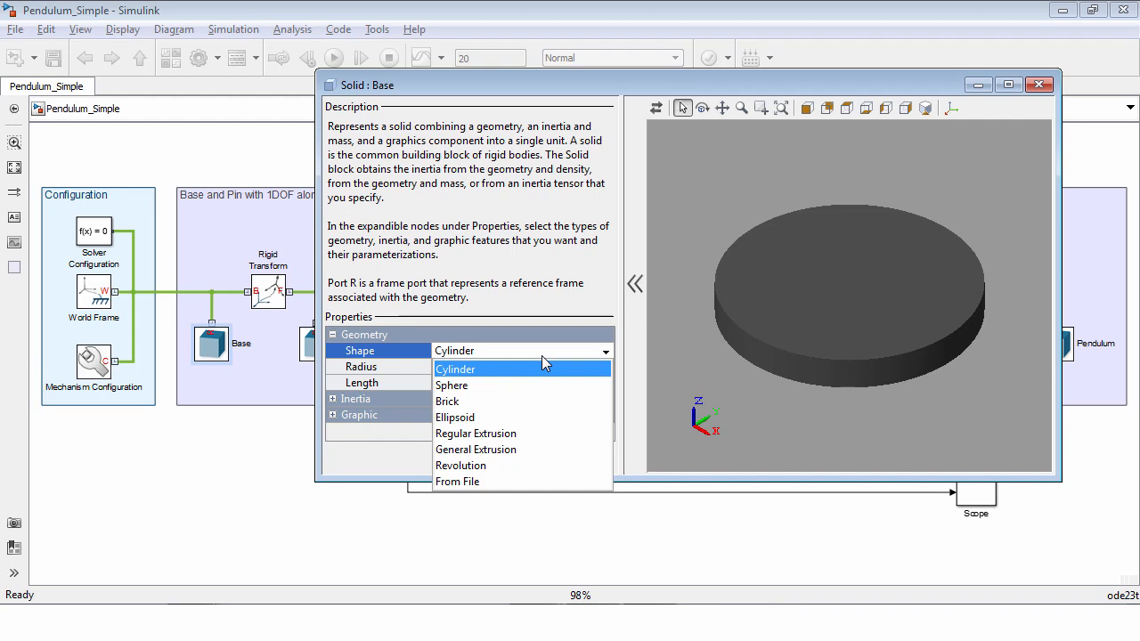
left_click(457, 481)
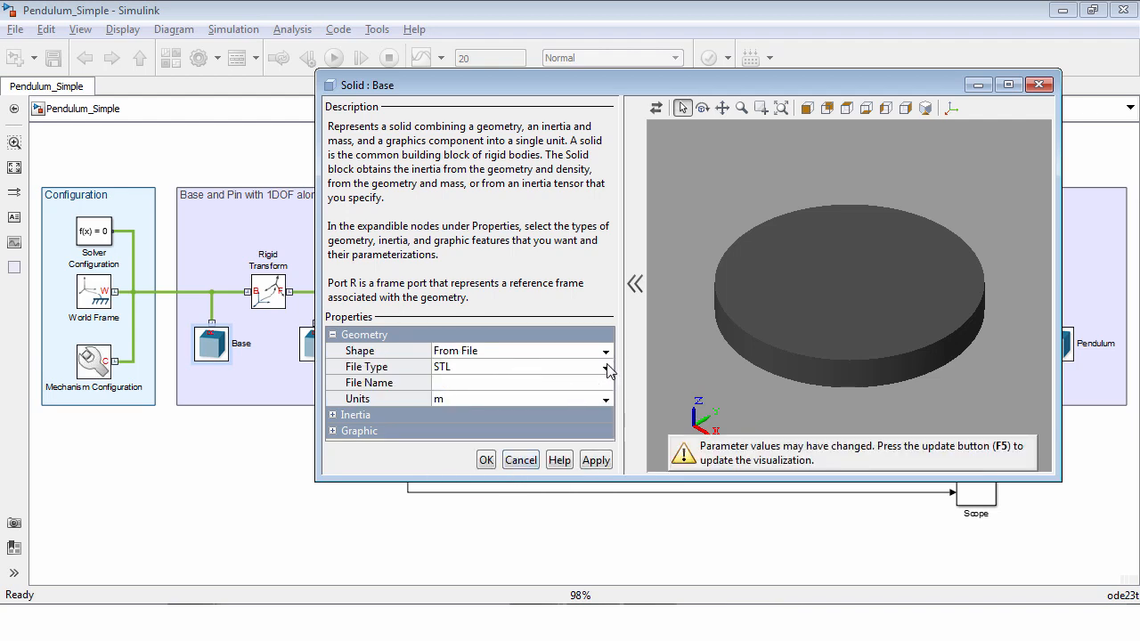
mouse_move(587, 375)
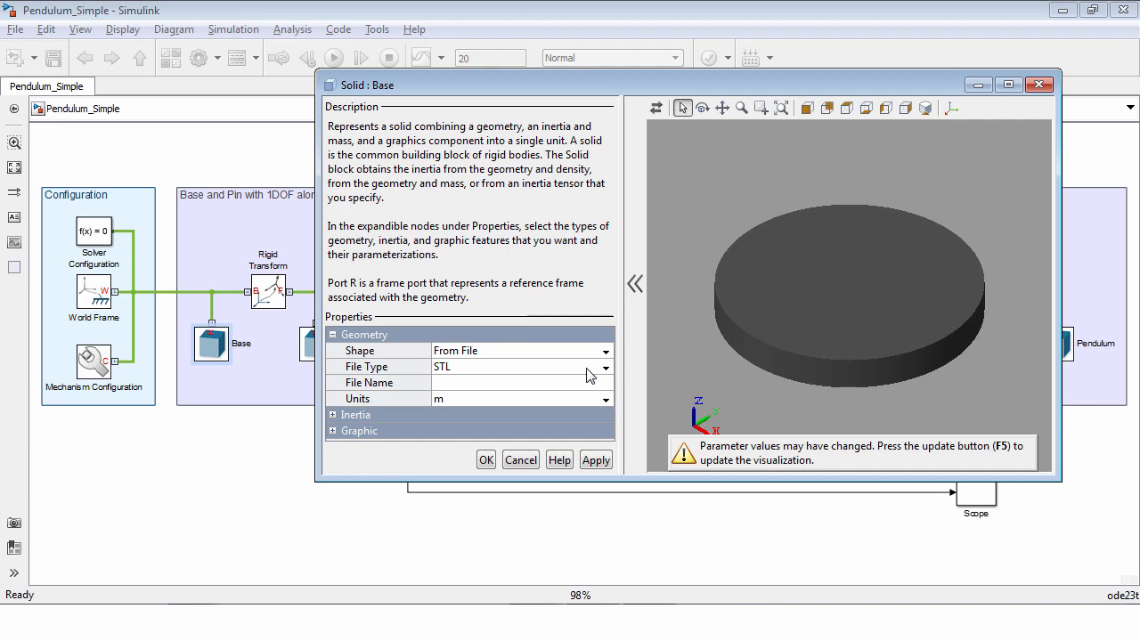
left_click(333, 333)
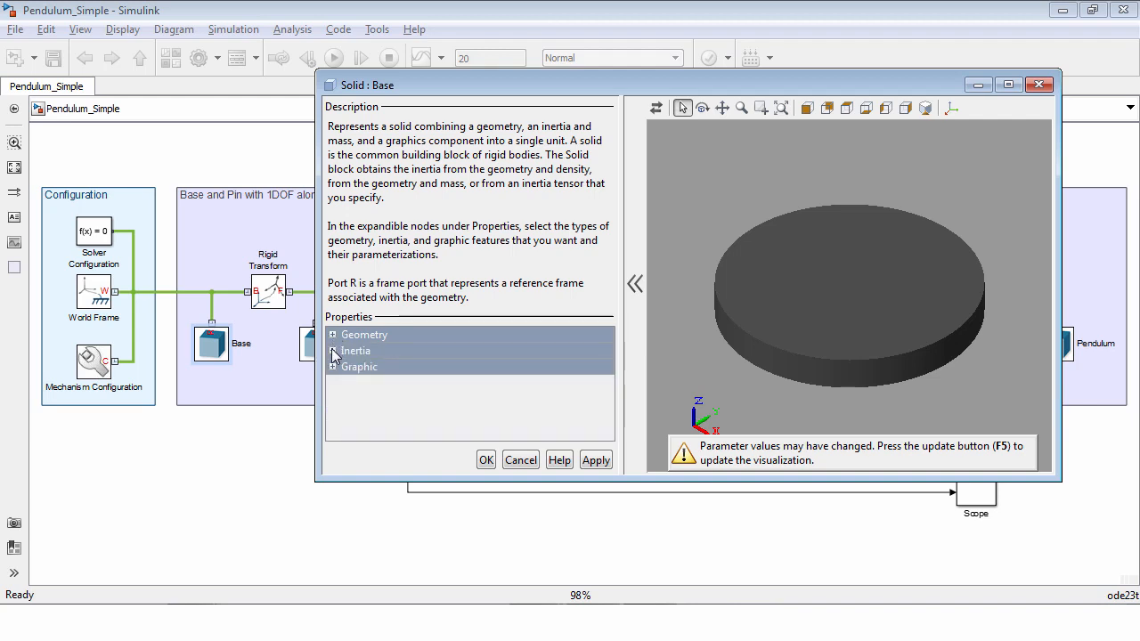
Review the Base inertia with Type Custom and the Graphic settings, then cancel without changes.
left_click(333, 350)
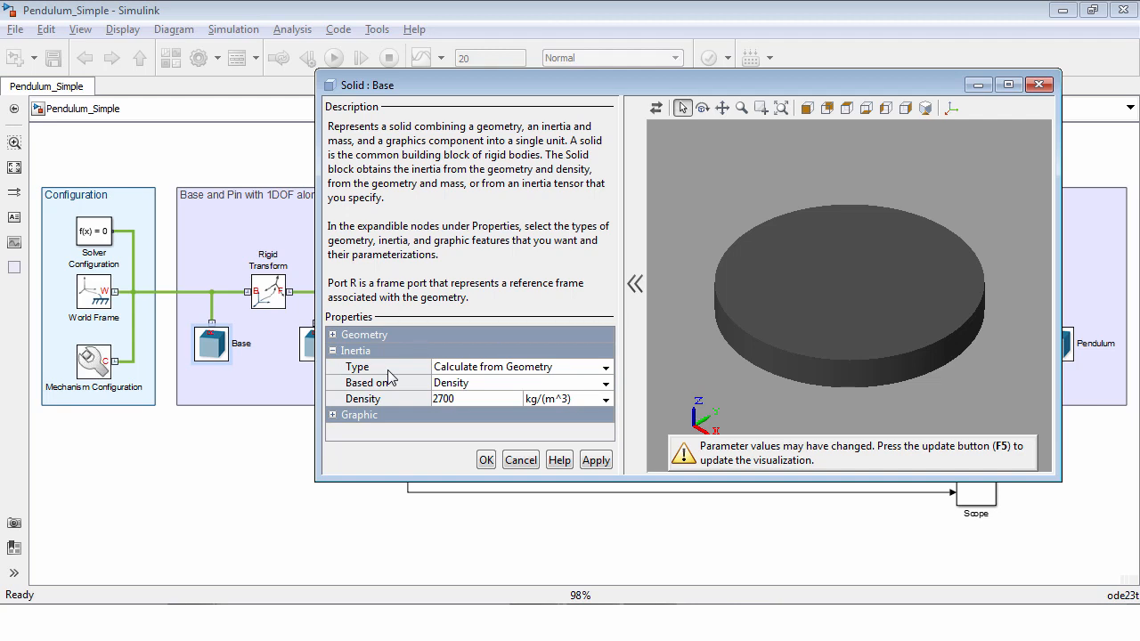
left_click(605, 367)
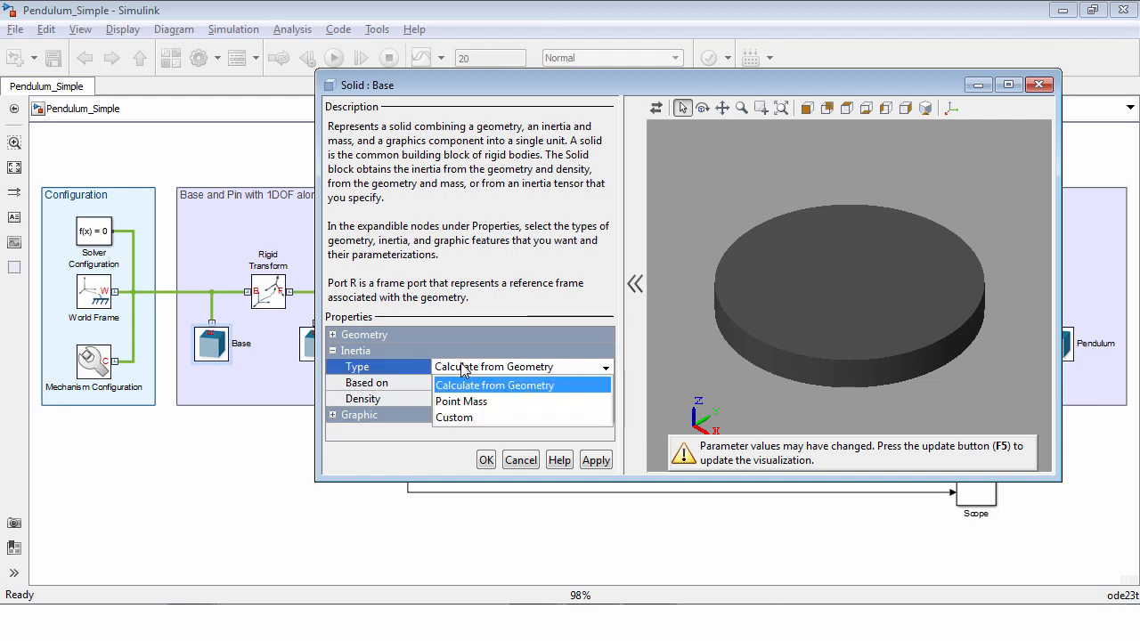
left_click(454, 417)
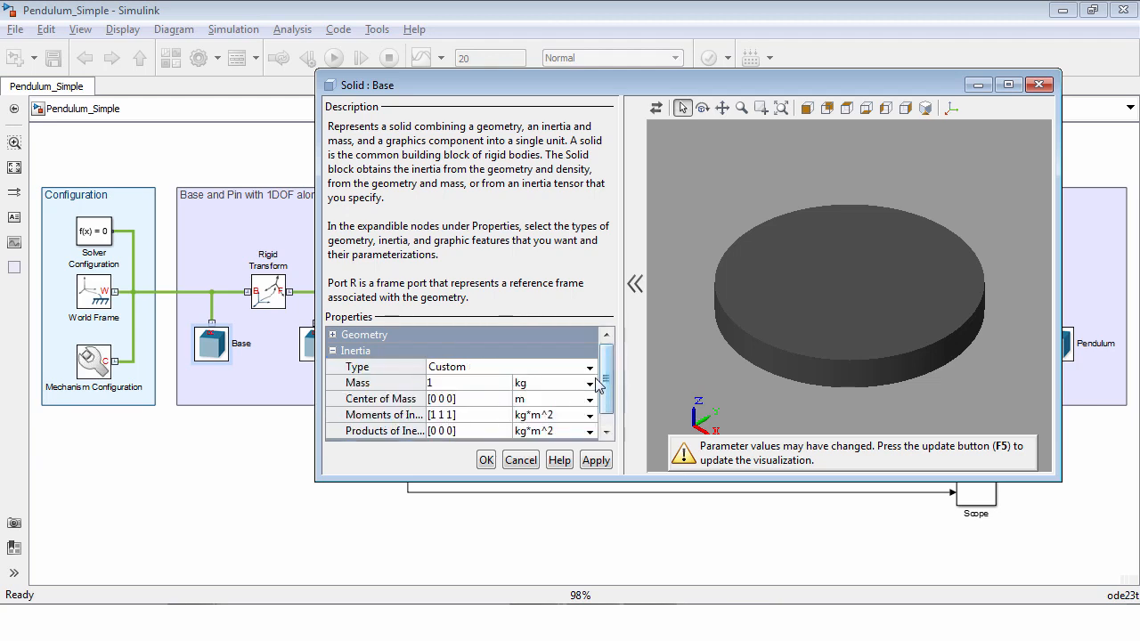
left_click(332, 350)
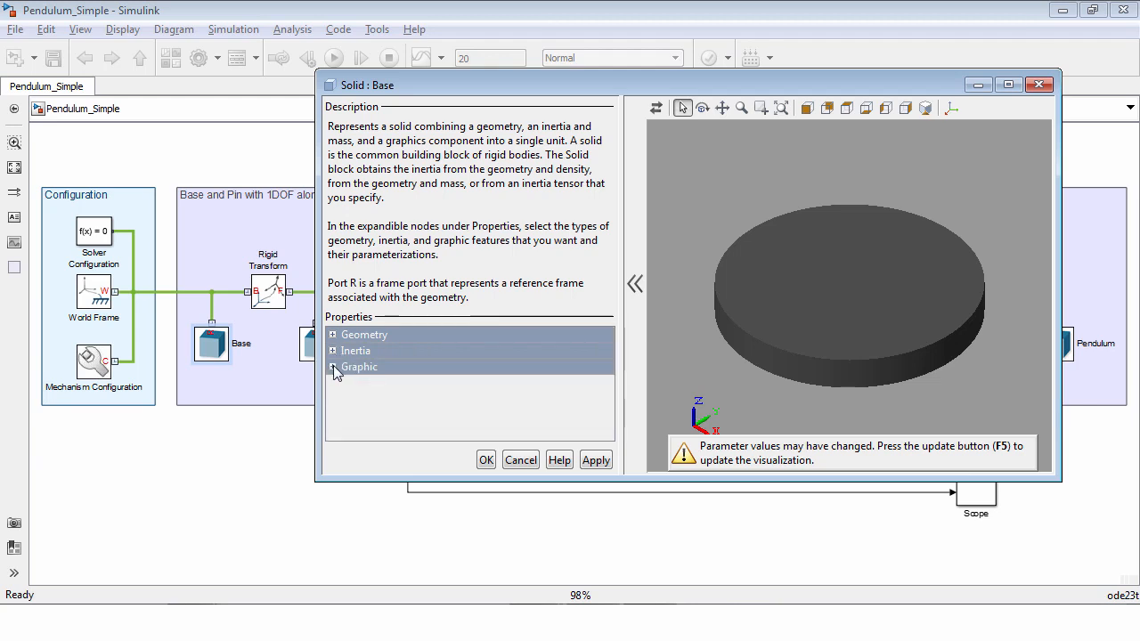
left_click(332, 367)
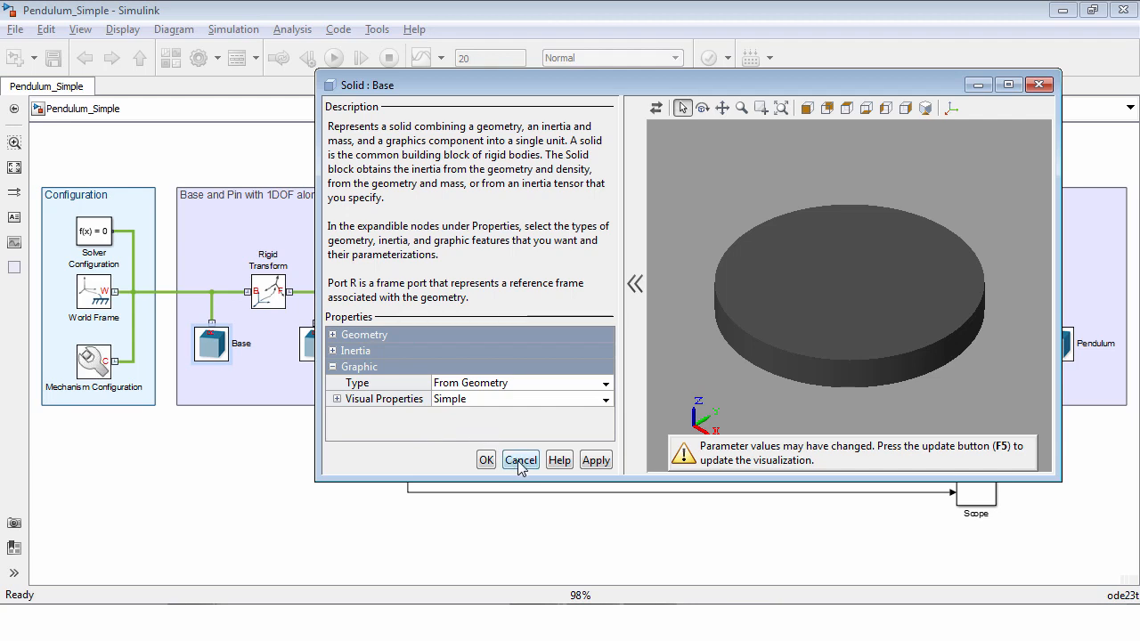
left_click(520, 460)
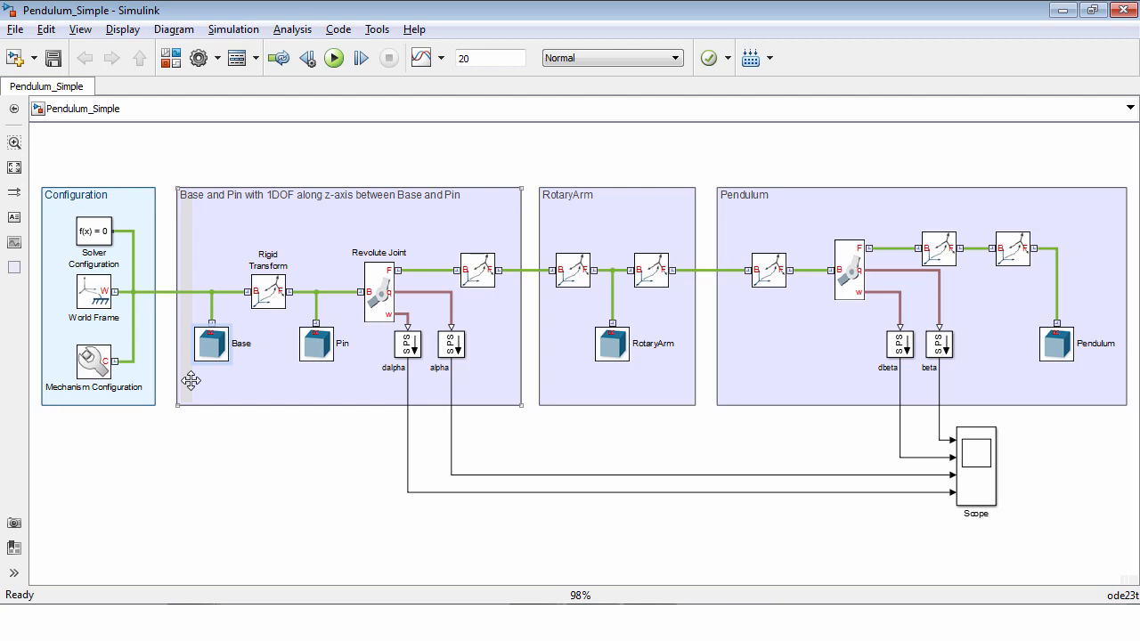
mouse_move(351, 398)
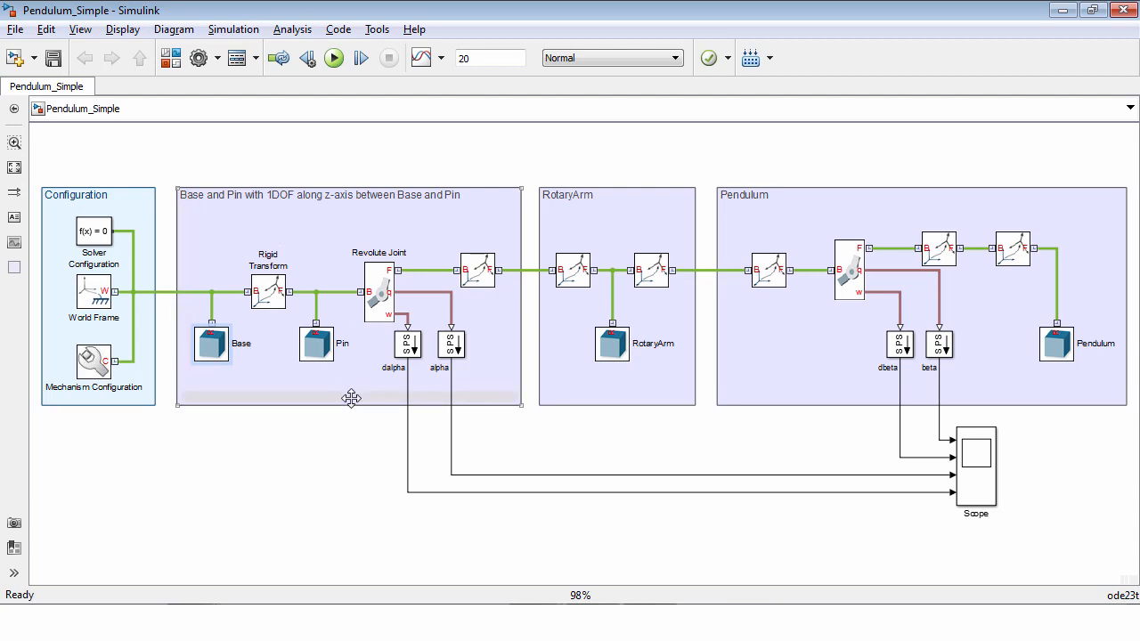
left_click(267, 294)
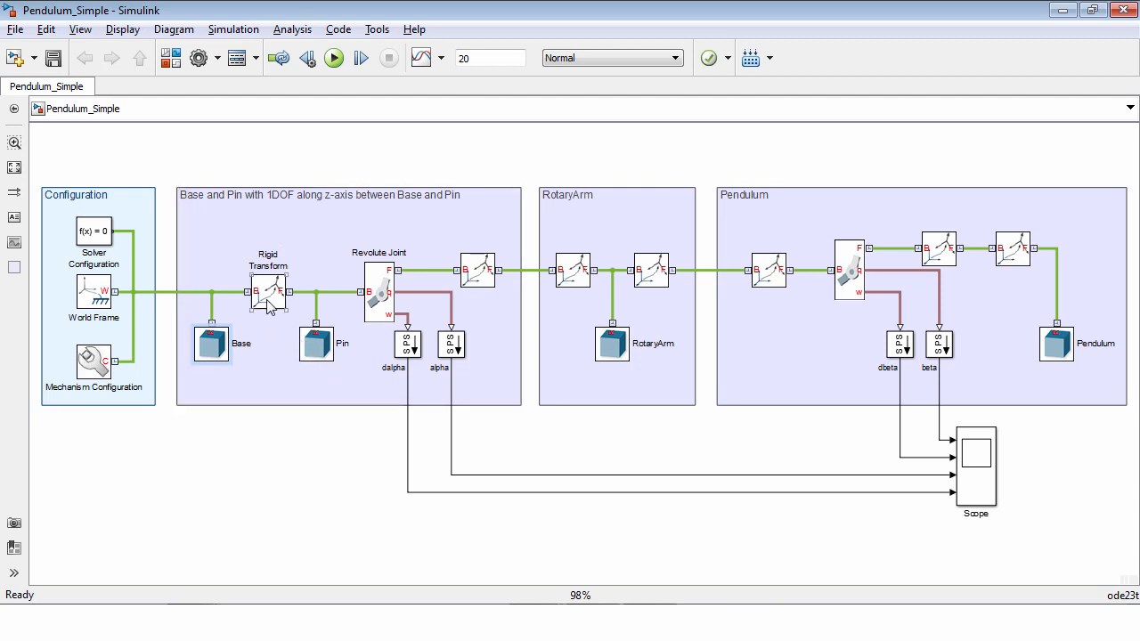
Inspect the Rigid Transform's Standard Axis translation method and the rotation method list.
double_click(268, 291)
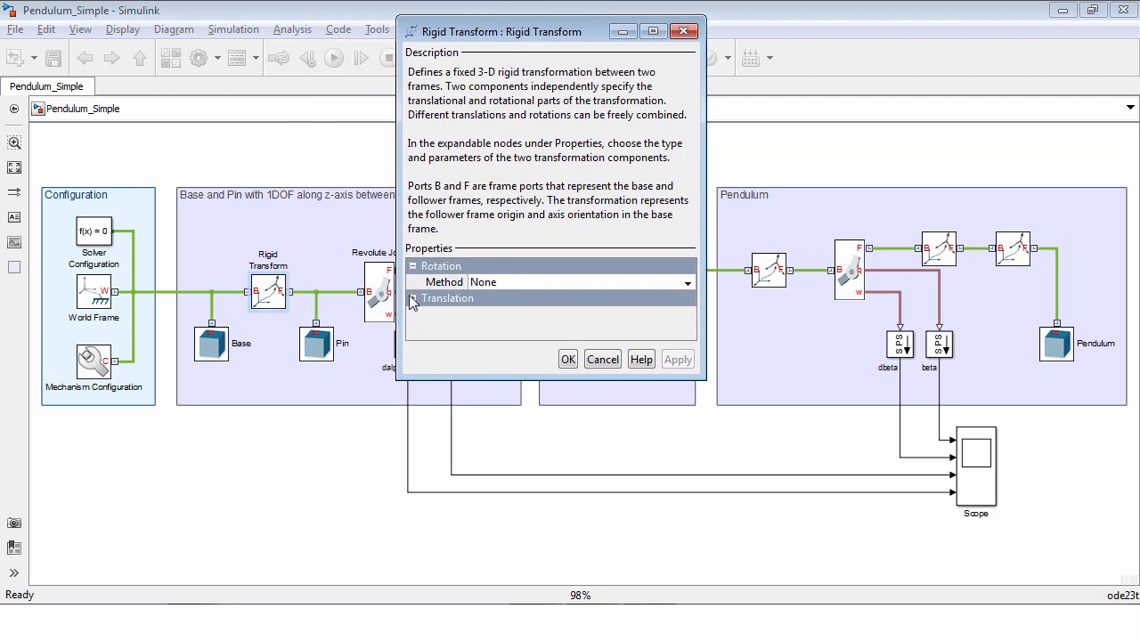
left_click(412, 298)
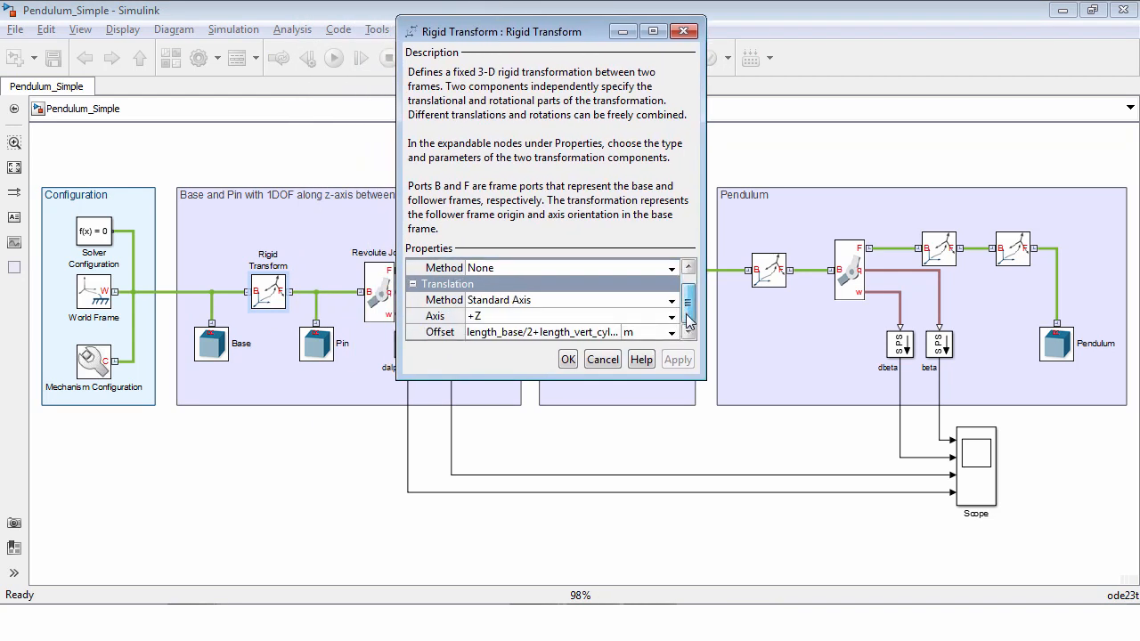
left_click(672, 300)
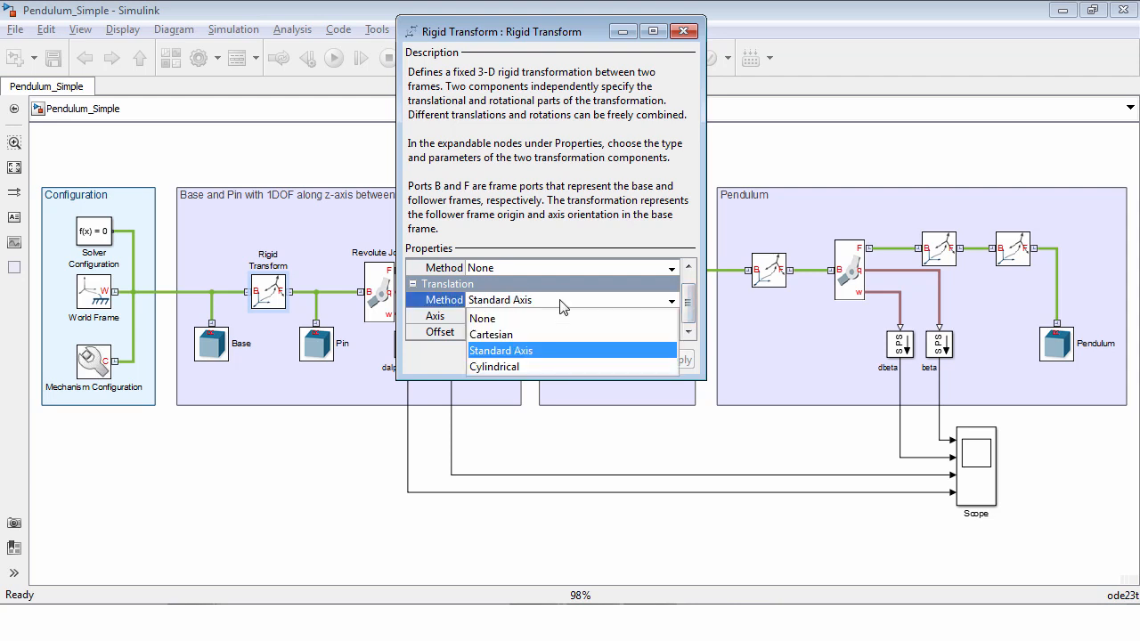
left_click(501, 350)
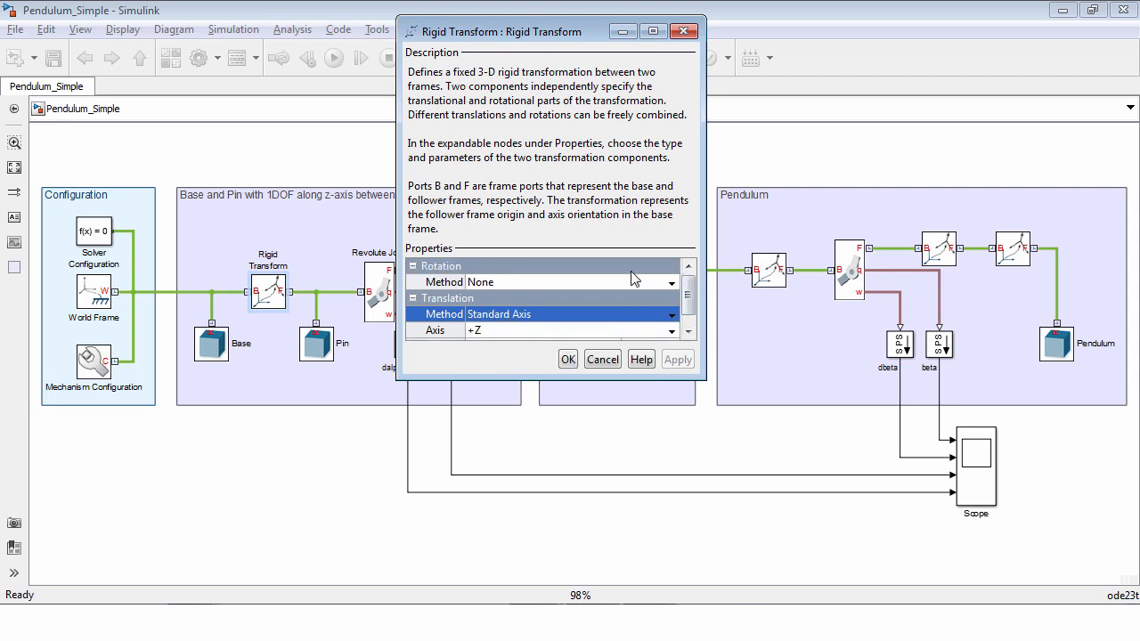
left_click(412, 299)
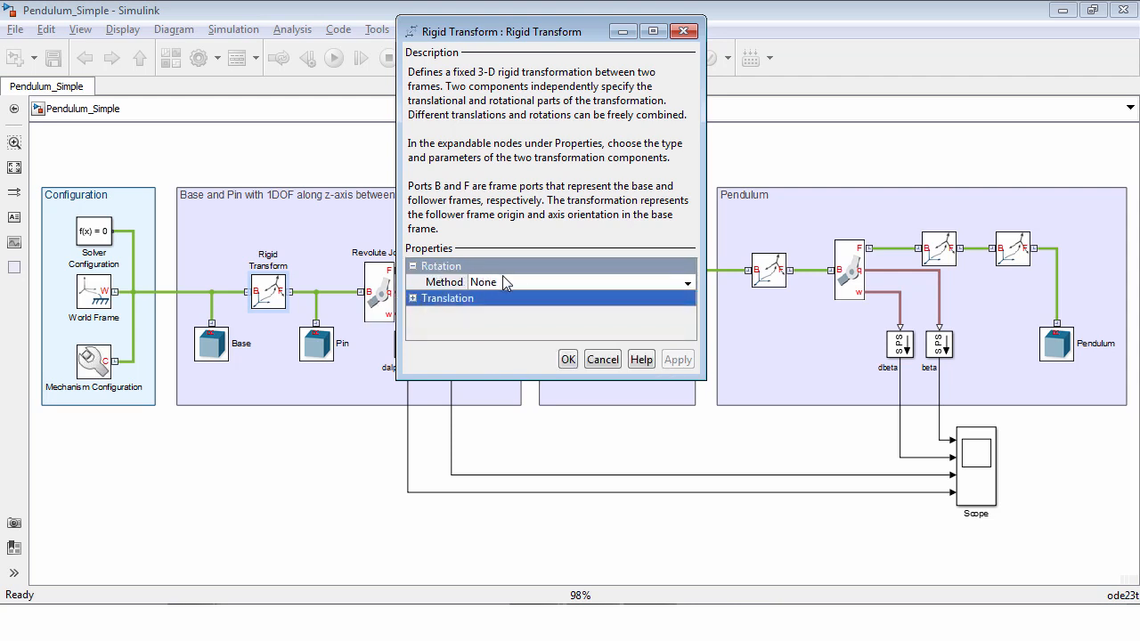
left_click(686, 282)
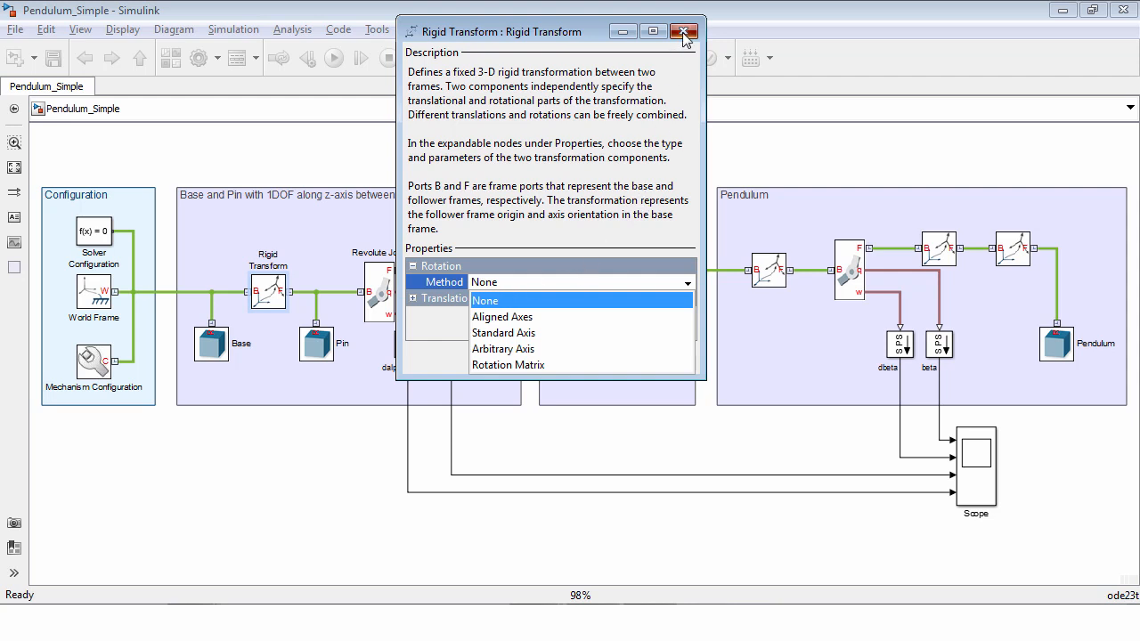
Simulate the base-and-pin model and view it in Mechanics Explorer.
left_click(684, 31)
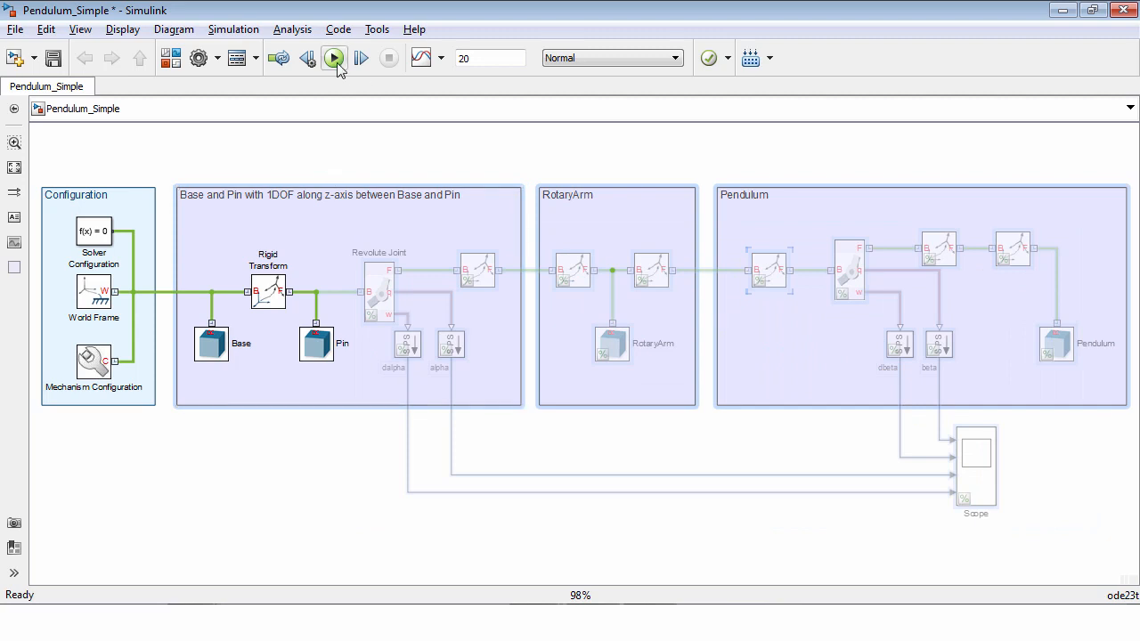
left_click(334, 58)
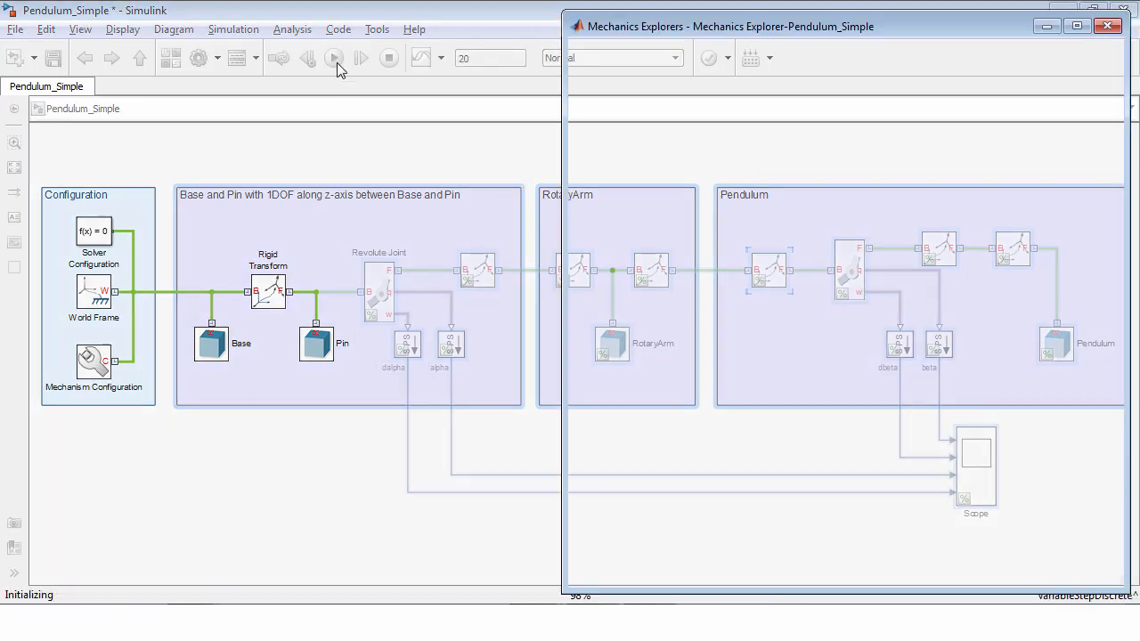
left_click(334, 58)
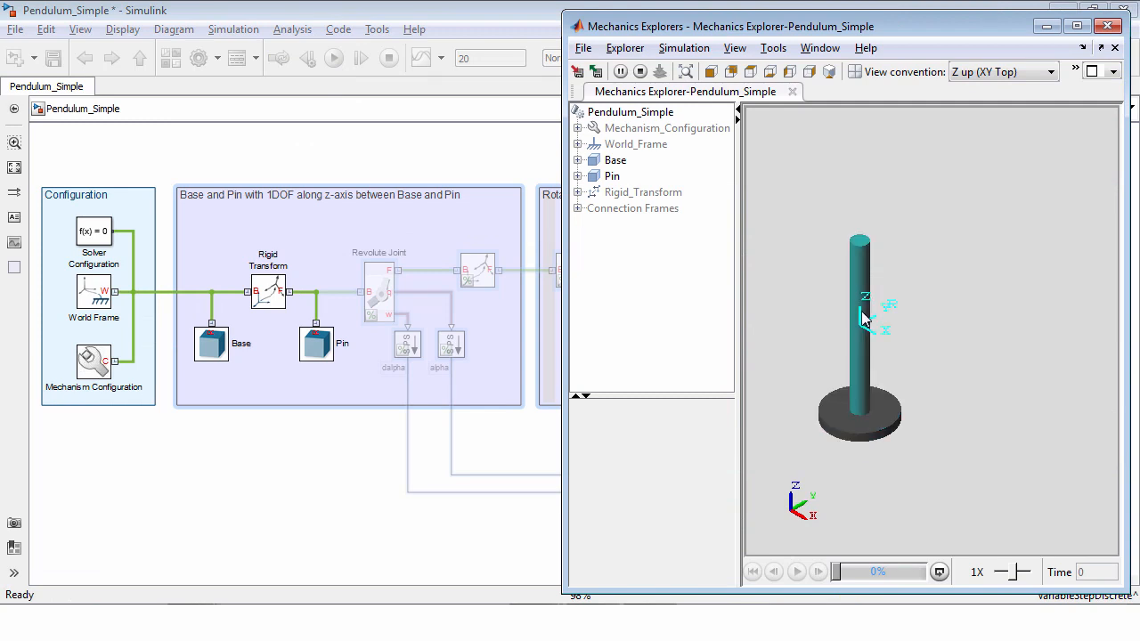
mouse_move(879, 290)
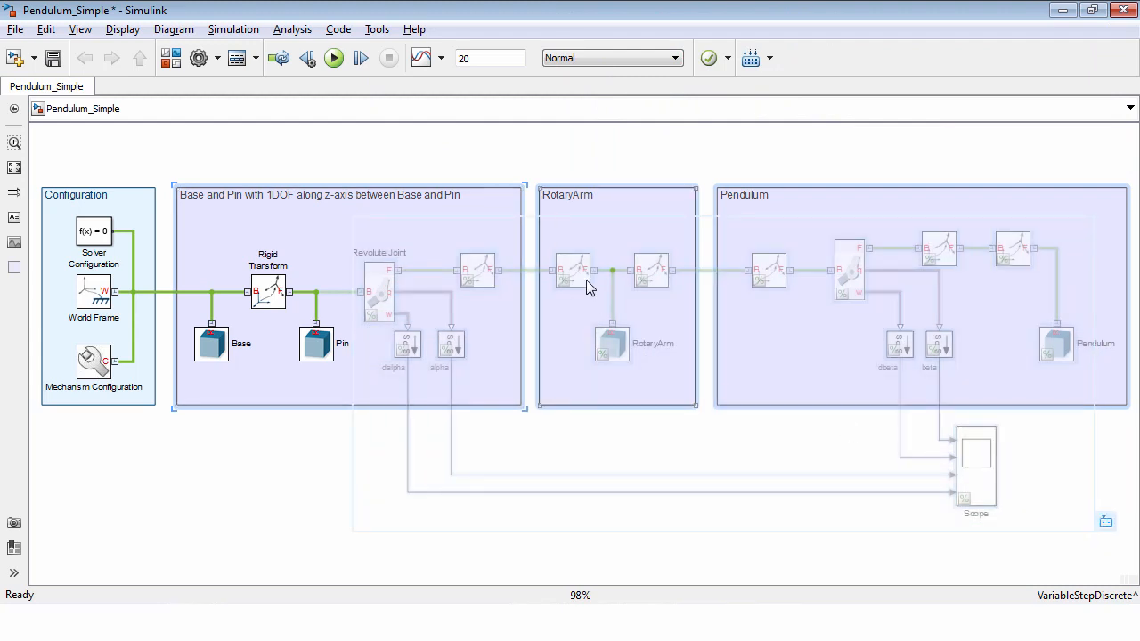
Uncomment the greyed-out joint, arm, pendulum and scope blocks.
right_click(588, 285)
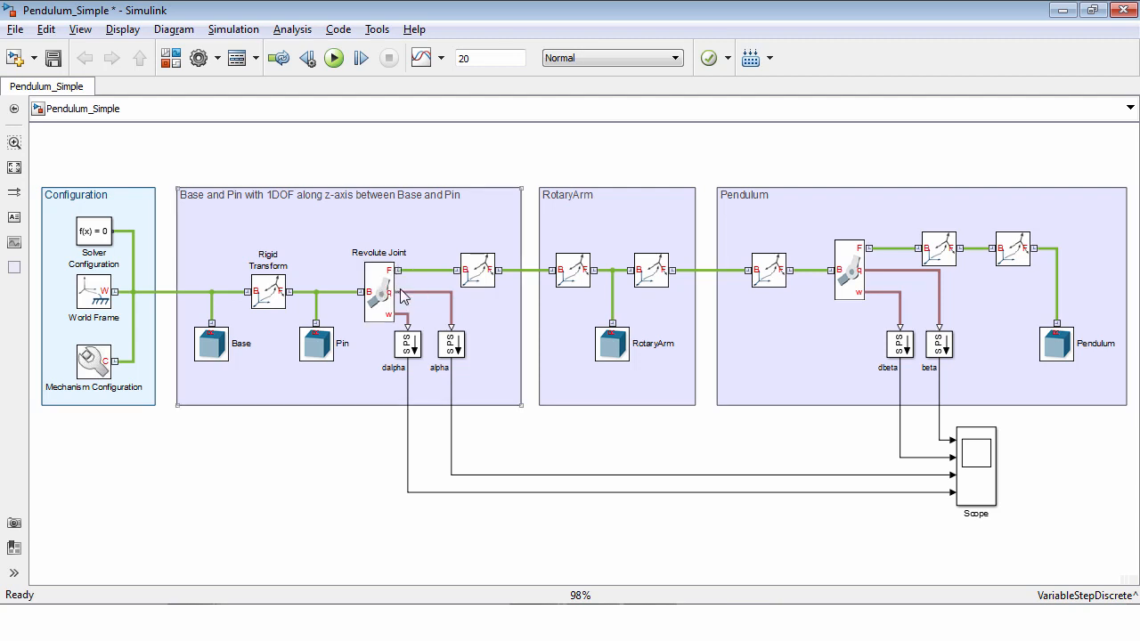
mouse_move(463, 338)
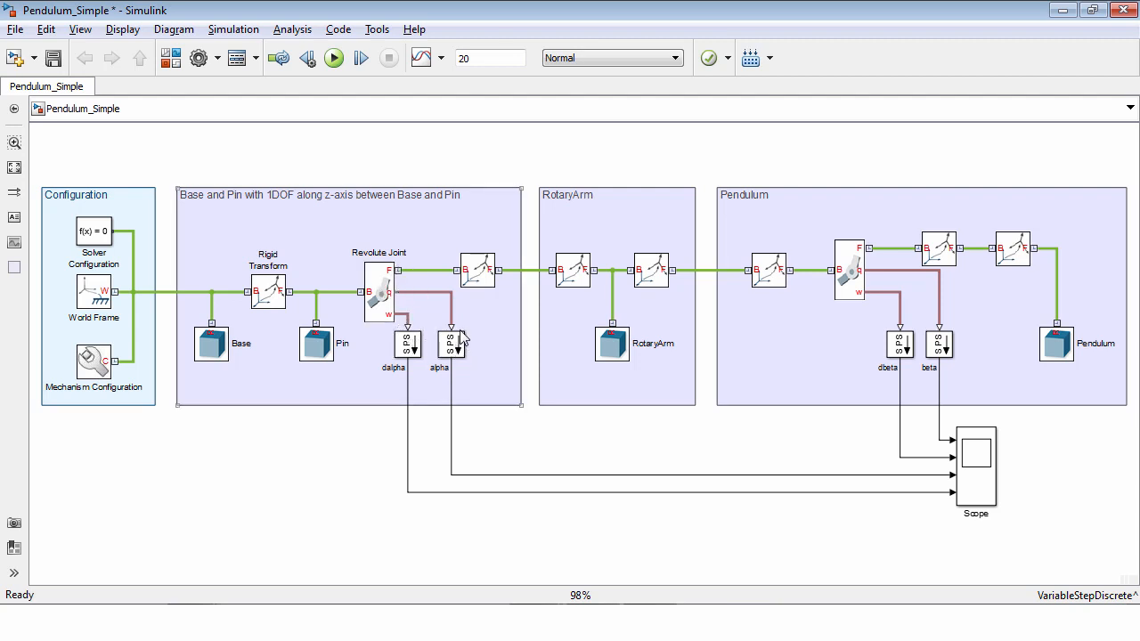
mouse_move(410, 316)
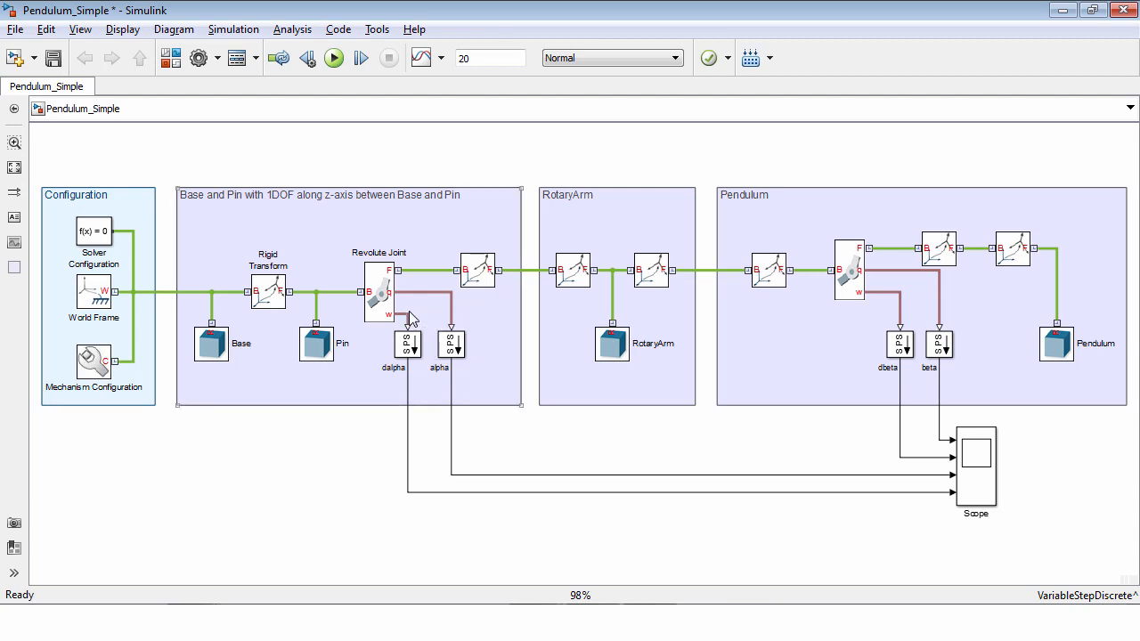
mouse_move(363, 328)
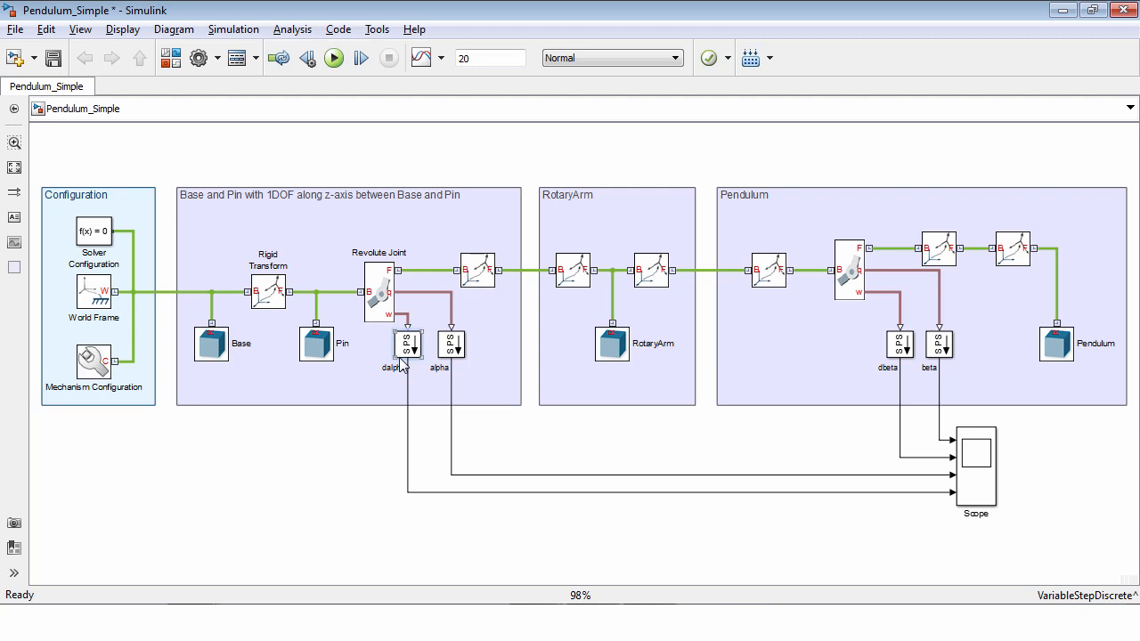
double_click(407, 345)
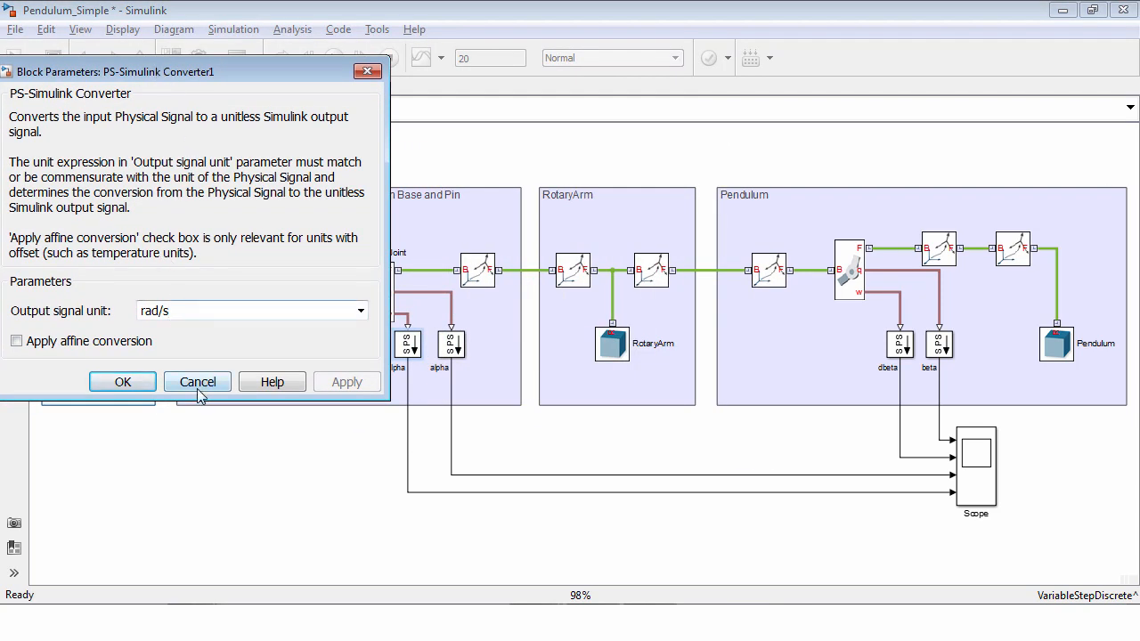
left_click(197, 381)
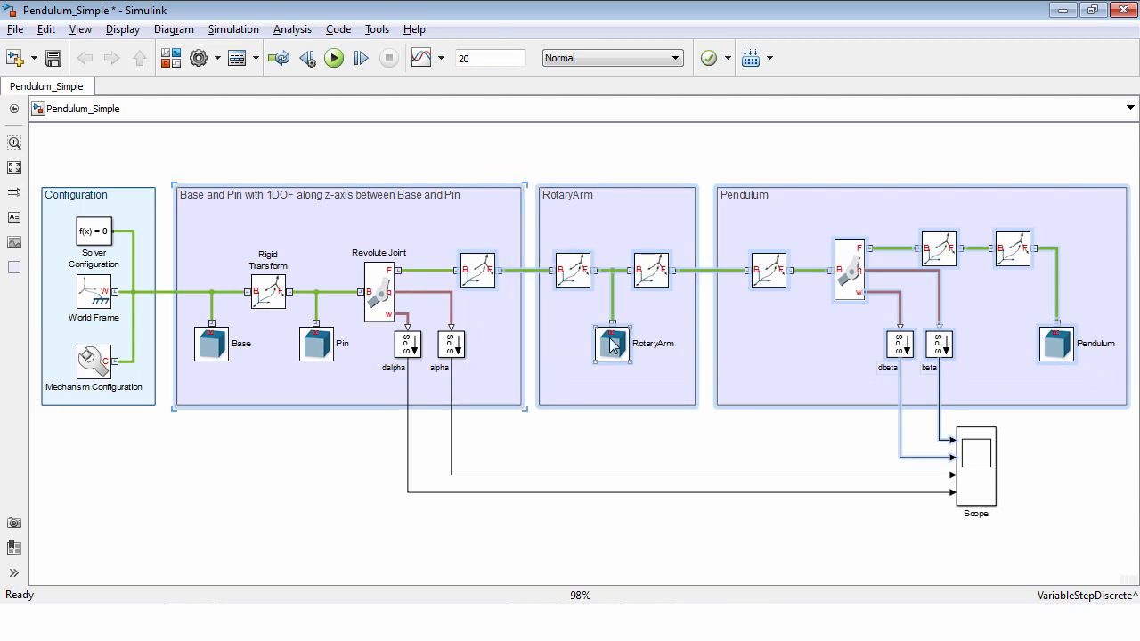
Deselect everything and run the complete pendulum model for 20 seconds.
left_click(849, 270)
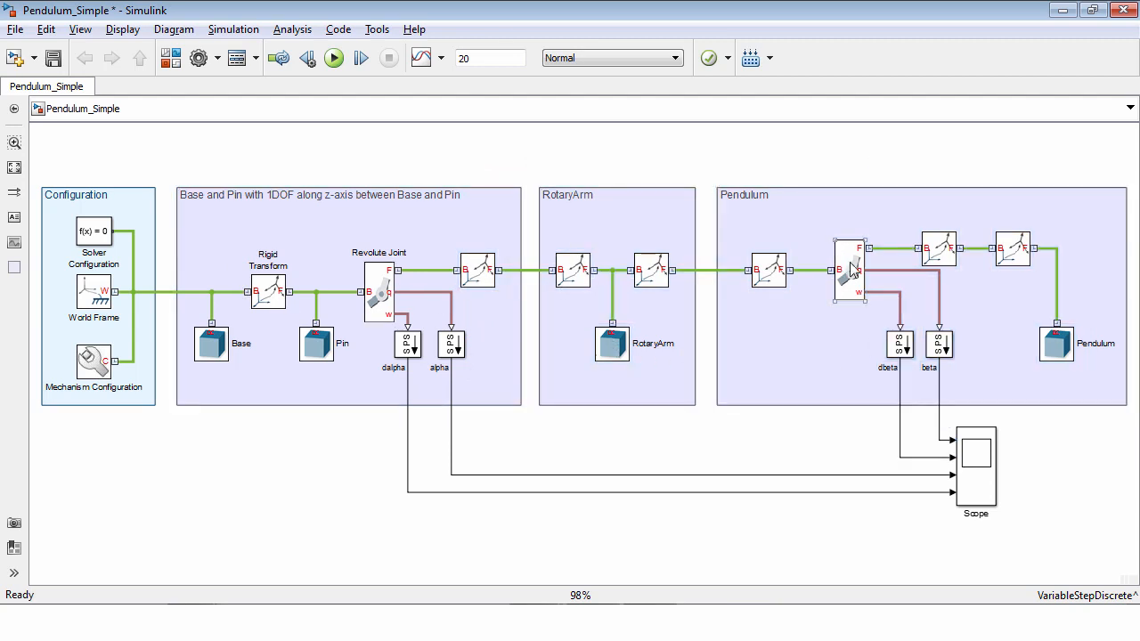
mouse_move(854, 272)
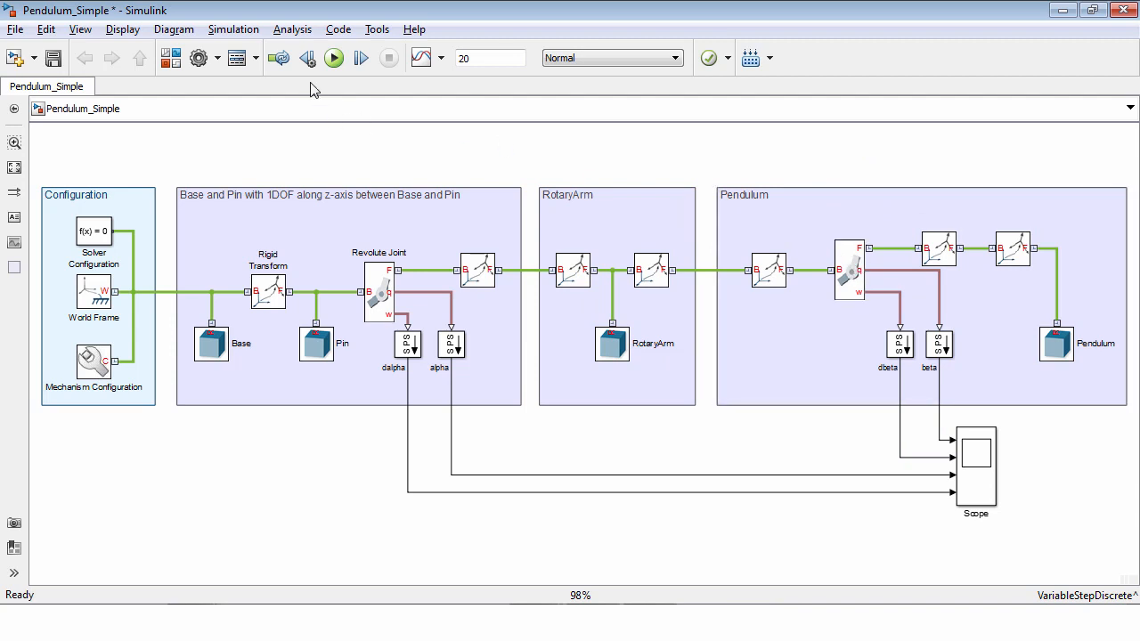
left_click(333, 58)
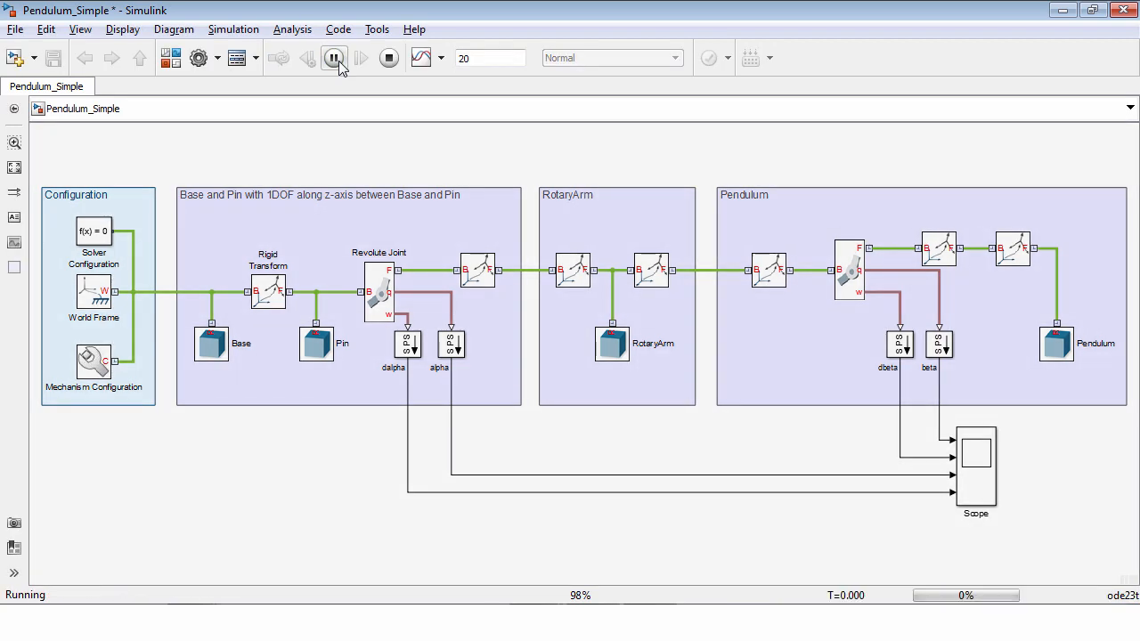
left_click(334, 57)
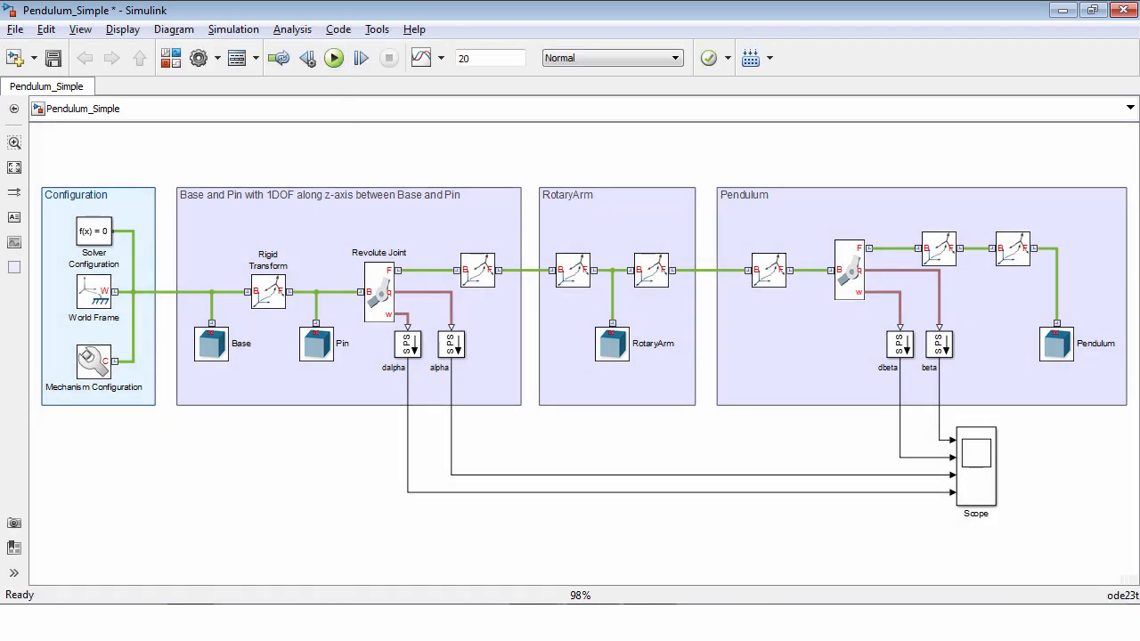
left_click(334, 58)
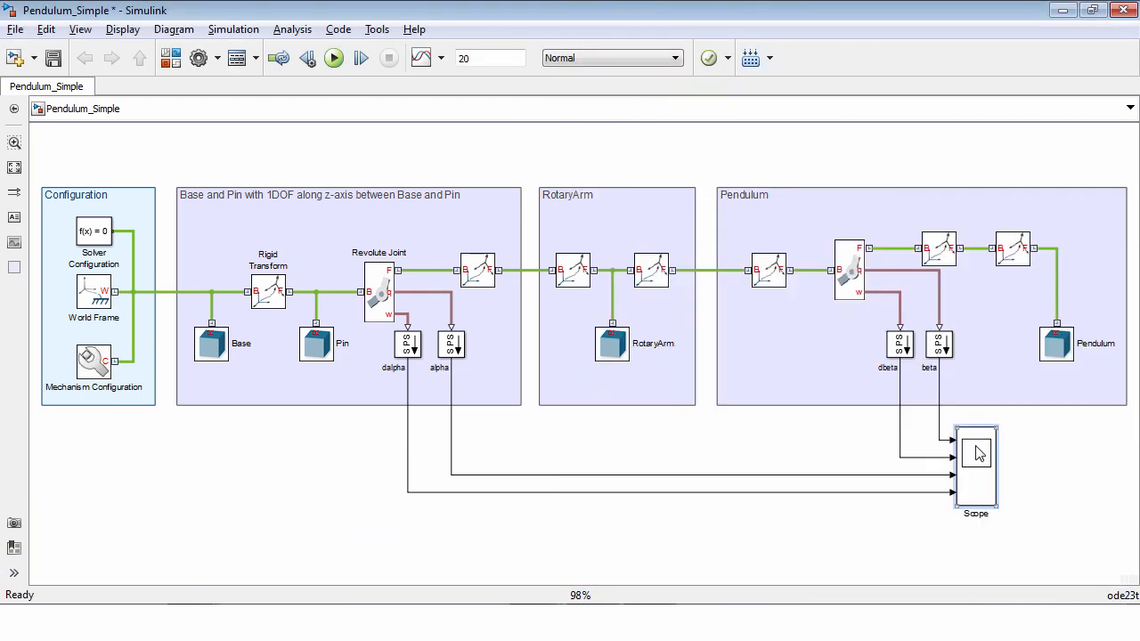
Show the Scope with the beta, alpha, dbeta and dalpha traces maximized.
double_click(976, 468)
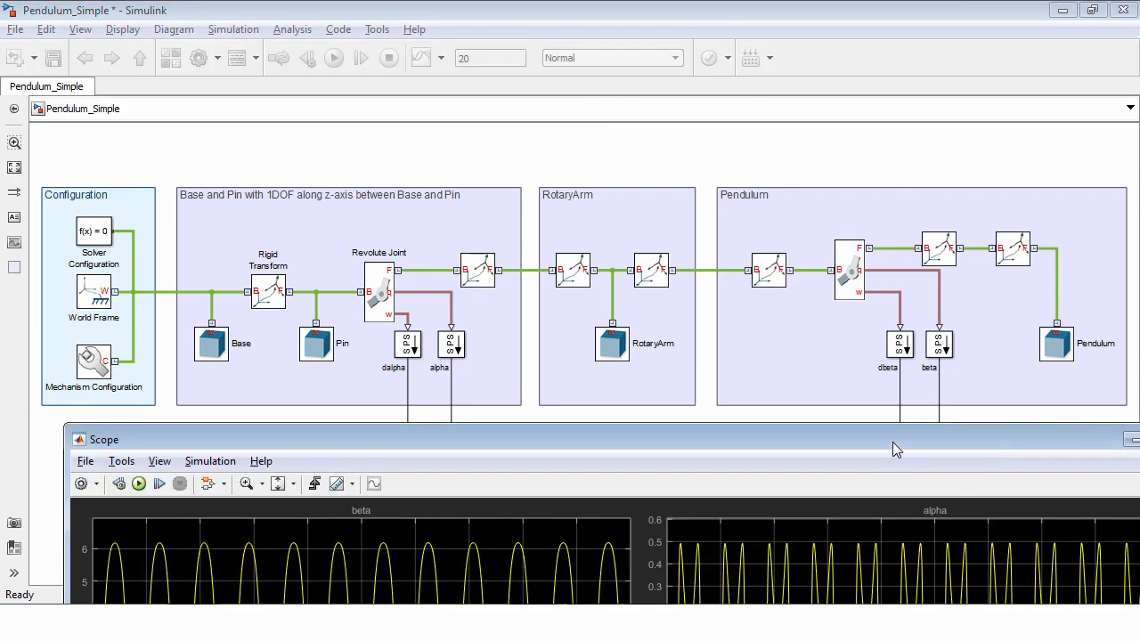
left_click(1109, 440)
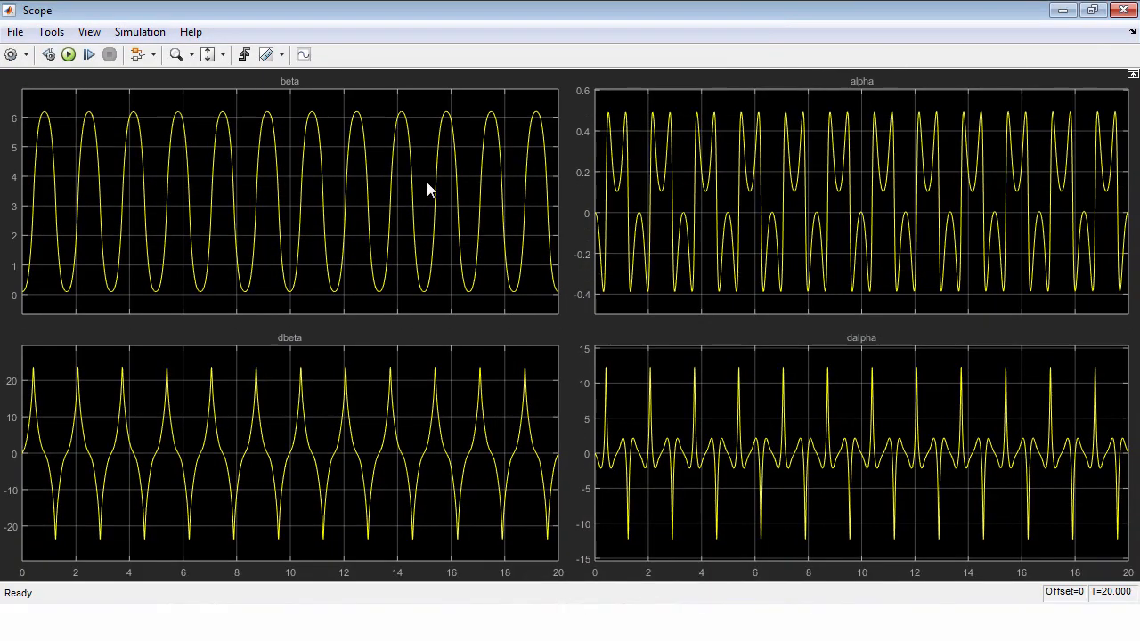
mouse_move(330, 171)
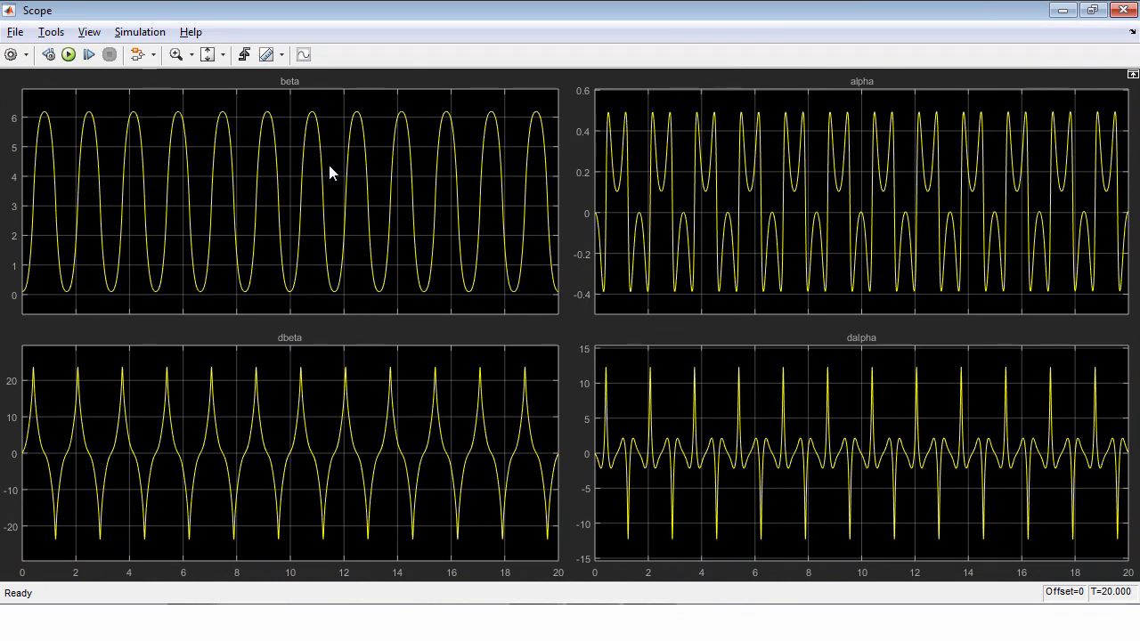
mouse_move(325, 325)
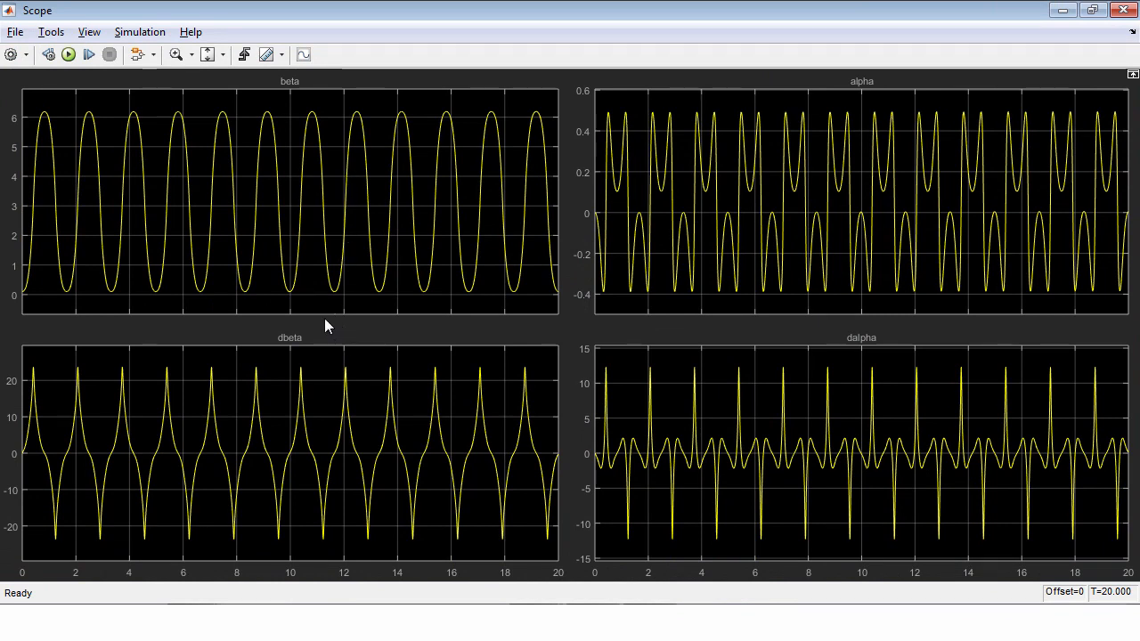
mouse_move(835, 254)
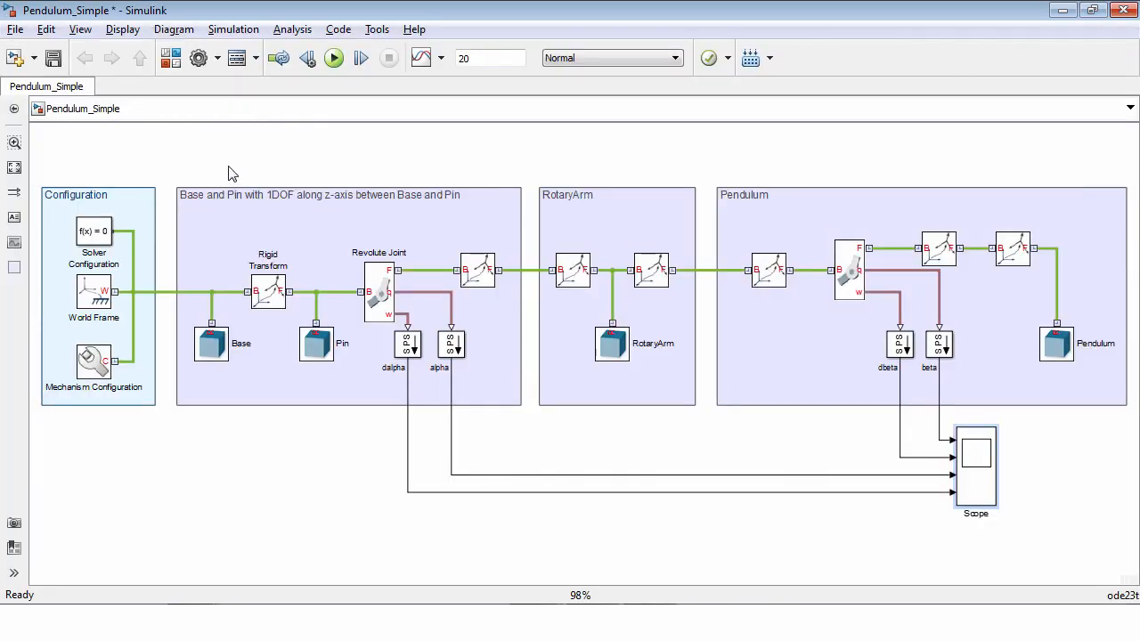
mouse_move(868, 136)
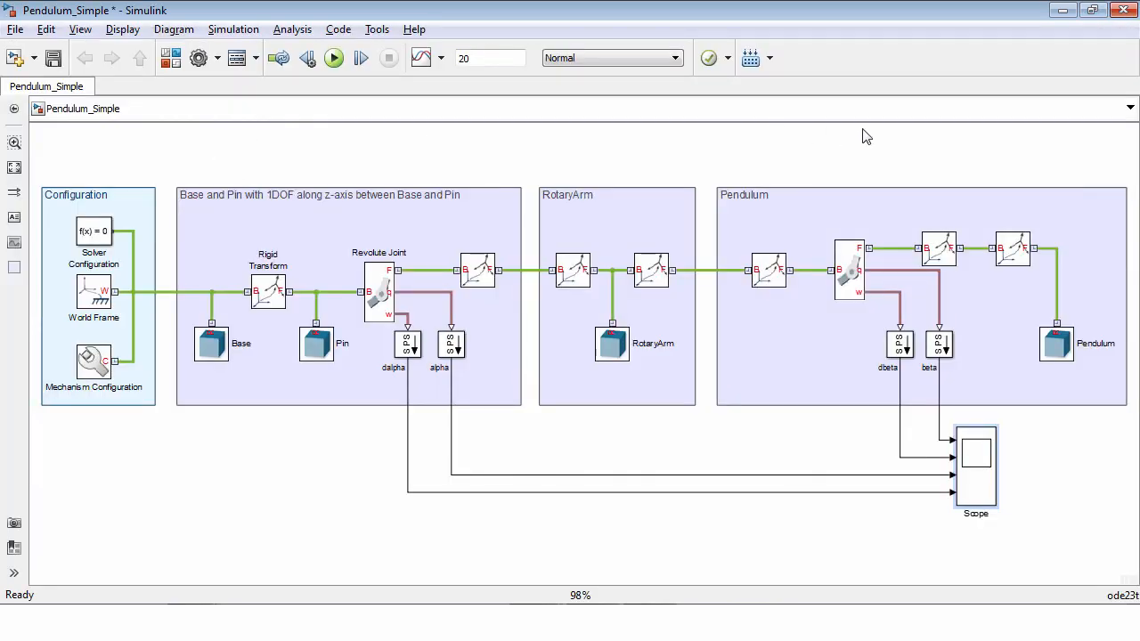
mouse_move(553, 325)
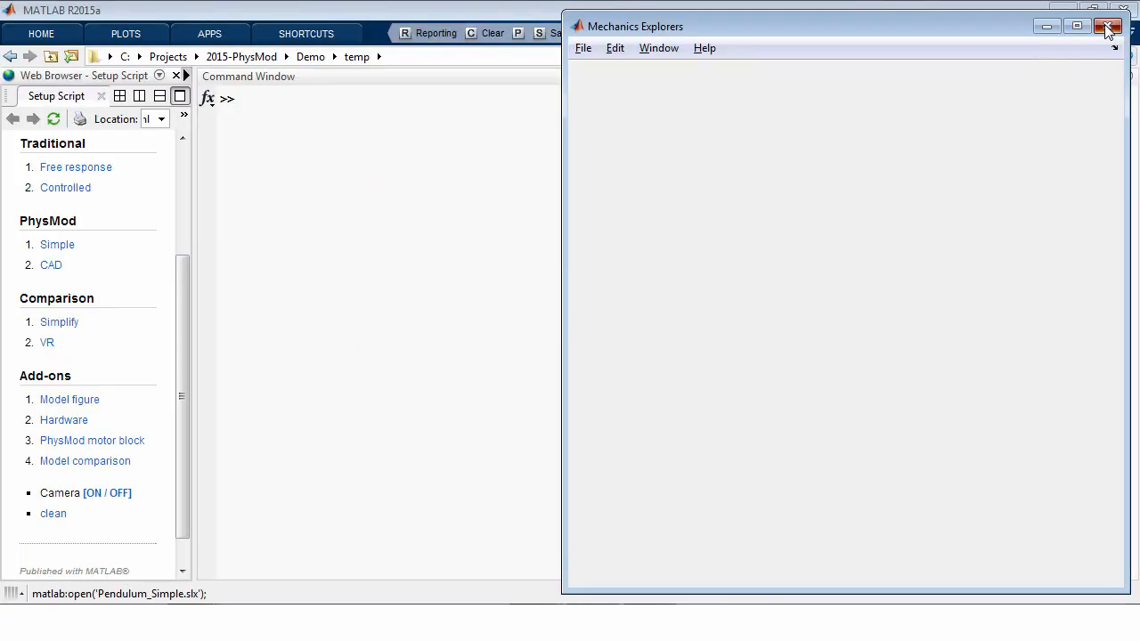
Close the empty Mechanics Explorer and open Pendulum_CAD_Control from the Setup Script's CAD link.
left_click(1109, 25)
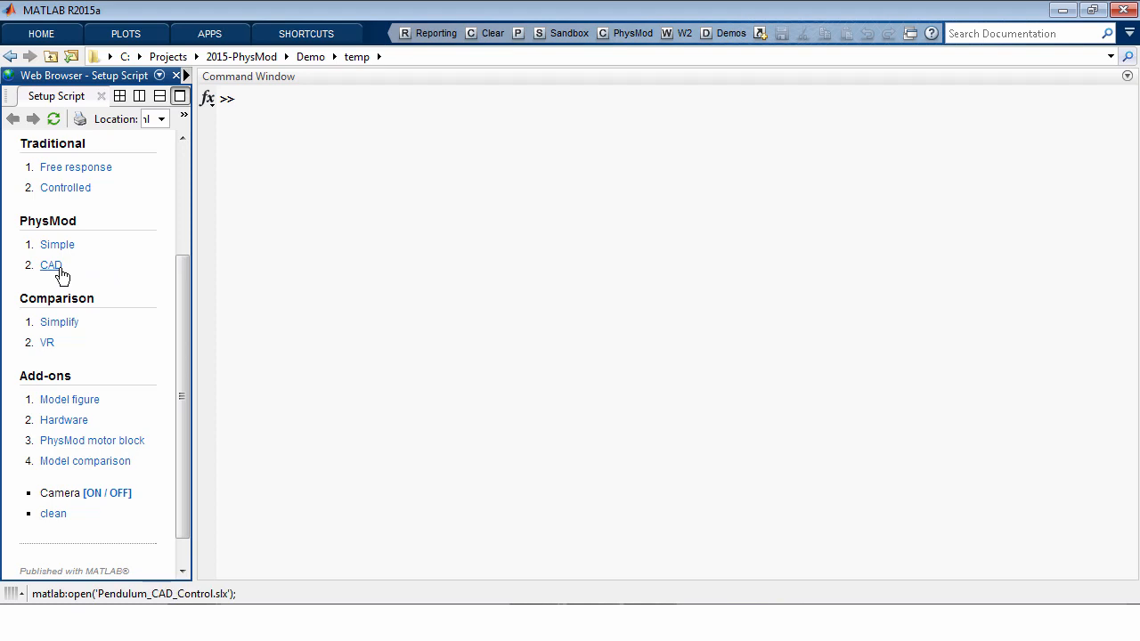
left_click(51, 265)
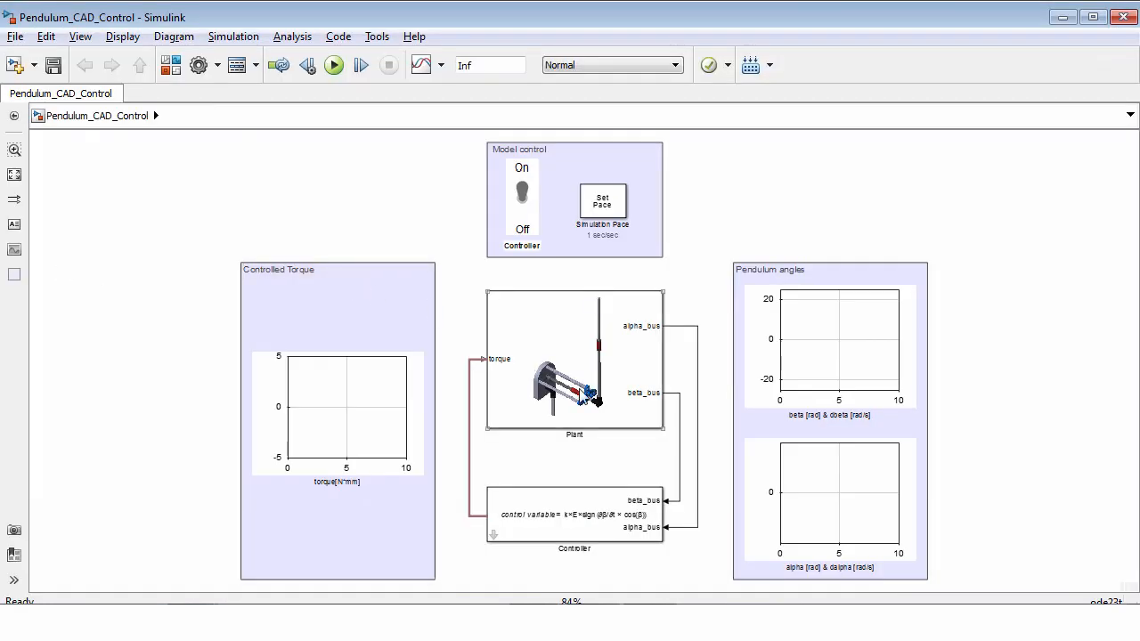
mouse_move(579, 374)
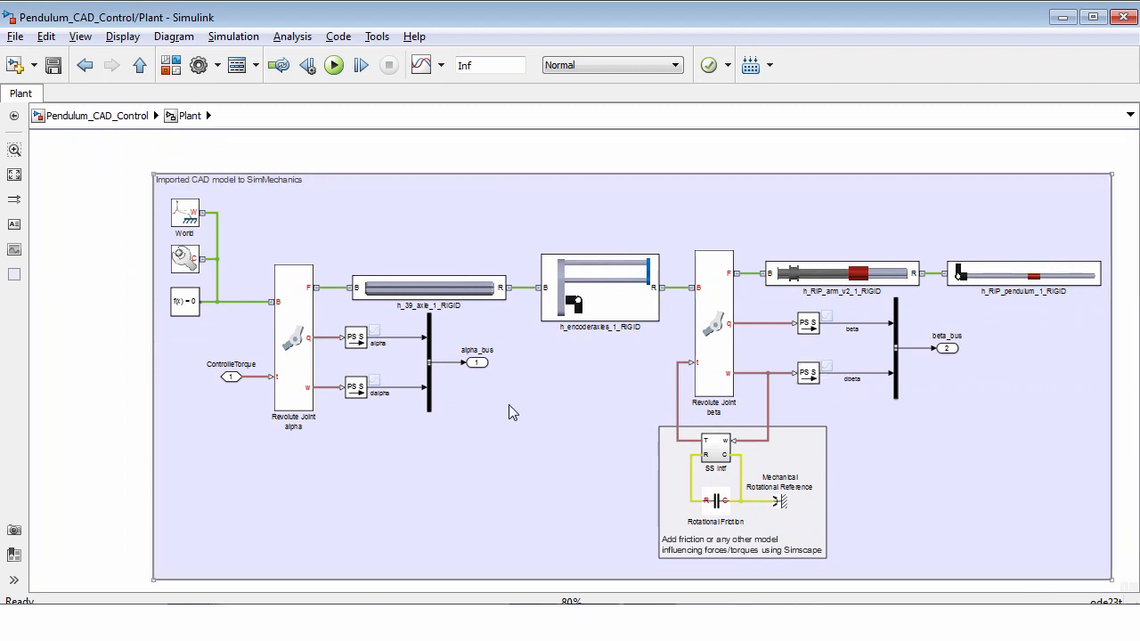
left_click(714, 325)
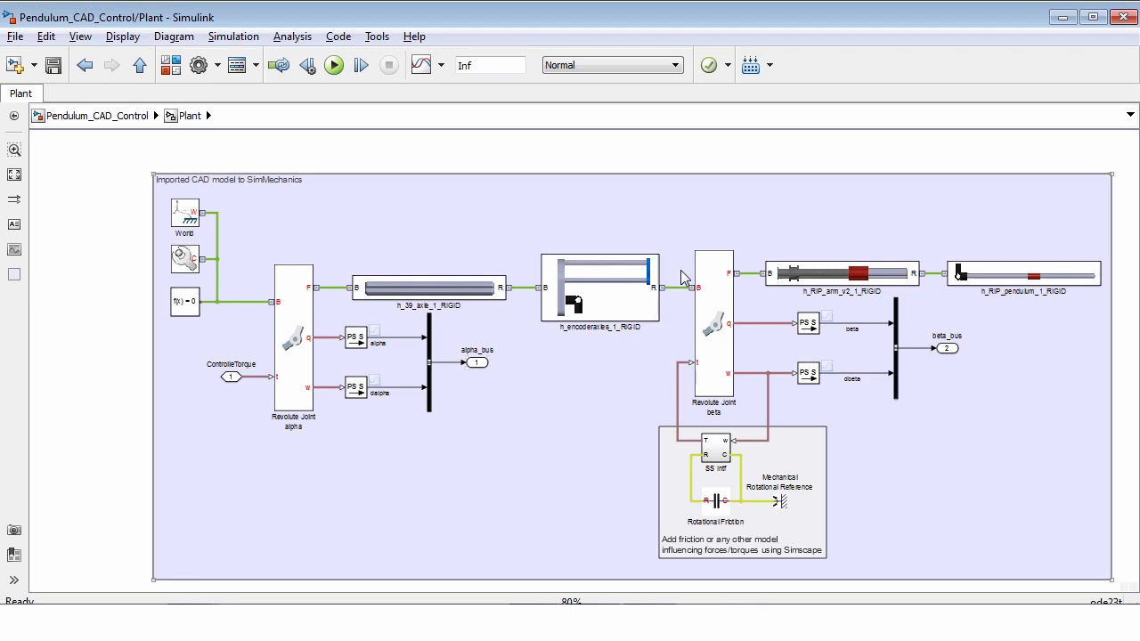
mouse_move(675, 272)
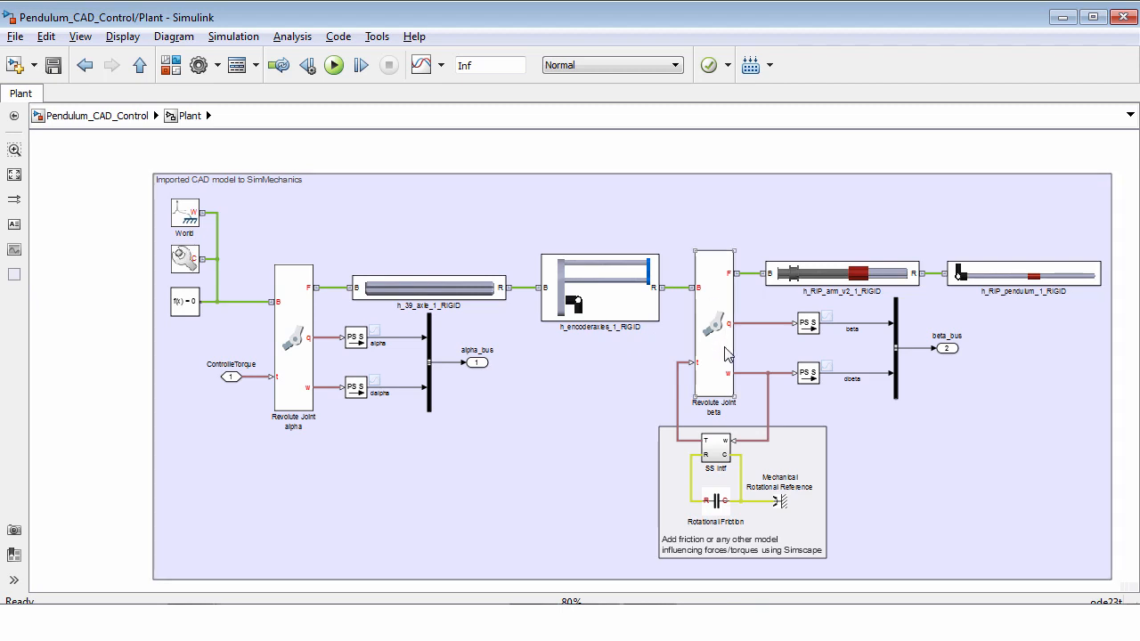
mouse_move(716, 332)
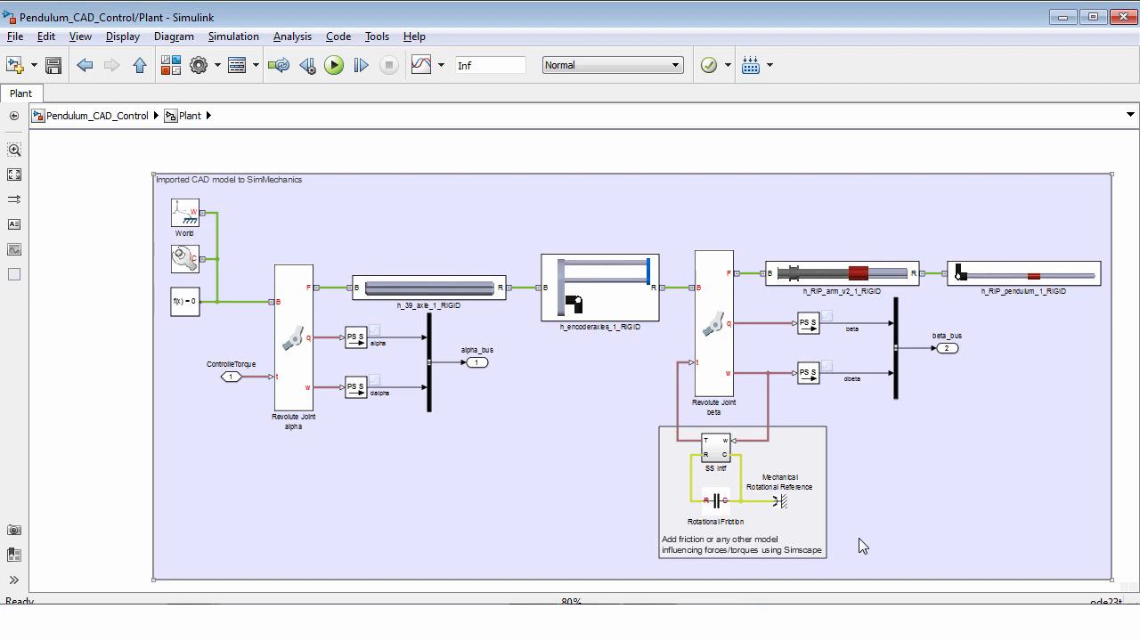
Review the Rotational Friction block, run the simulation and return to the top-level model.
double_click(715, 498)
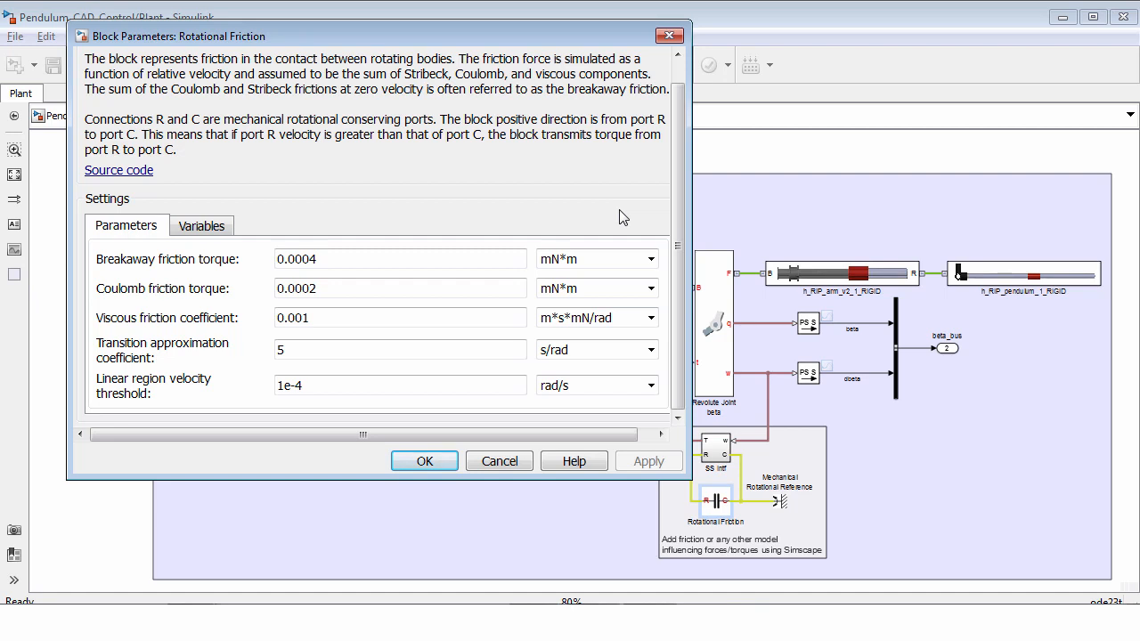
mouse_move(648, 180)
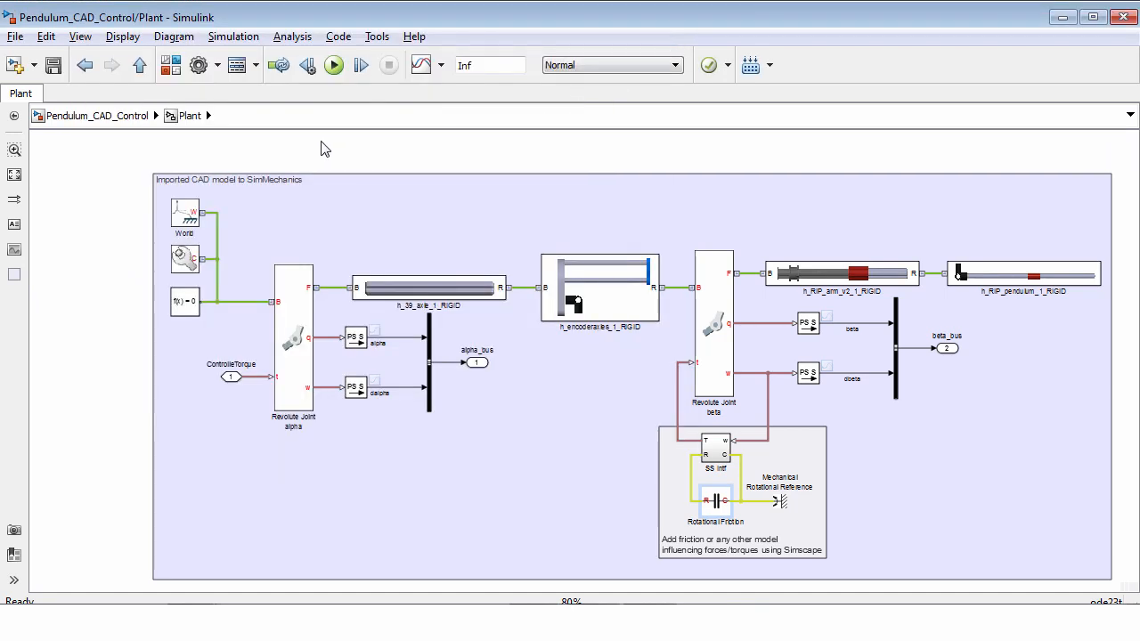
mouse_move(333, 65)
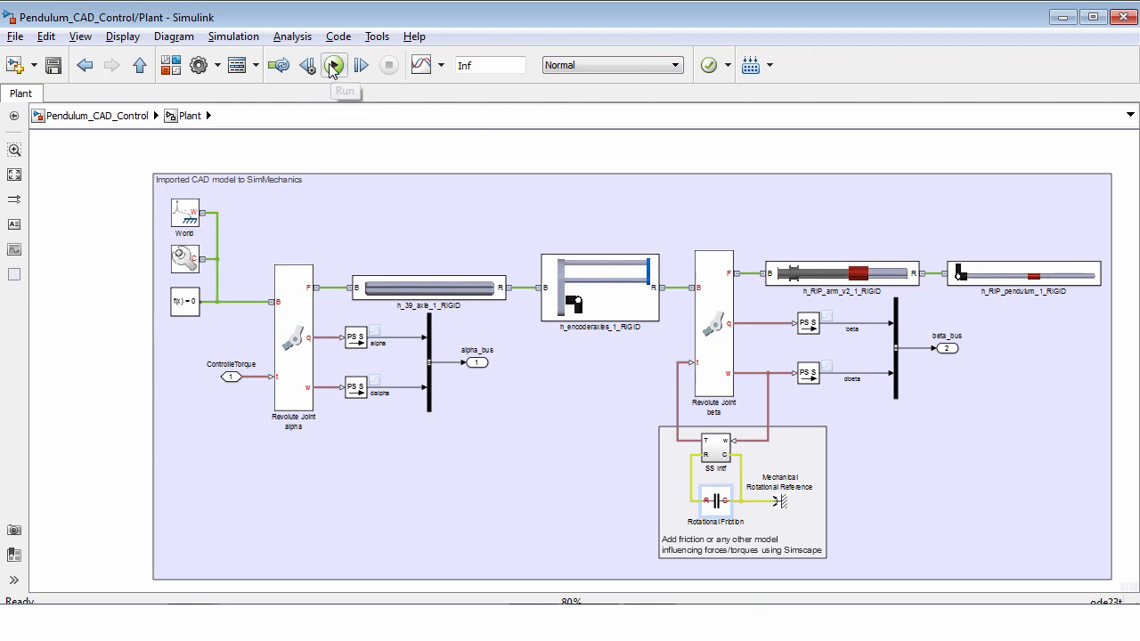
left_click(334, 65)
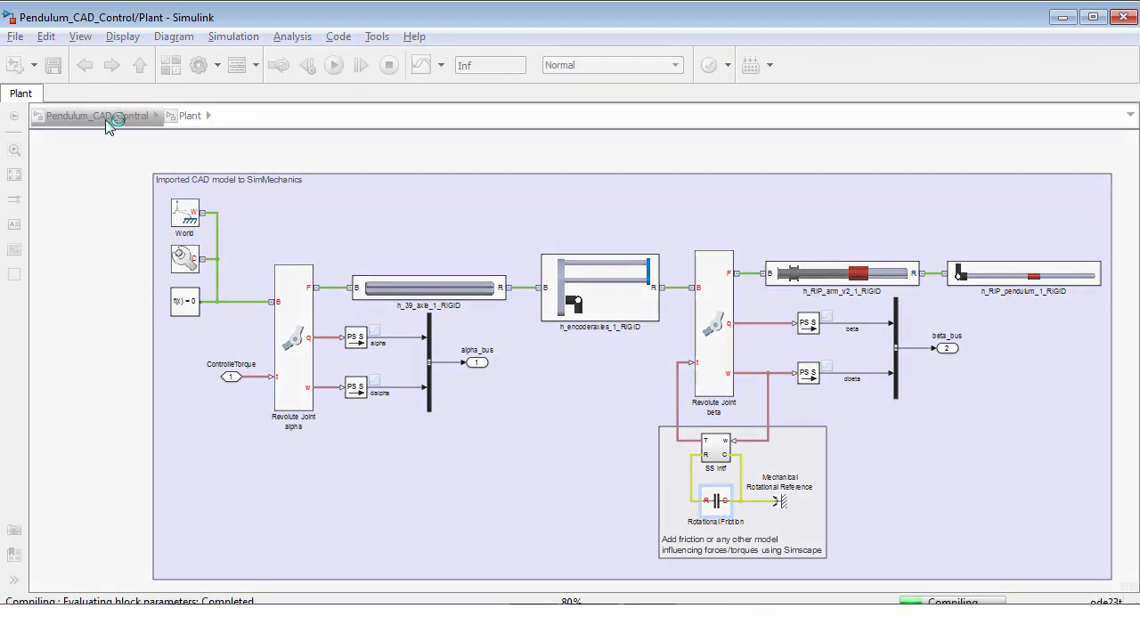
mouse_move(105, 122)
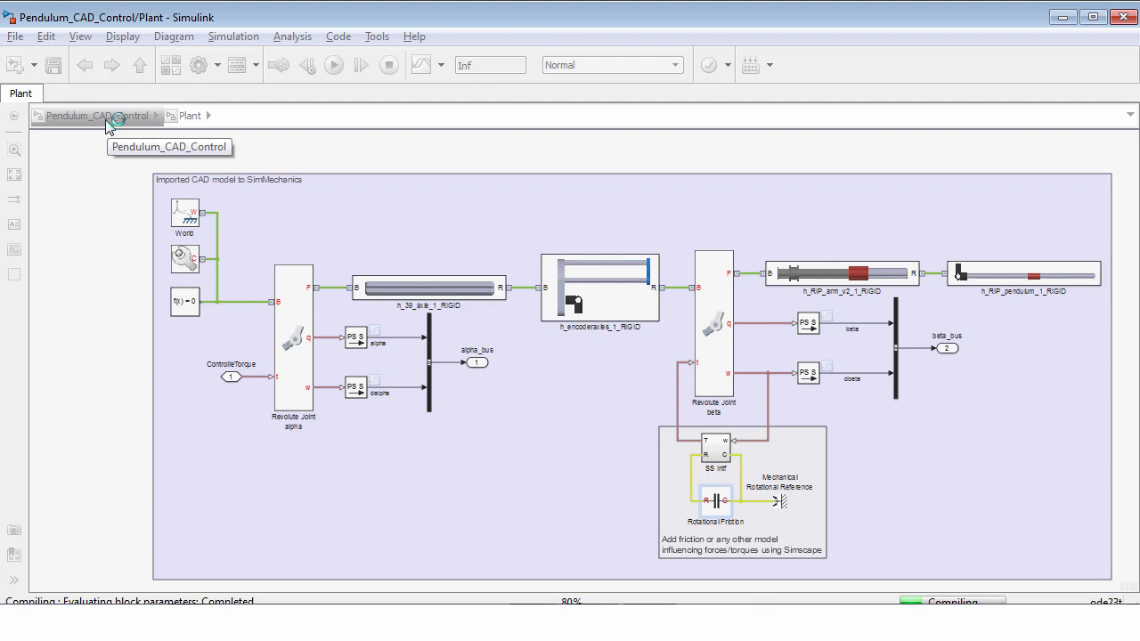
left_click(333, 64)
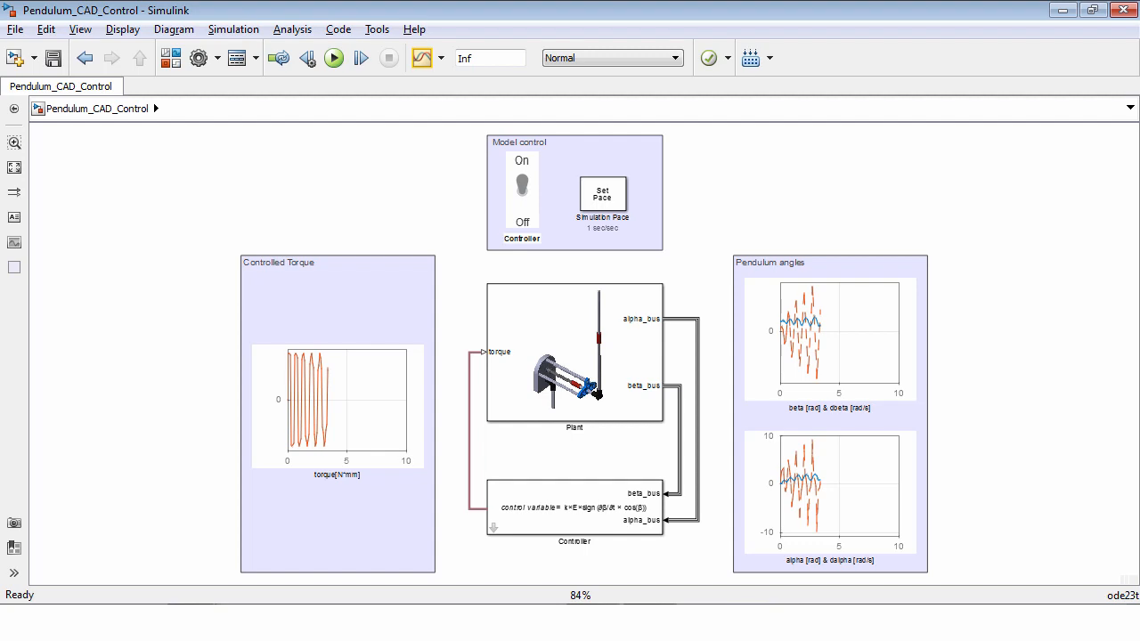
mouse_move(1129, 186)
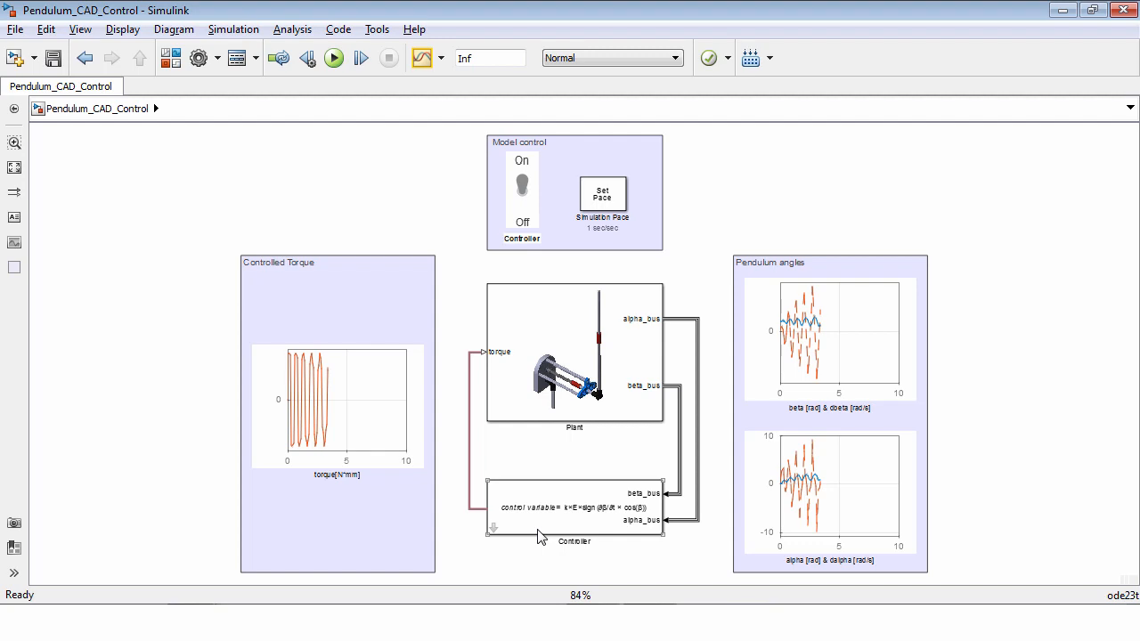
Look inside the Controller subsystem with its StayUp/SwingUp switching.
double_click(574, 516)
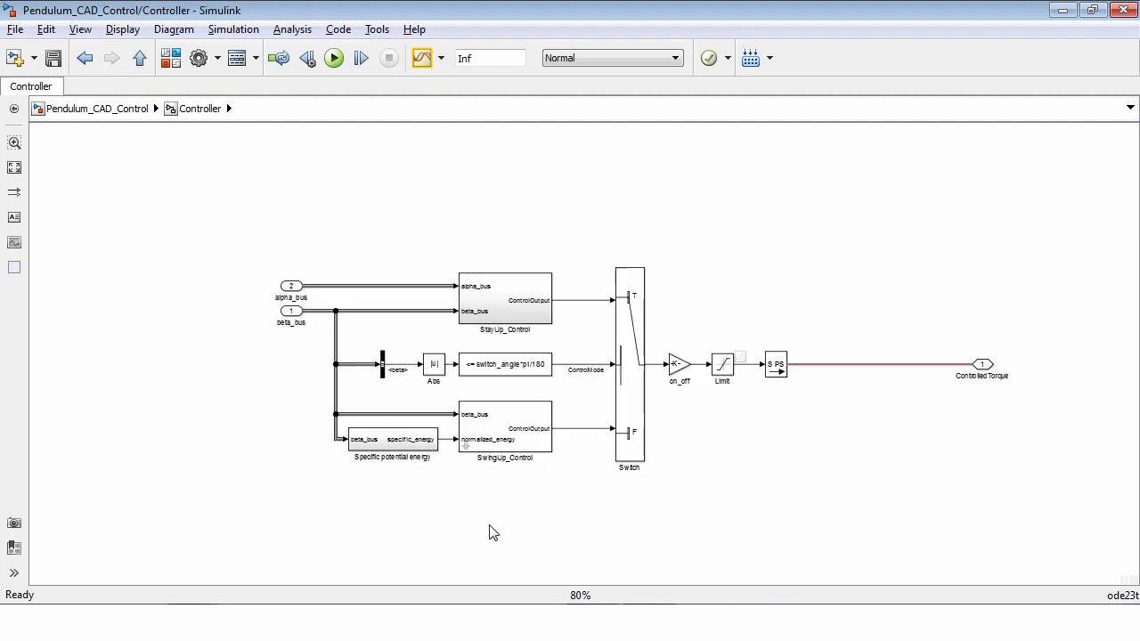
mouse_move(879, 267)
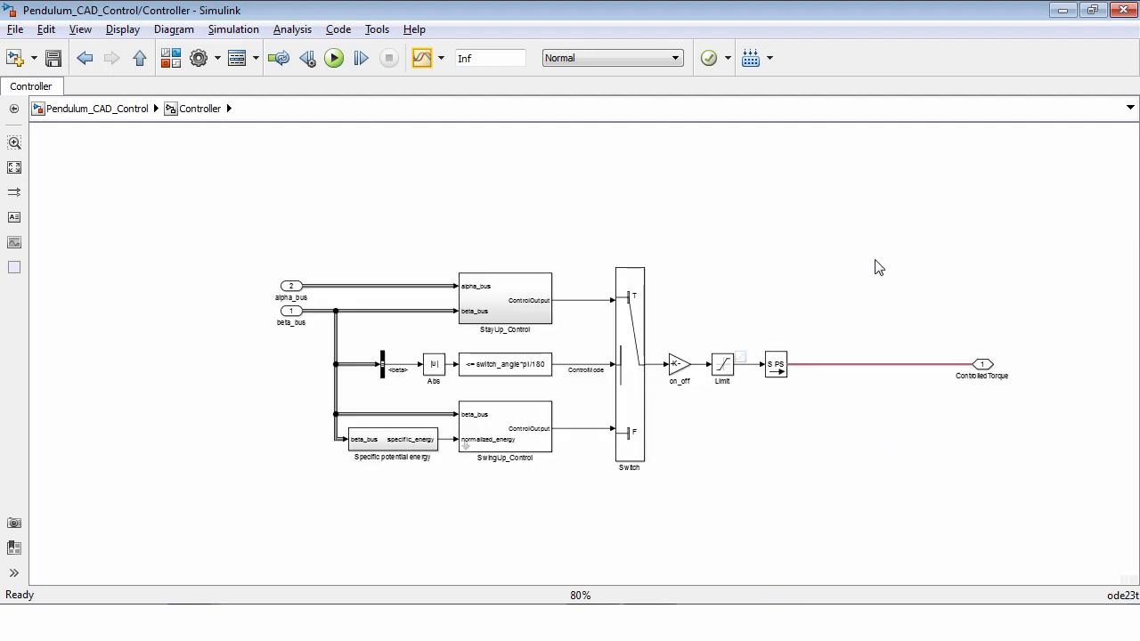
Inspect a Controller block, then run ssc_dcmotor from the MATLAB Command Window.
double_click(775, 365)
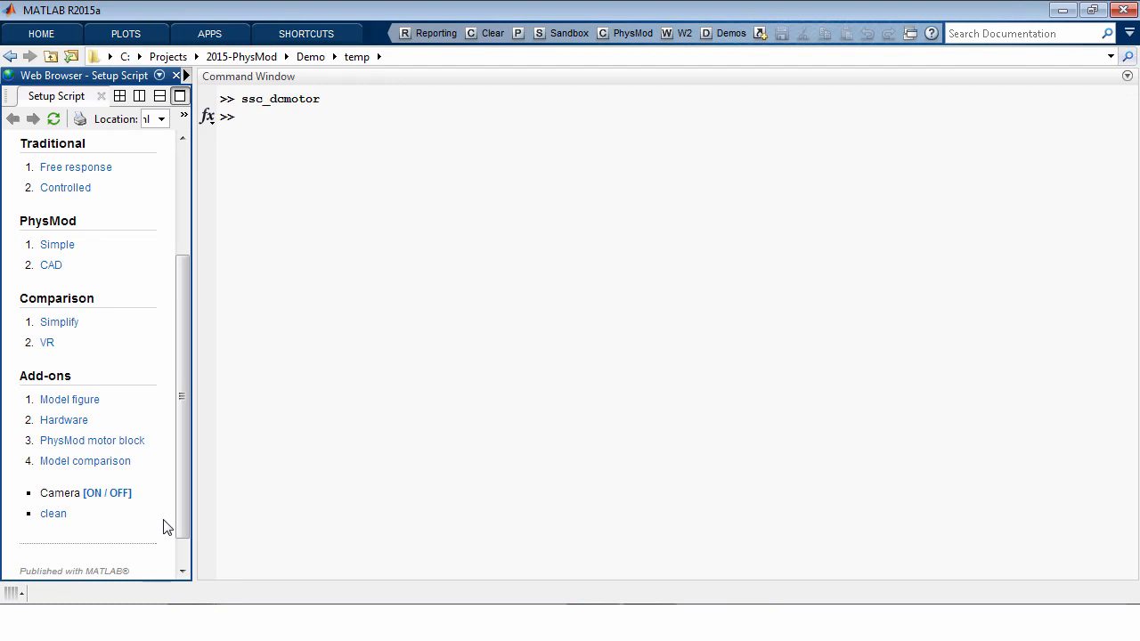
left_click(423, 369)
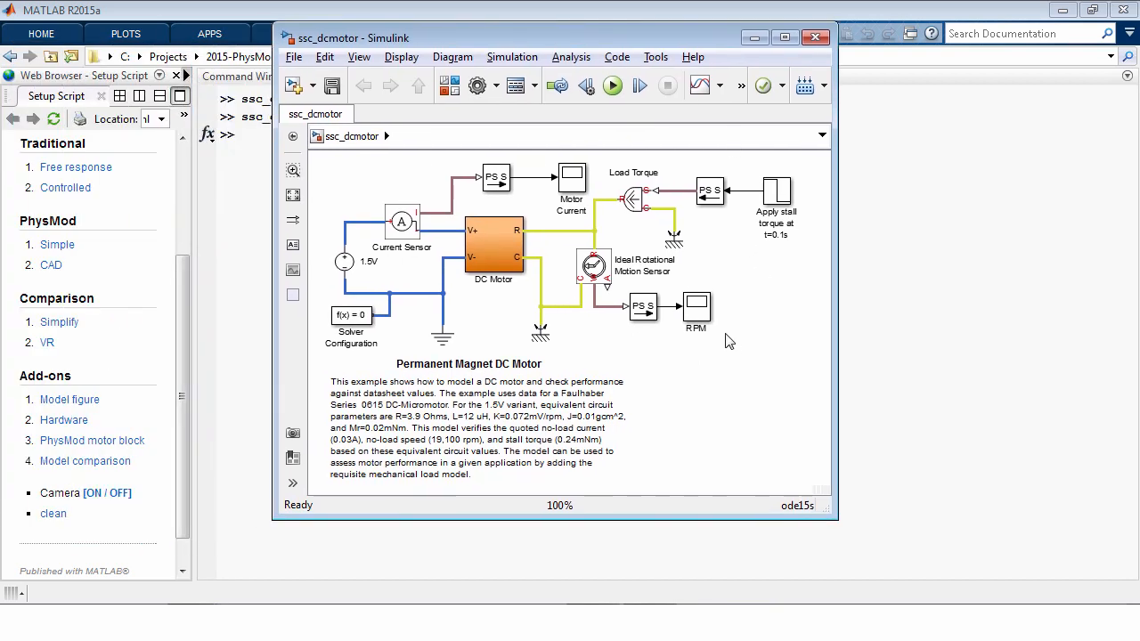
Look inside ssc_dcmotor's DC Motor block and its Rotational Electromechanical Converter.
left_click(499, 249)
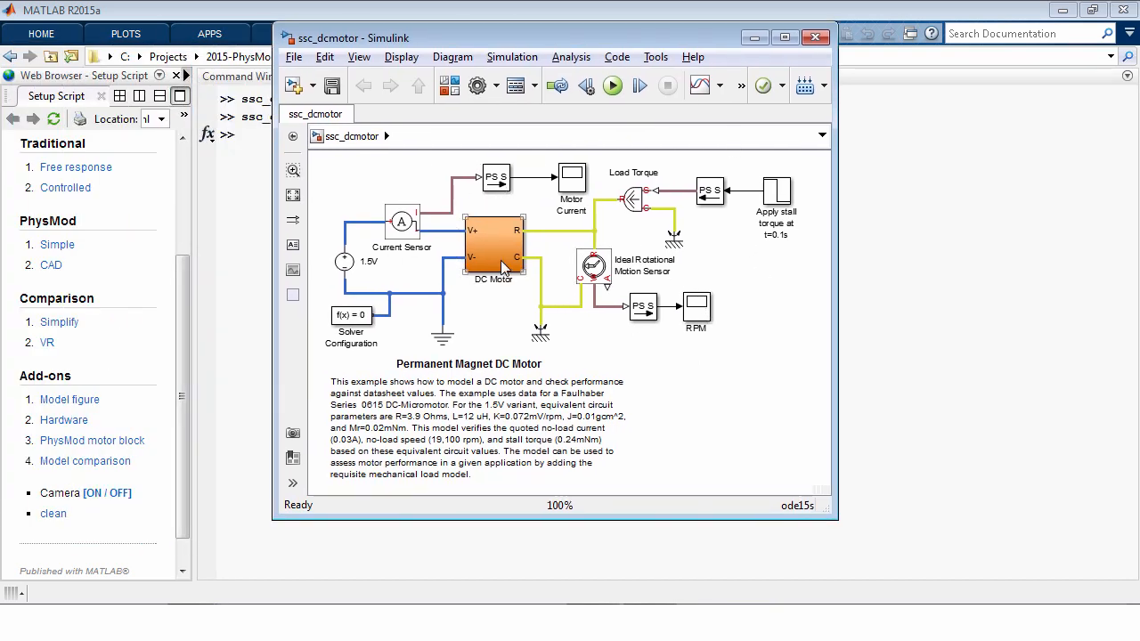
double_click(493, 250)
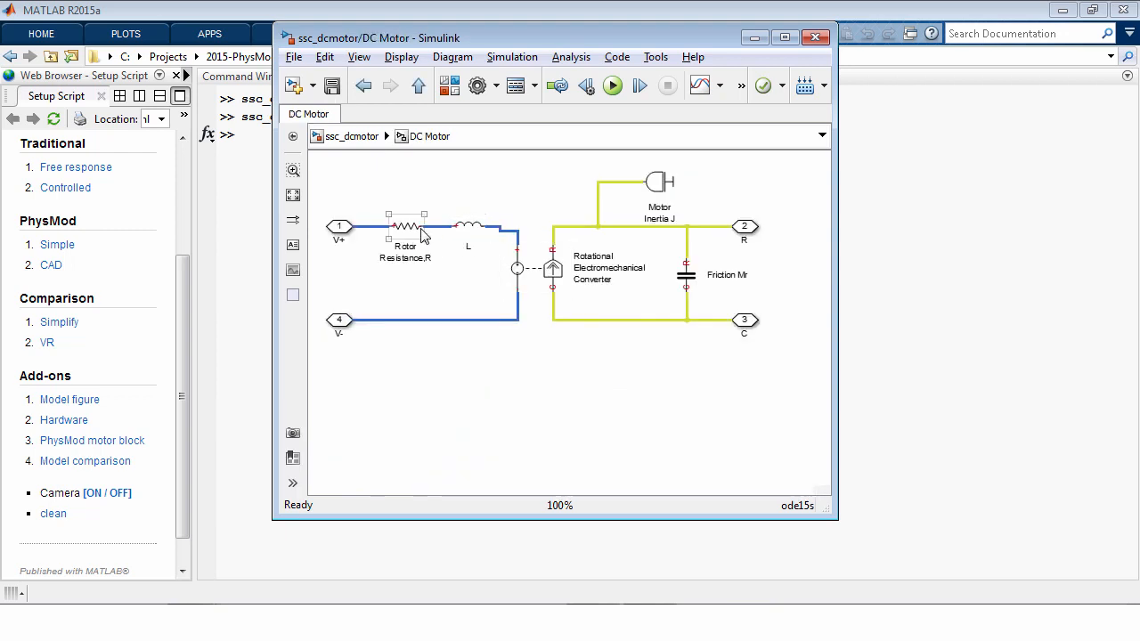
left_click(534, 267)
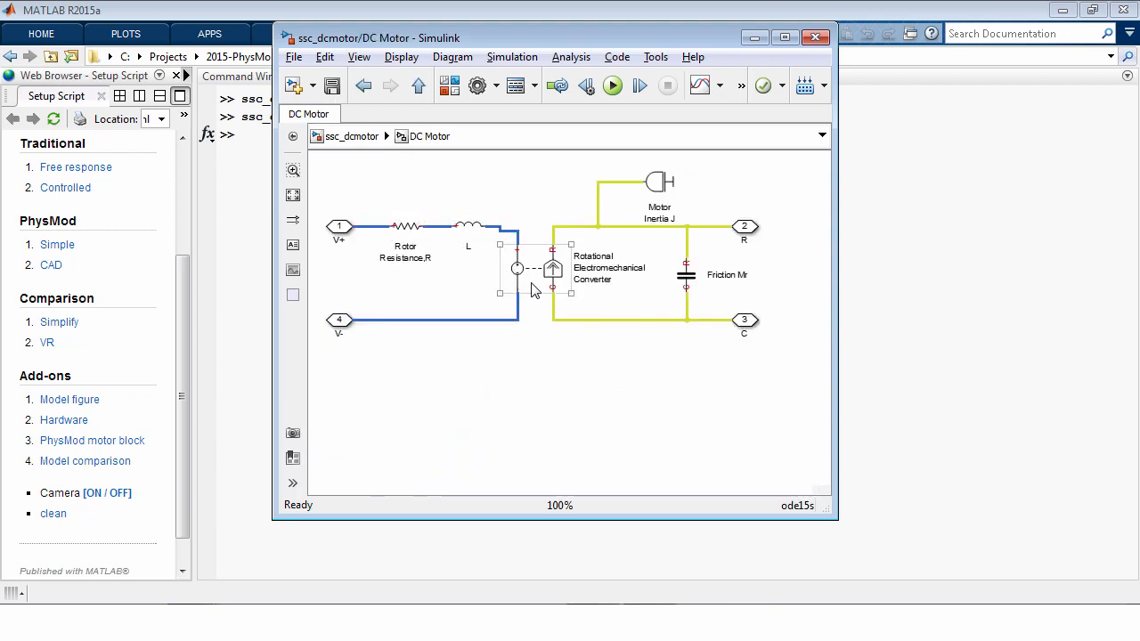
left_click(656, 345)
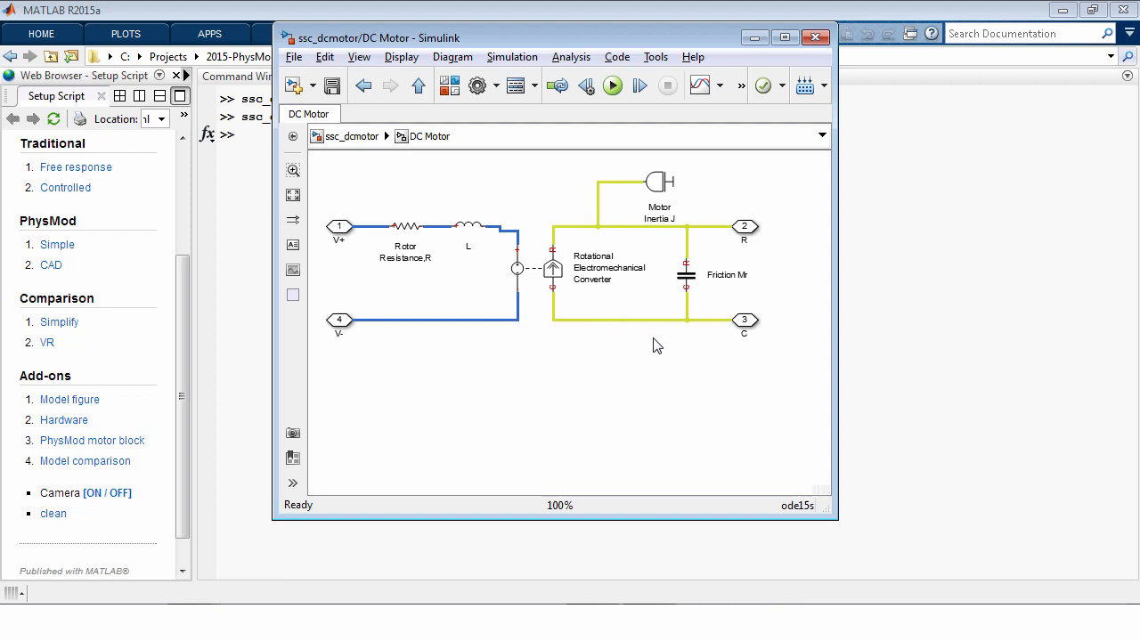
mouse_move(642, 250)
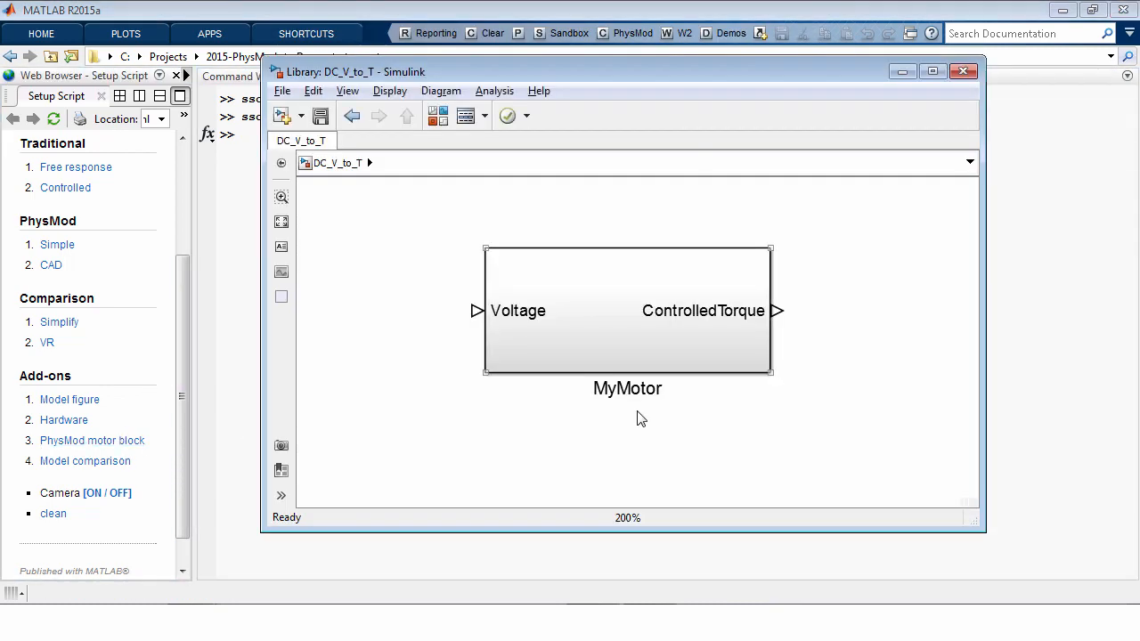
mouse_move(667, 332)
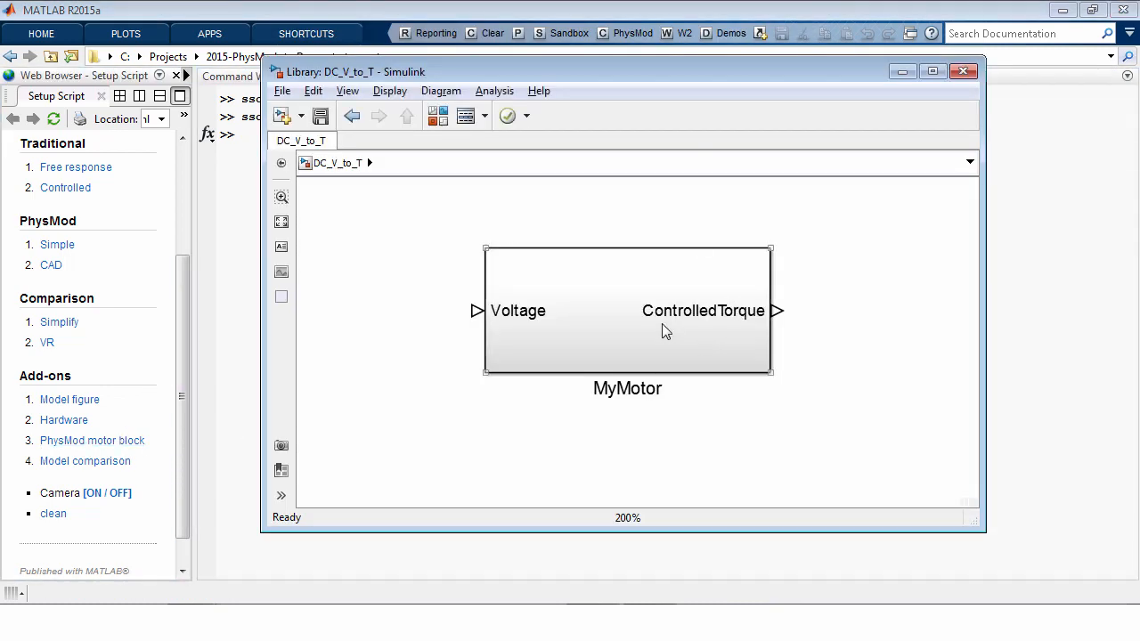
Browse the MyMotor library block and copy it into the Pendulum_CAD_Control Controller subsystem.
double_click(627, 312)
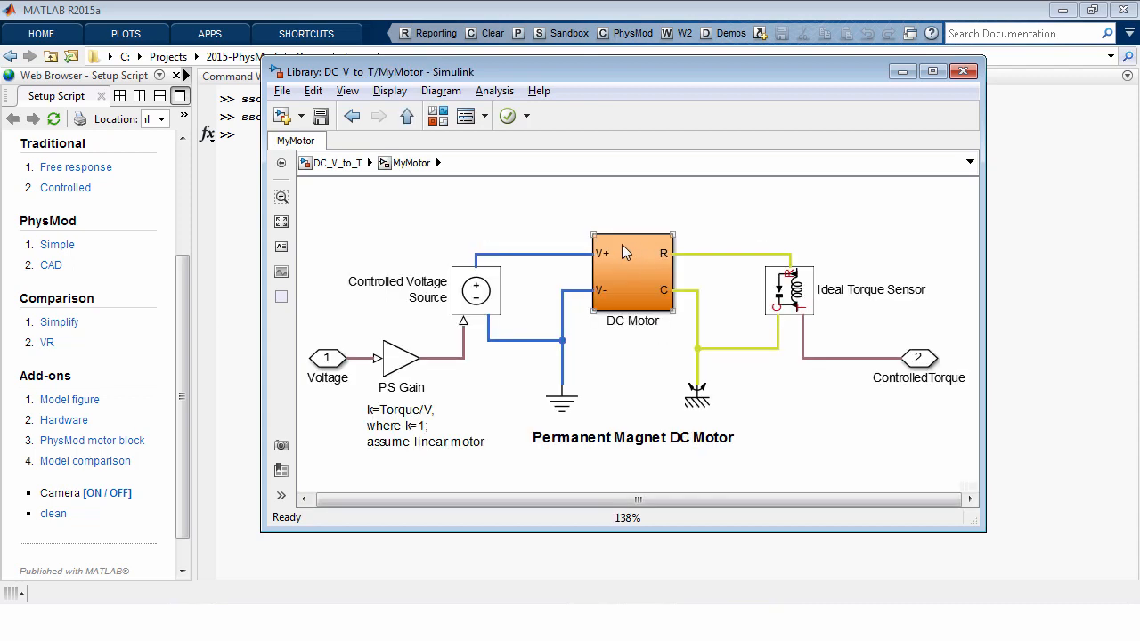
mouse_move(643, 291)
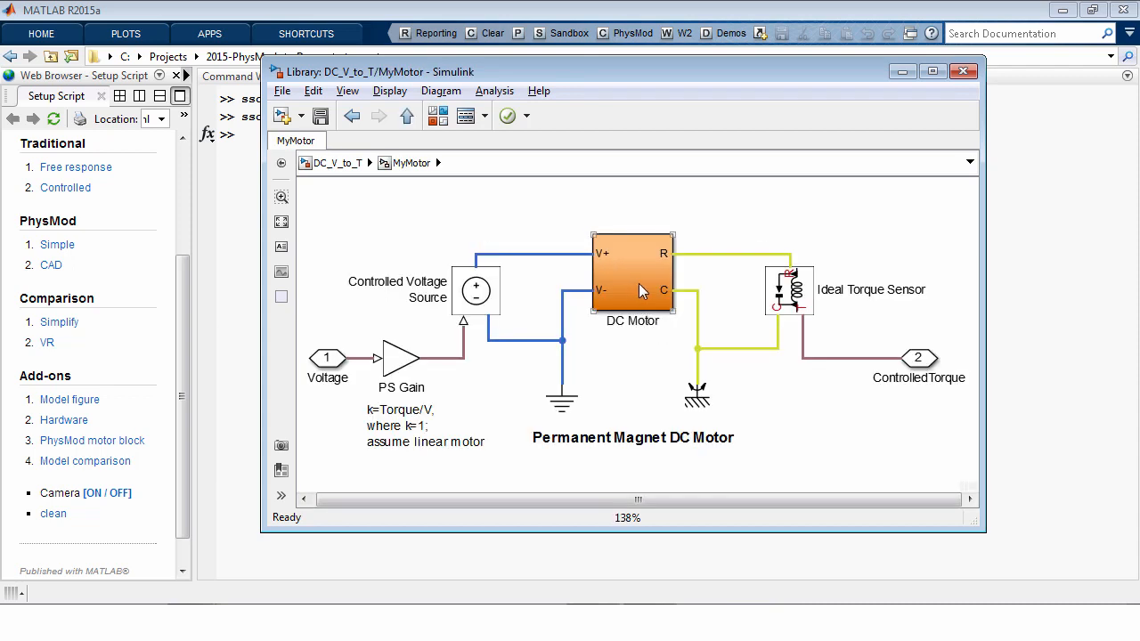
mouse_move(650, 290)
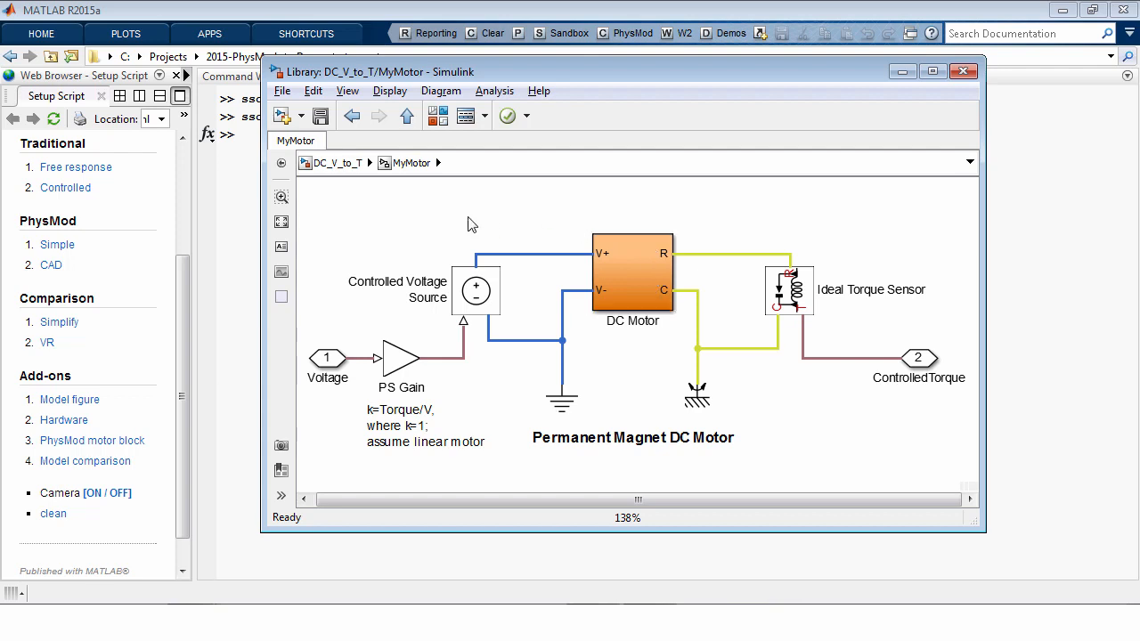
left_click(476, 291)
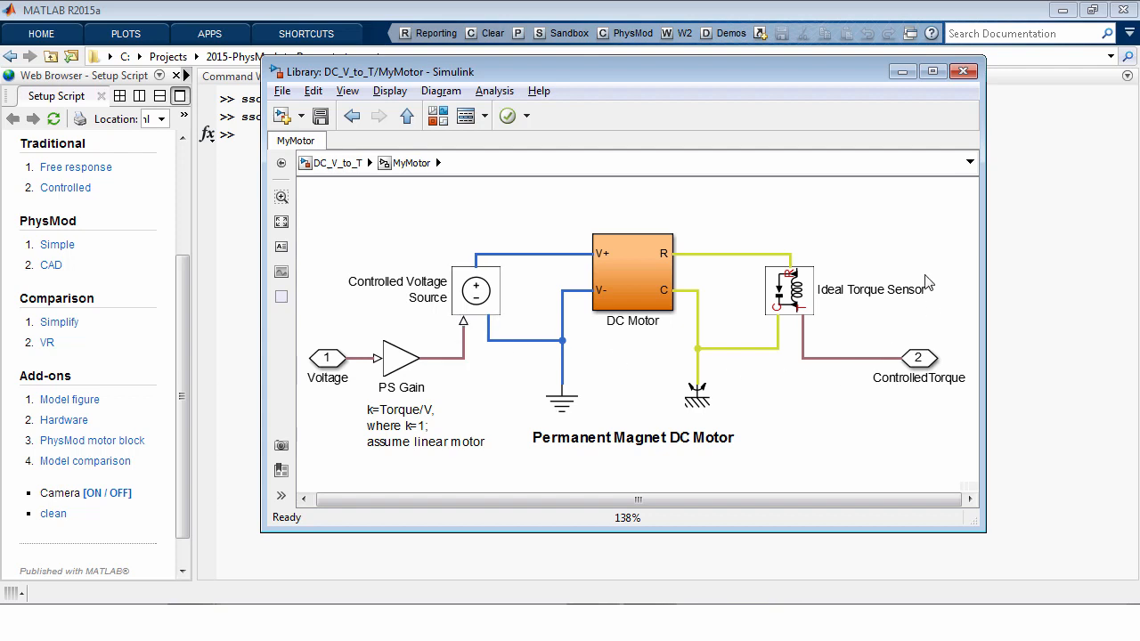
left_click(789, 289)
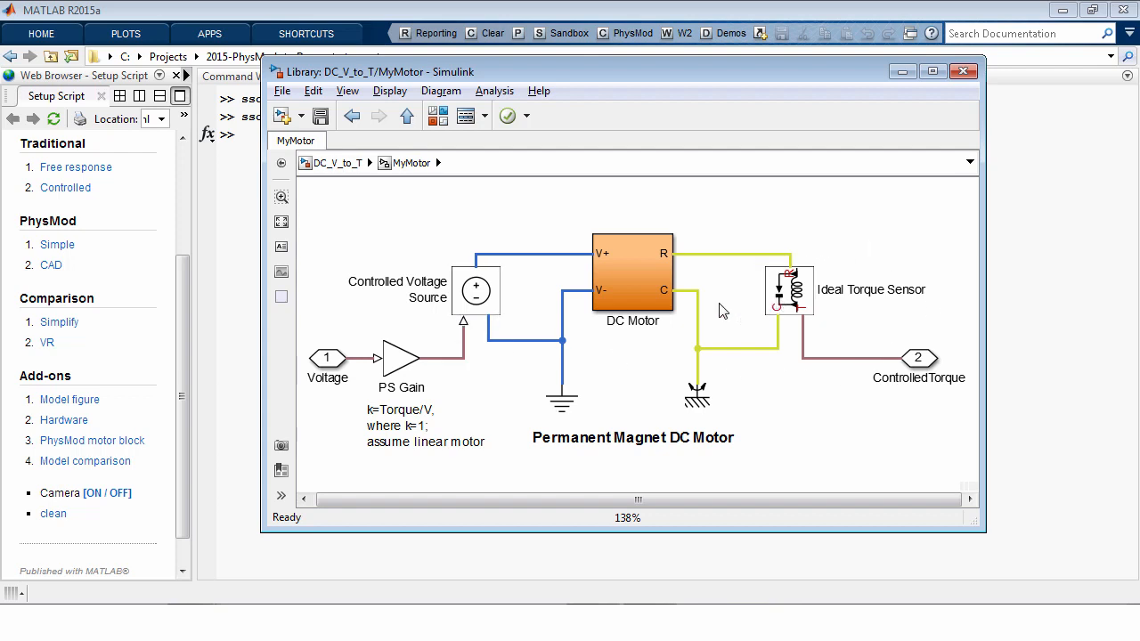
mouse_move(627, 389)
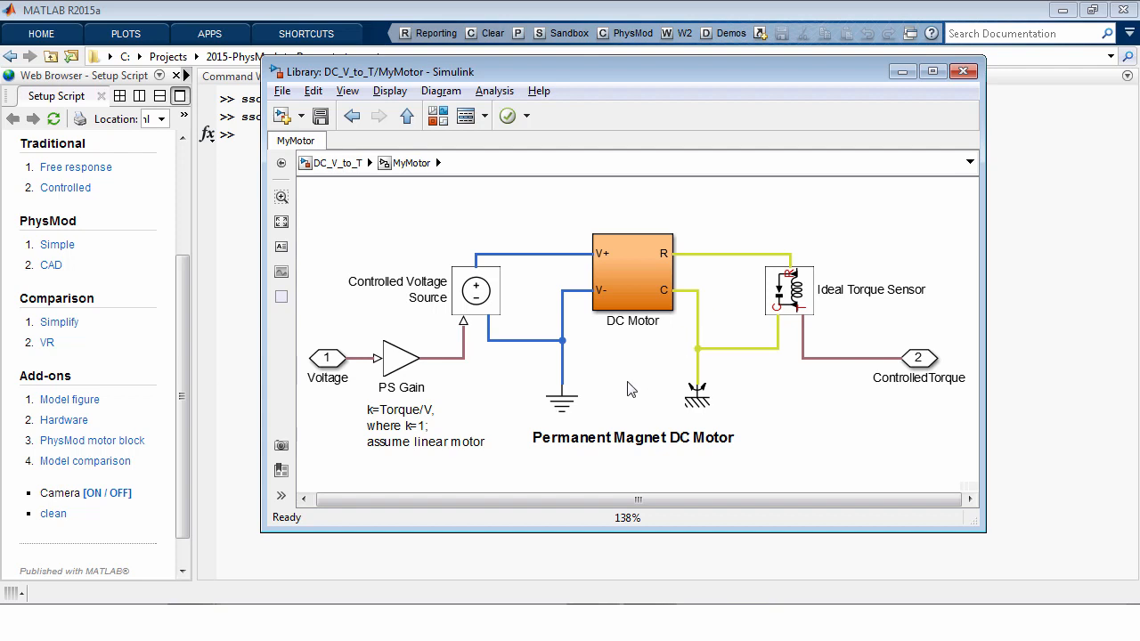
left_click(426, 426)
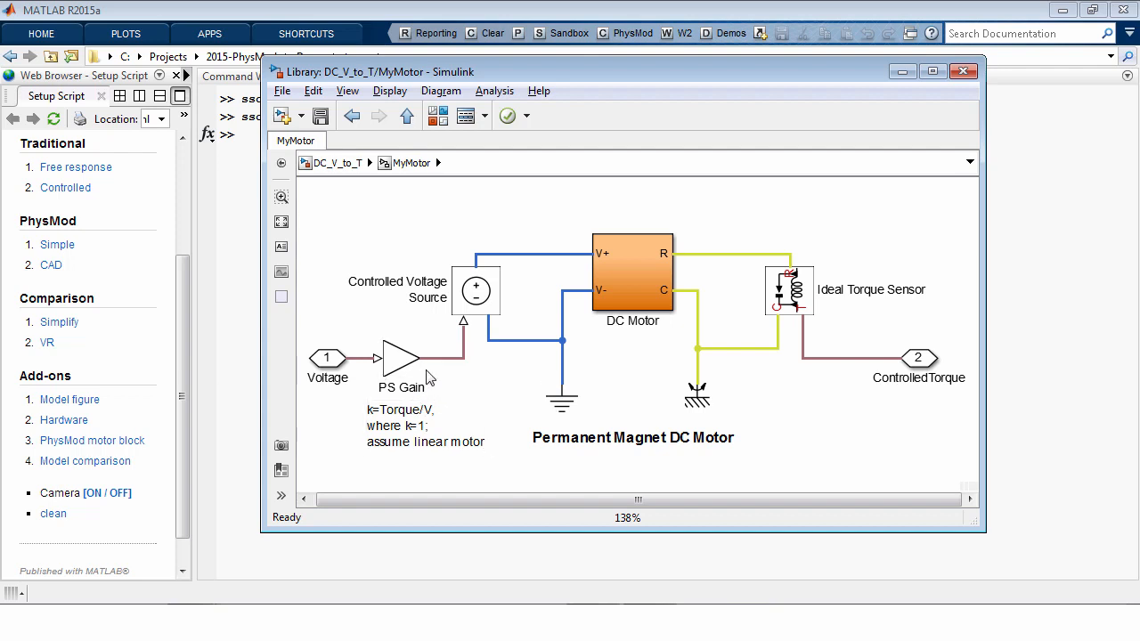
mouse_move(362, 325)
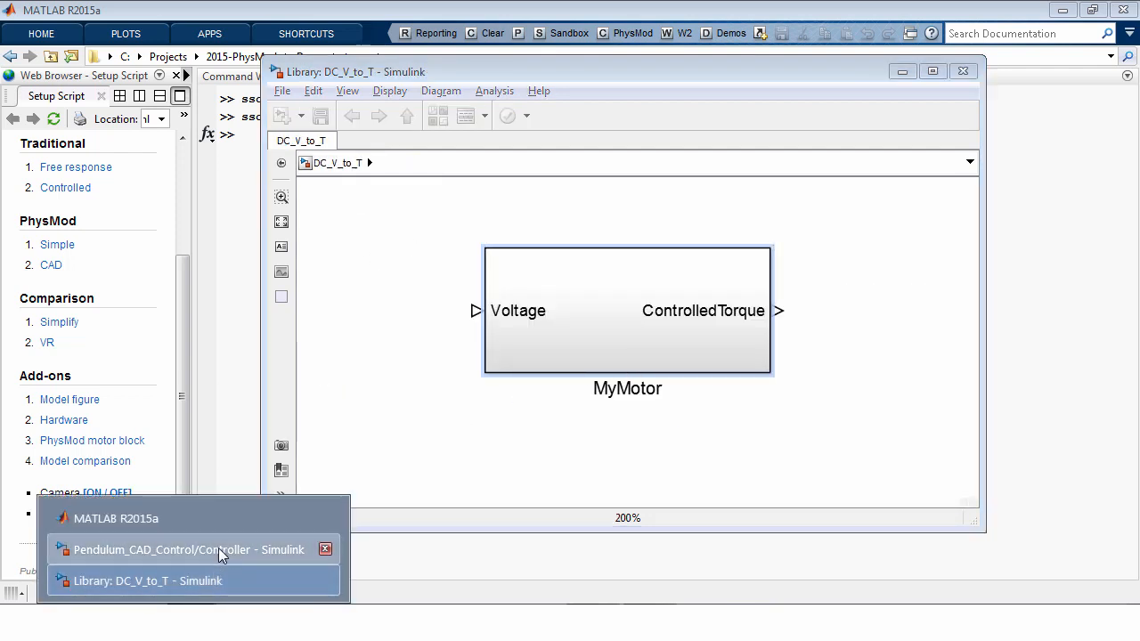
left_click(185, 549)
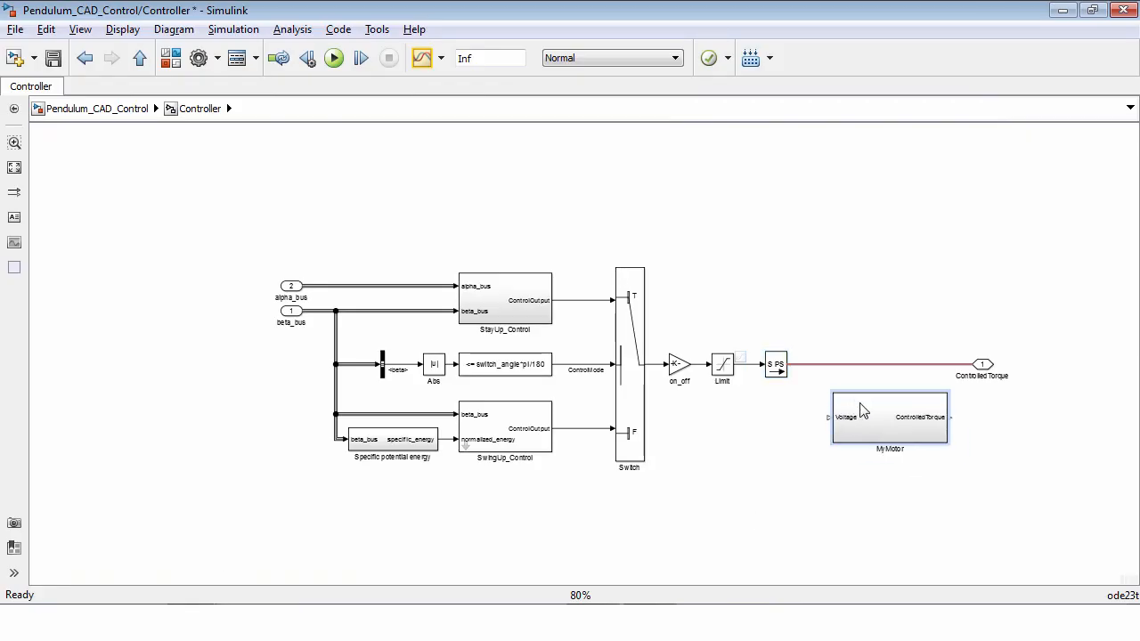
Insert MyMotor before Controlled Torque, change the S-PS converter's input unit from N*mm to V, and run.
left_click_drag(888, 416, 873, 363)
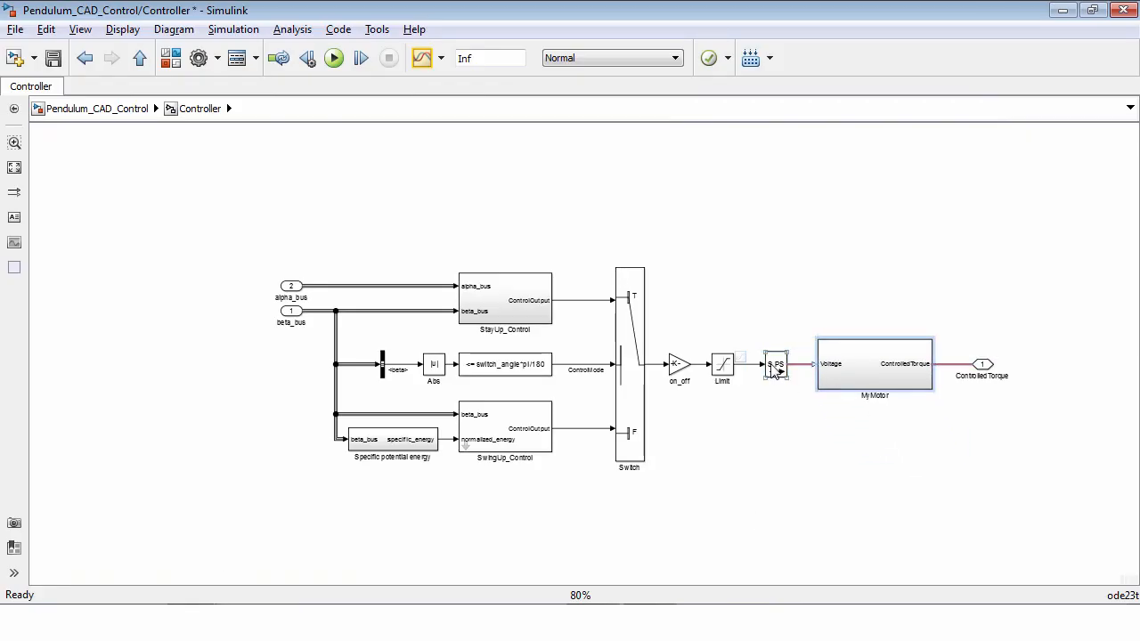
double_click(774, 365)
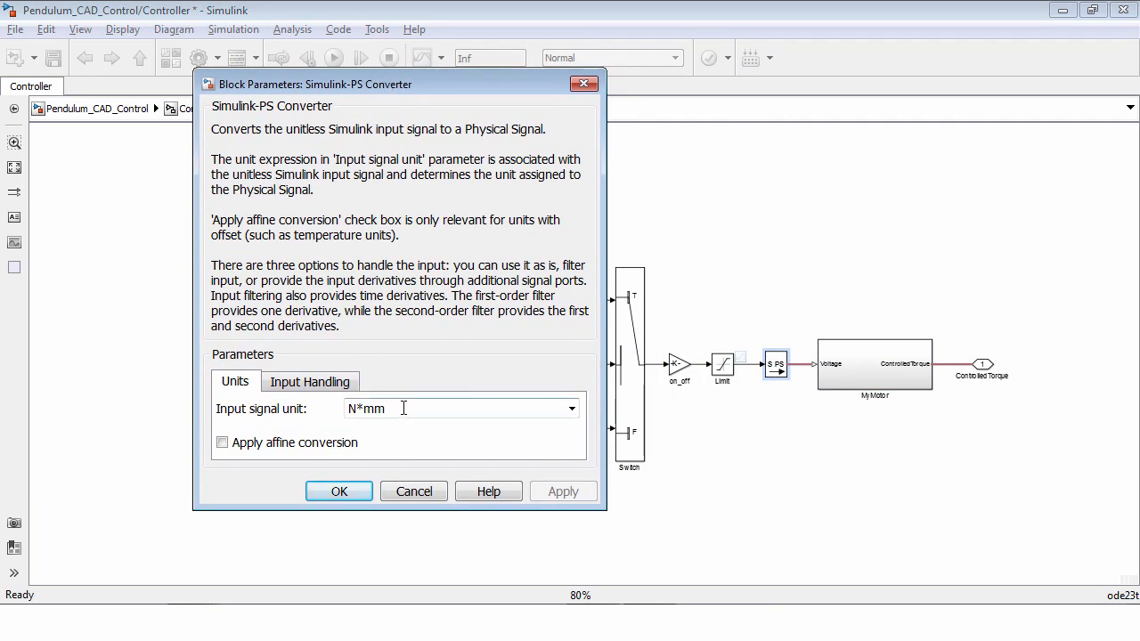
triple_click(400, 408)
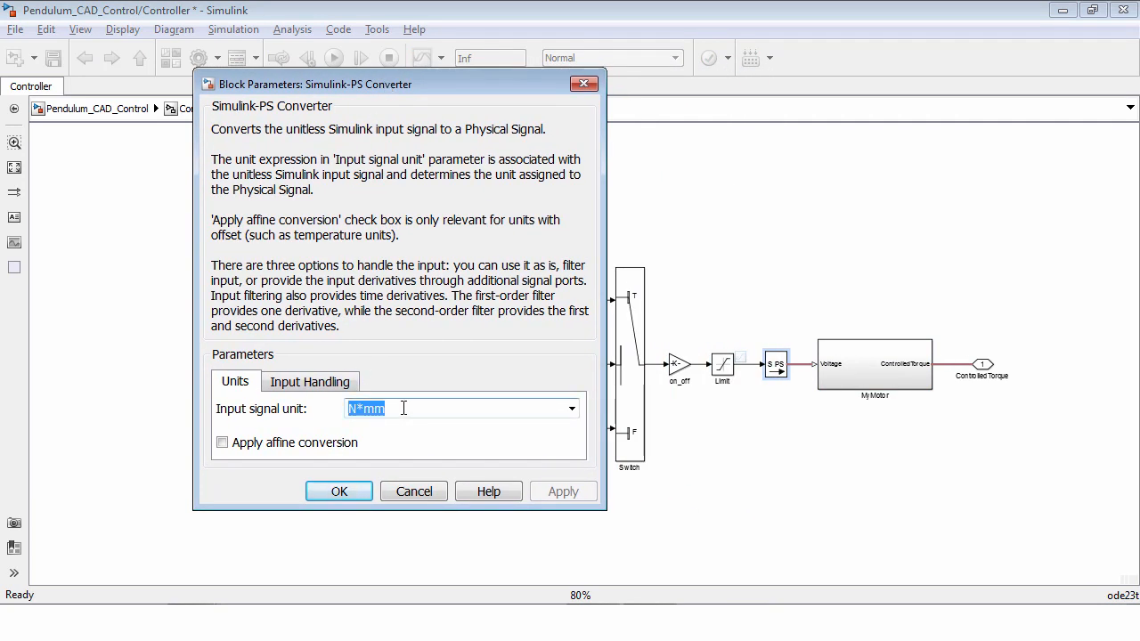
type("V")
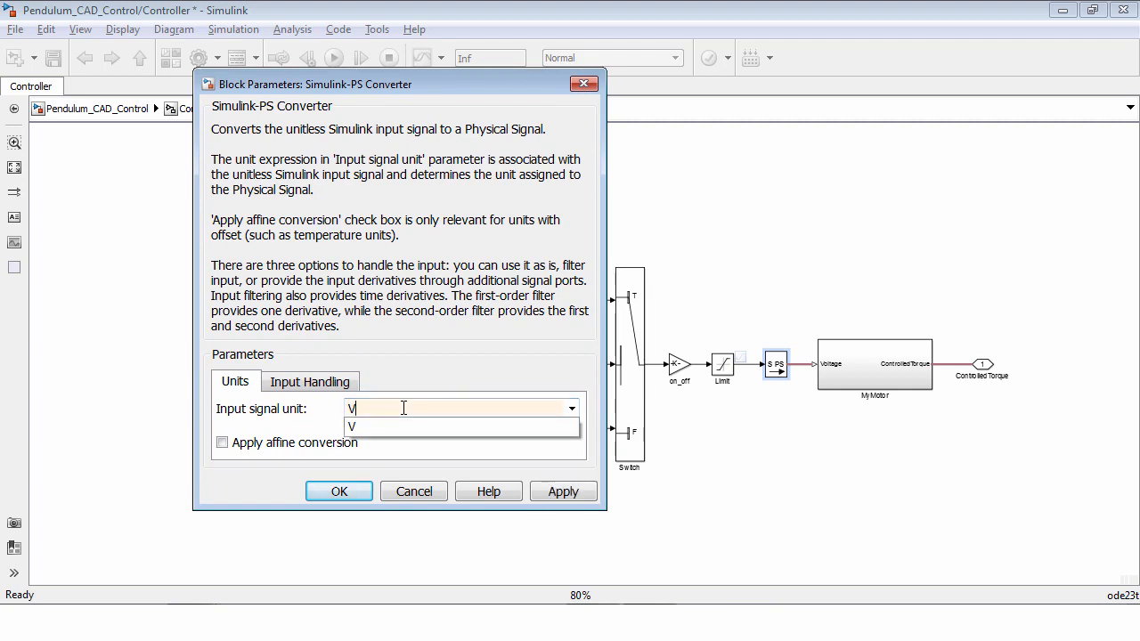
left_click(351, 427)
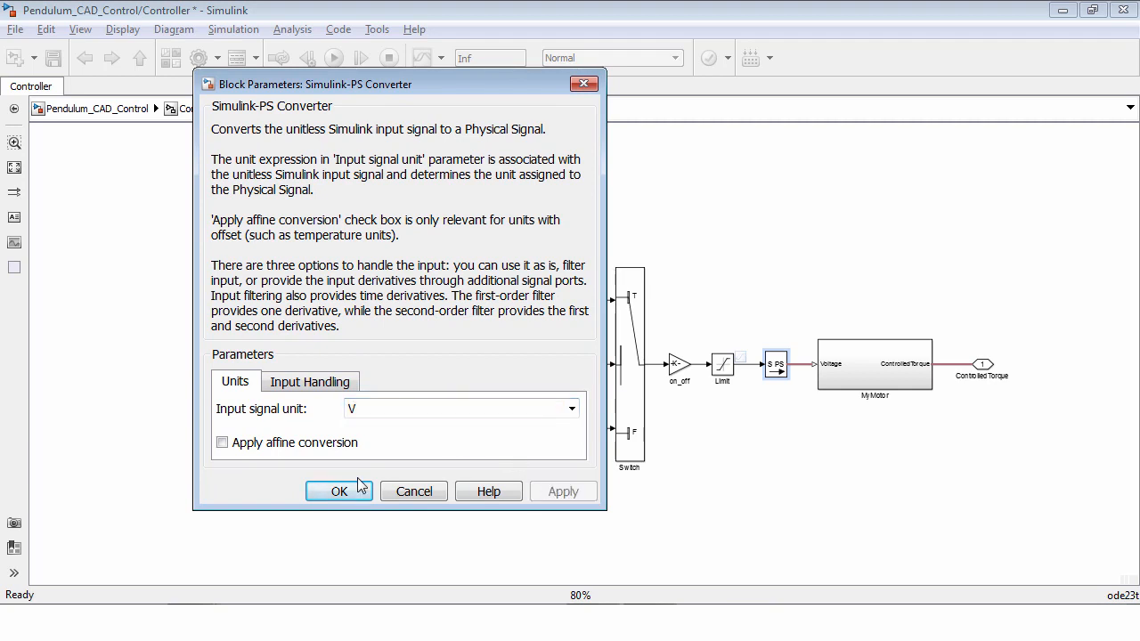
left_click(339, 491)
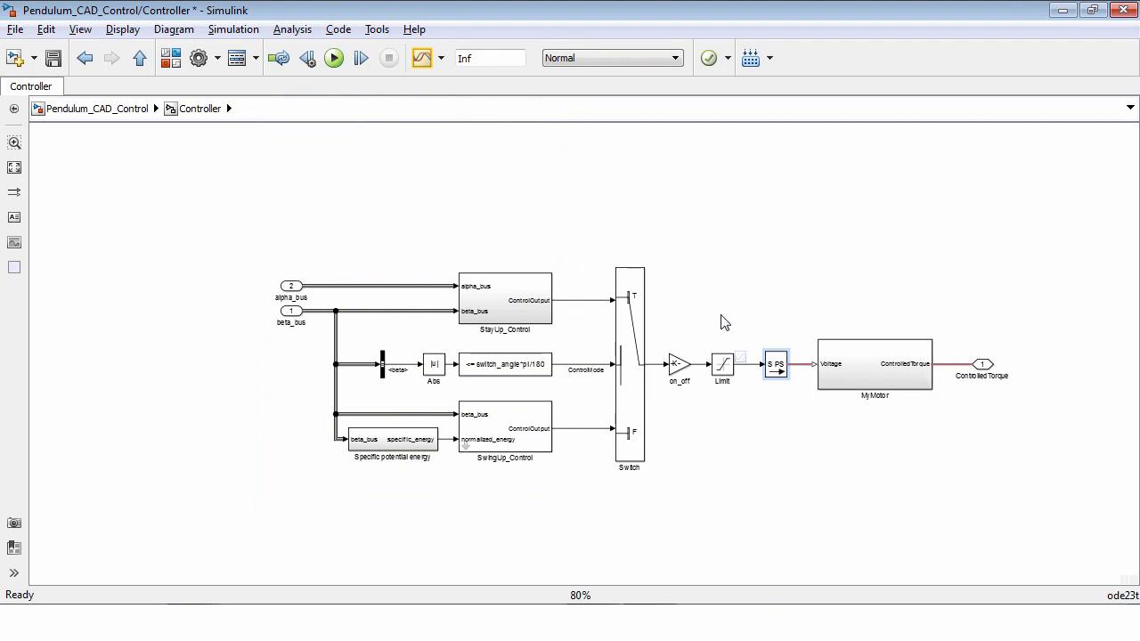
left_click(333, 58)
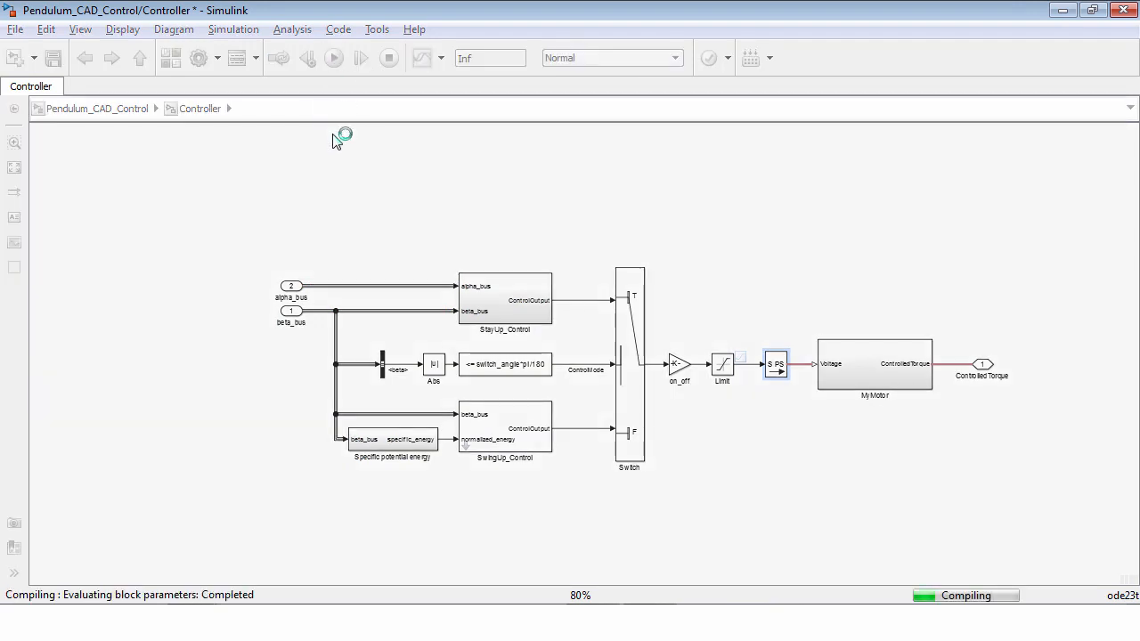
Run the updated model and bring up actions for the pendulum body in the Plant subsystem.
left_click(333, 57)
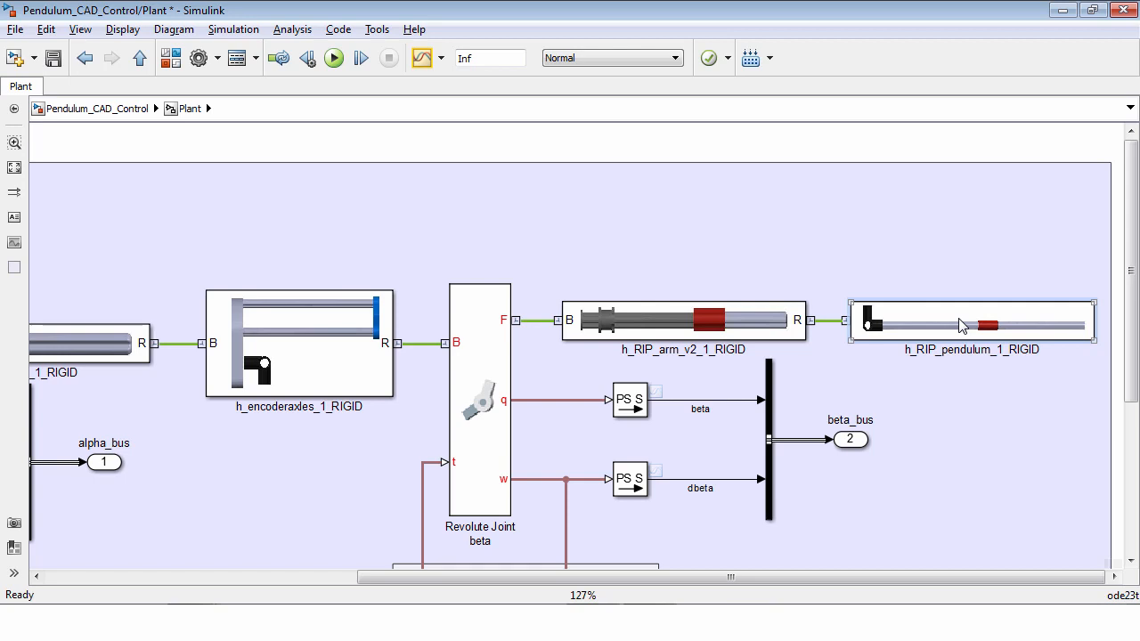
right_click(961, 323)
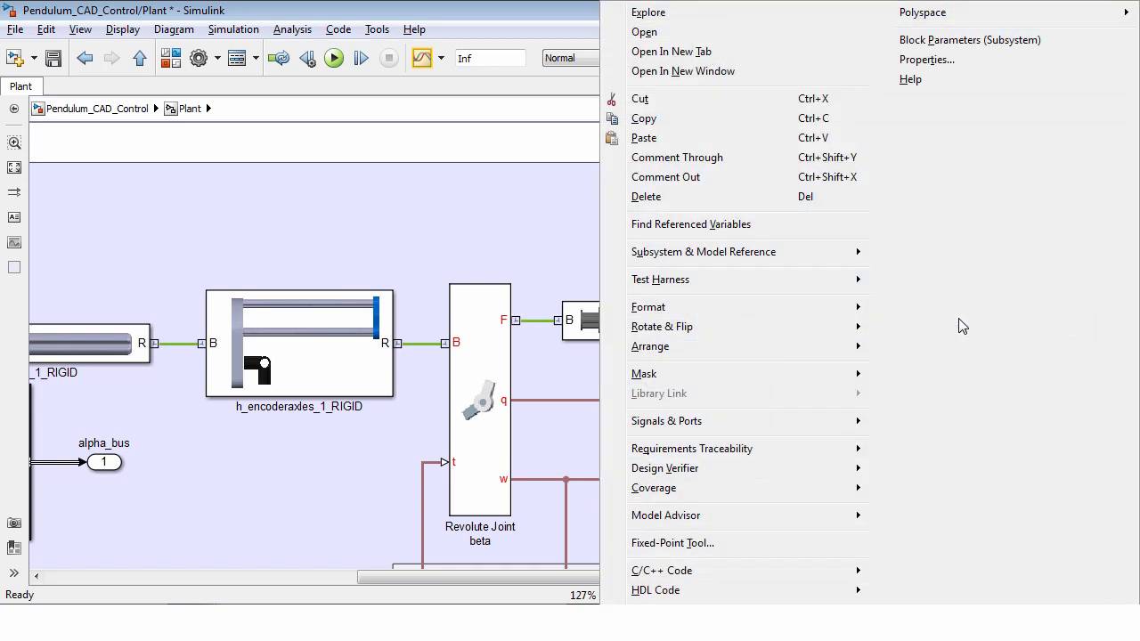
mouse_move(748, 196)
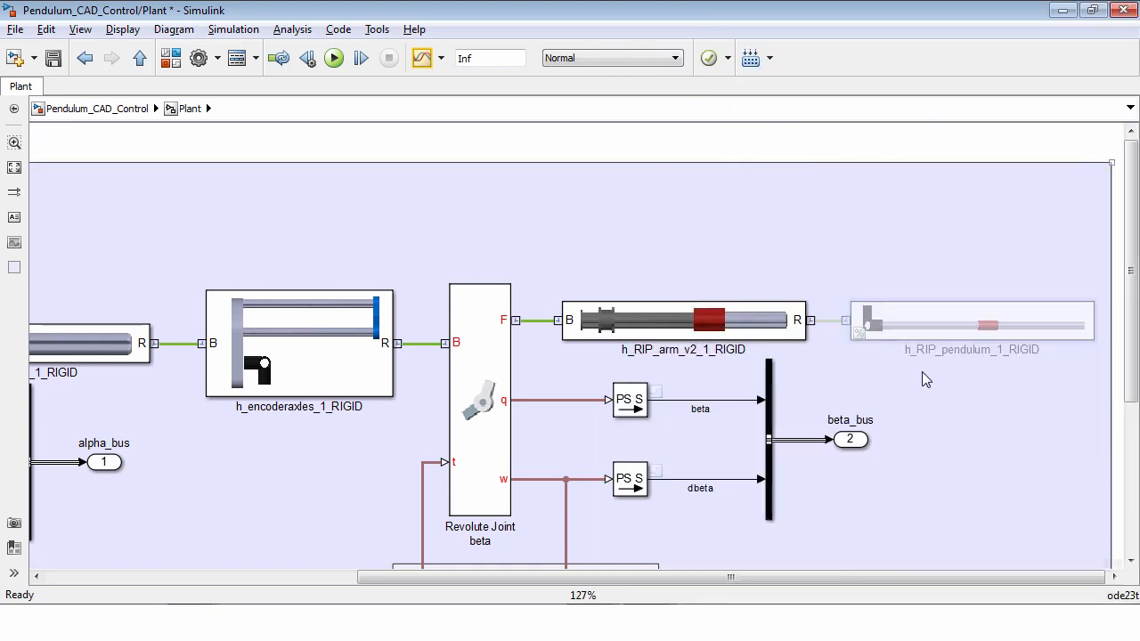
mouse_move(905, 376)
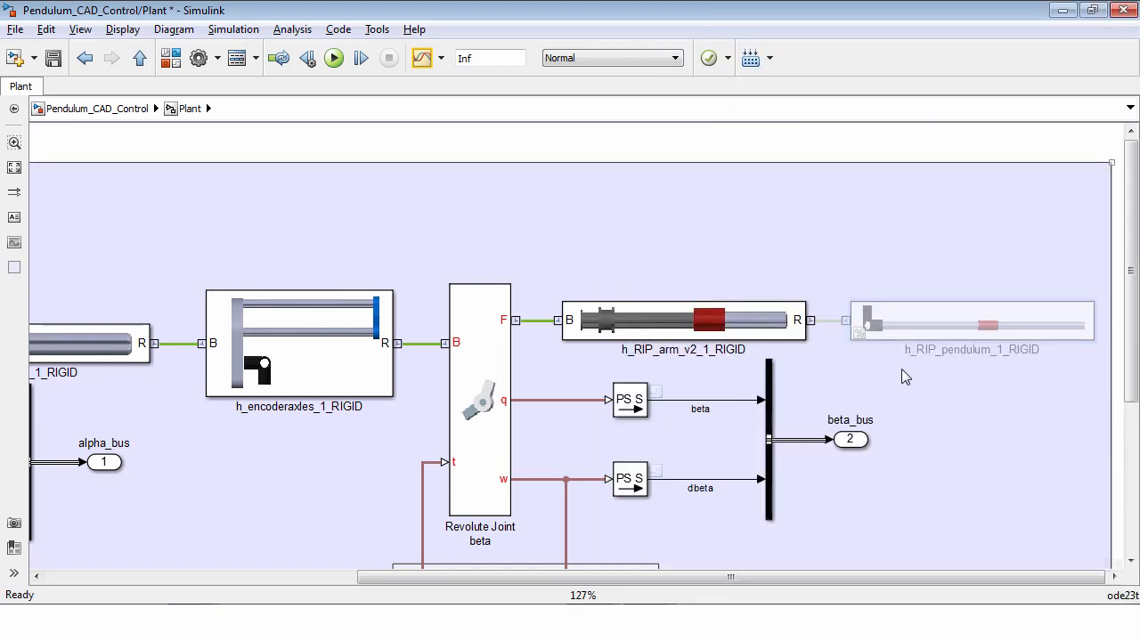
mouse_move(454, 423)
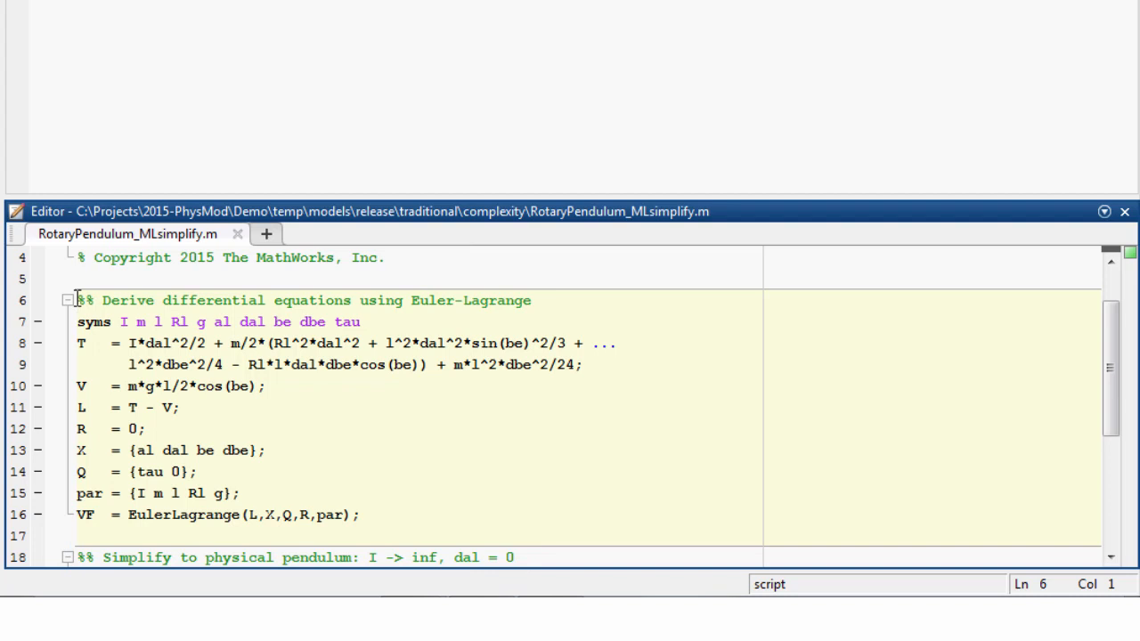
Scroll RotaryPendulum_MLsimplify.m down to the physical-pendulum and small-angle Taylor sections.
scroll("down", 3)
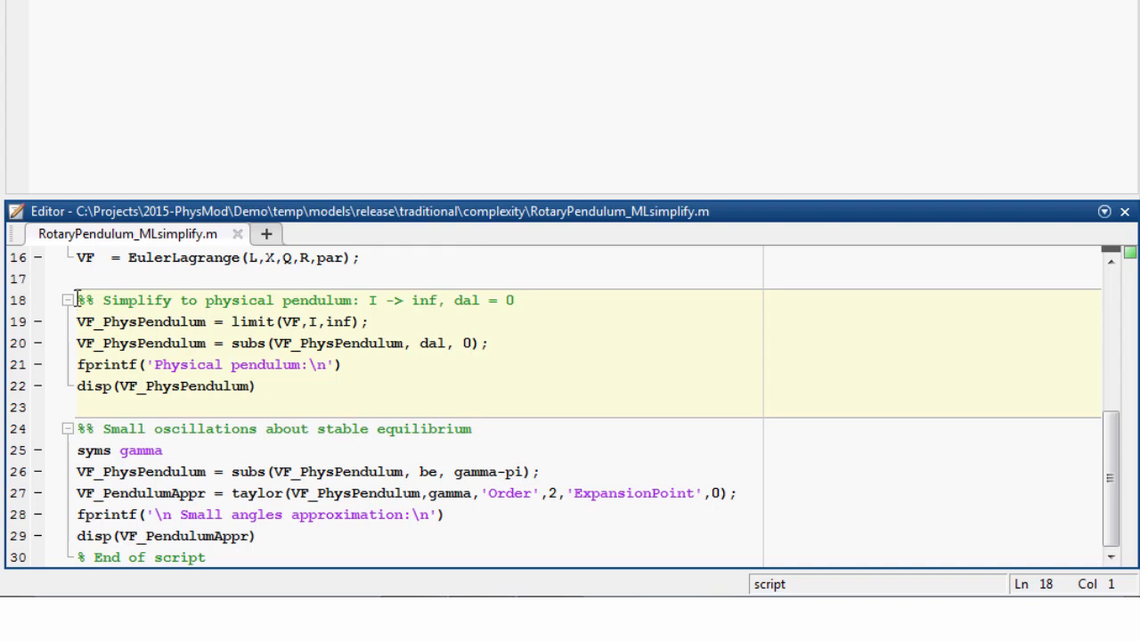
Run the physical-pendulum section giving (3*g*sin(be))/(2*l), then open the RotaryPendulum_SLdemo model.
double_click(299, 322)
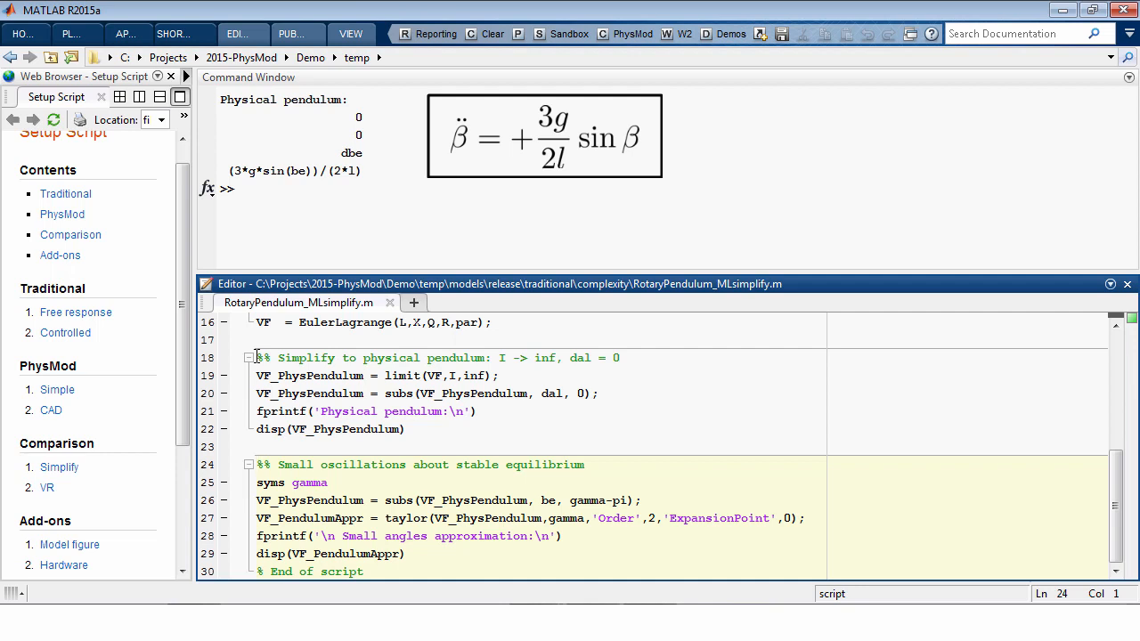
double_click(508, 499)
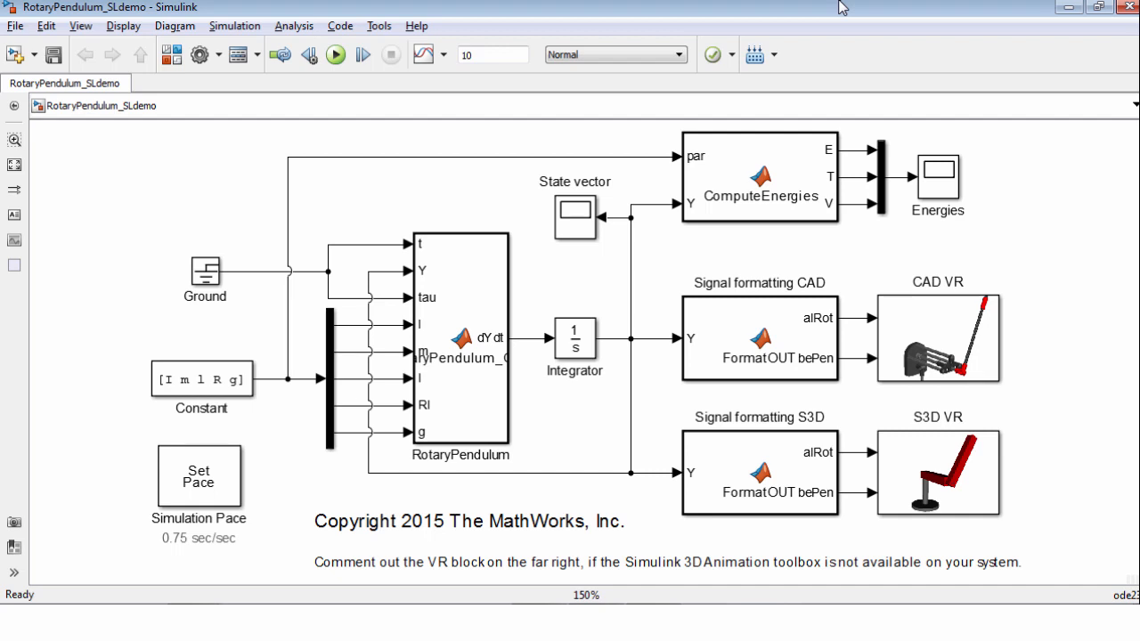
Show the S3D VR block's 3D view and its VR Sink parameters for RotaryPendulum_VR.wrl.
left_click(937, 472)
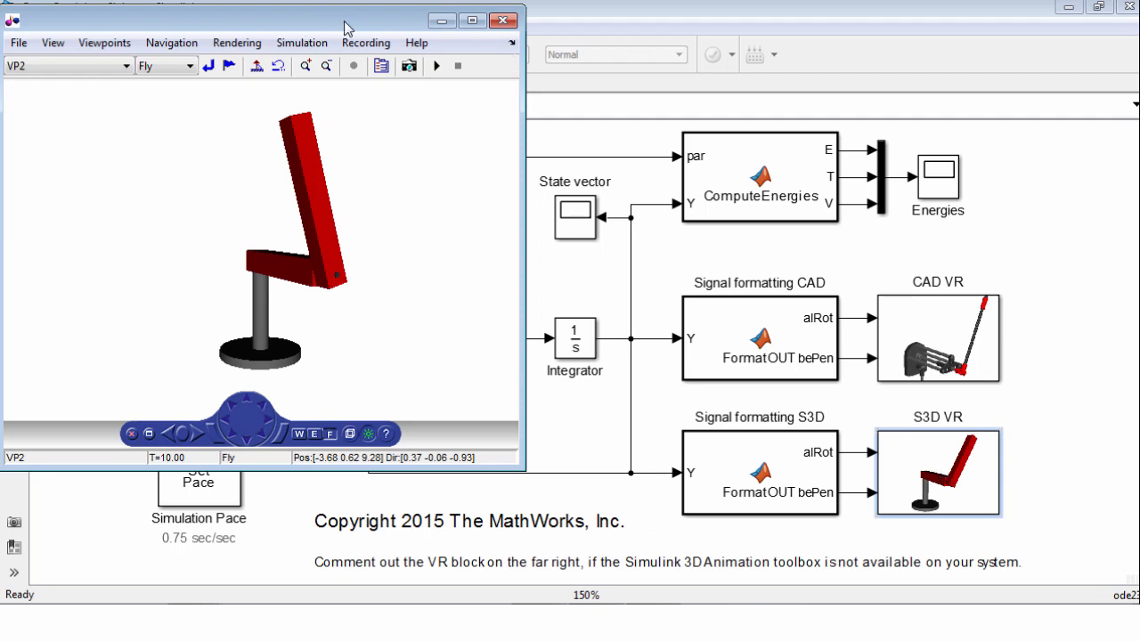
mouse_move(381, 66)
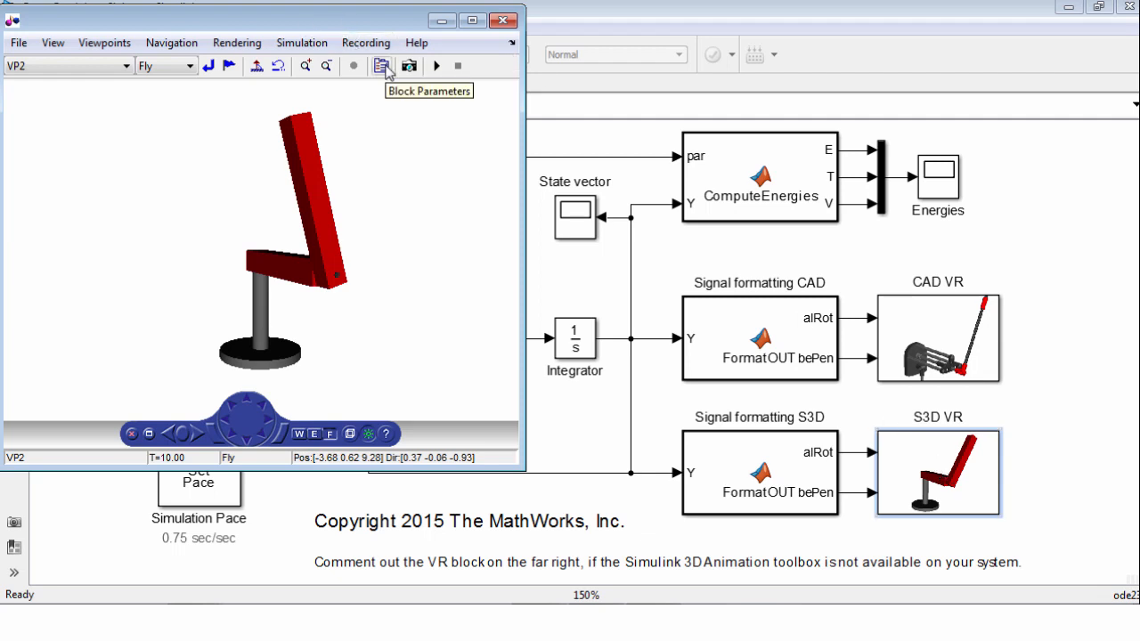
left_click(382, 66)
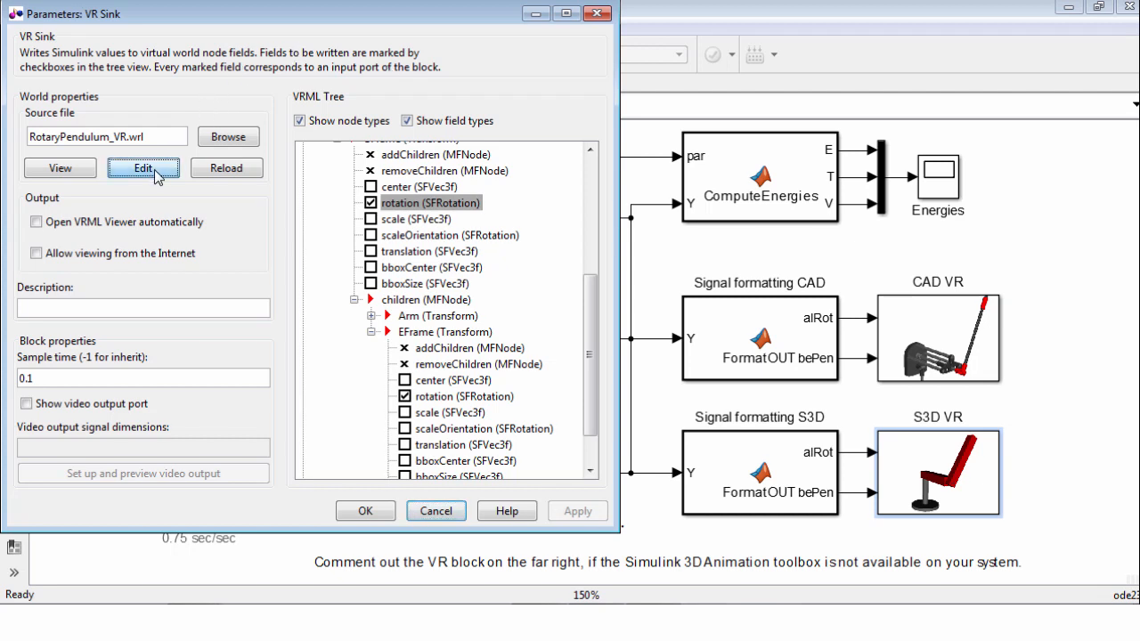
left_click(143, 167)
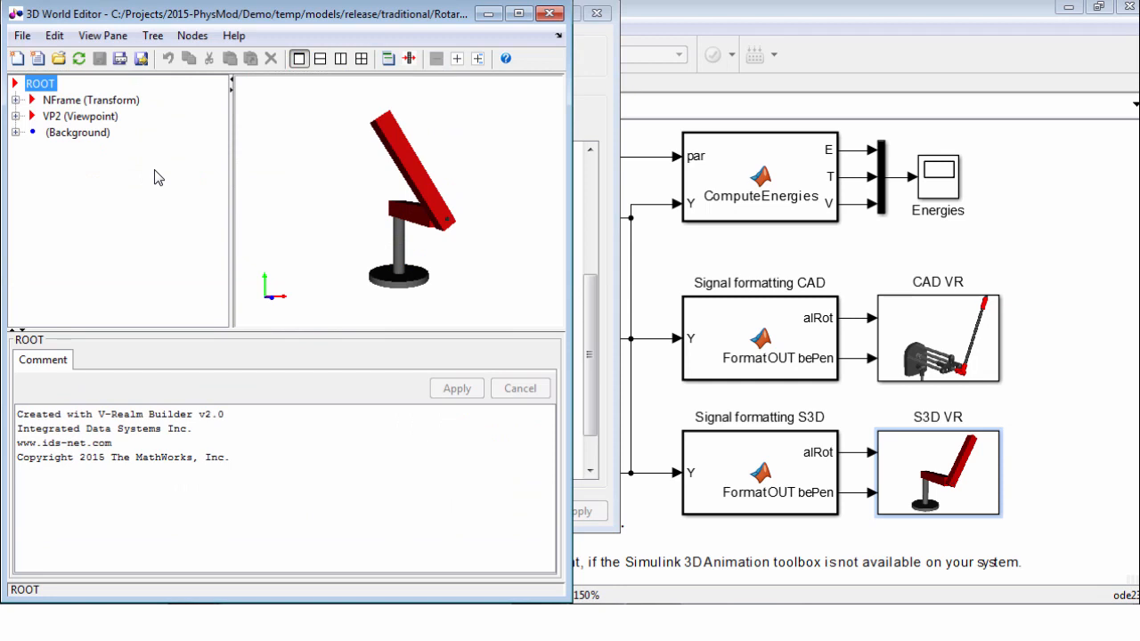
mouse_move(258, 309)
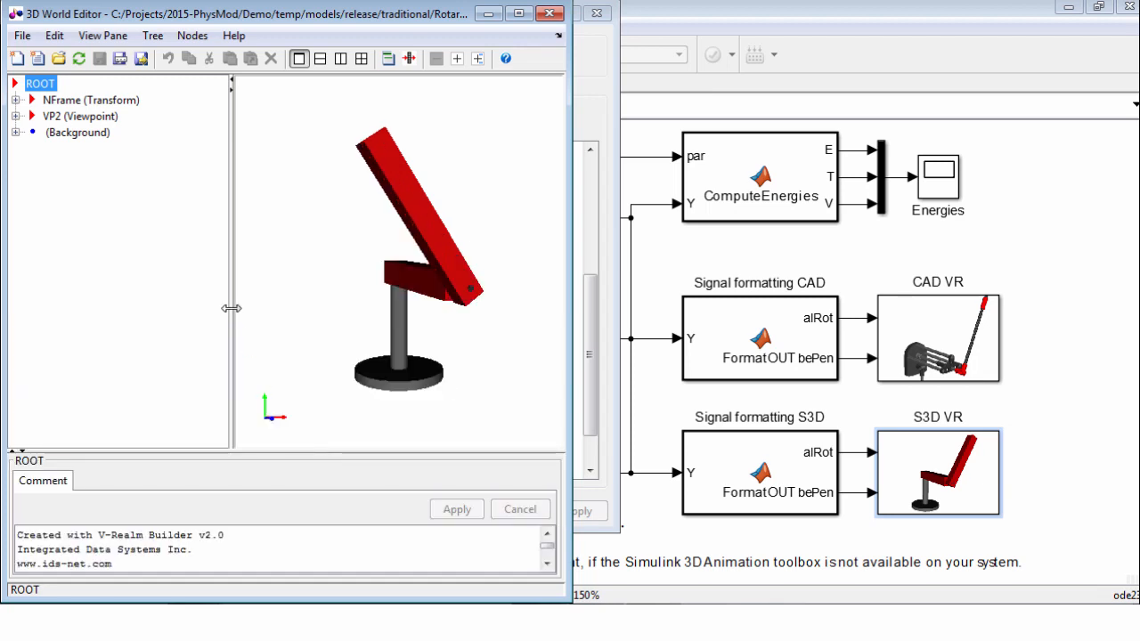
mouse_move(348, 302)
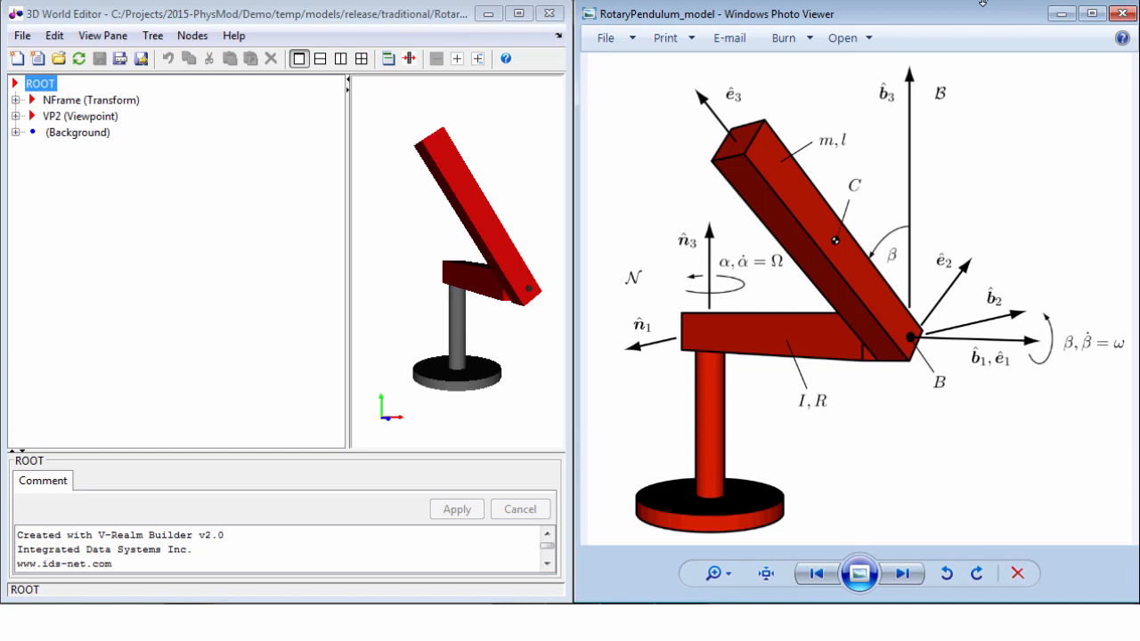
mouse_move(636, 296)
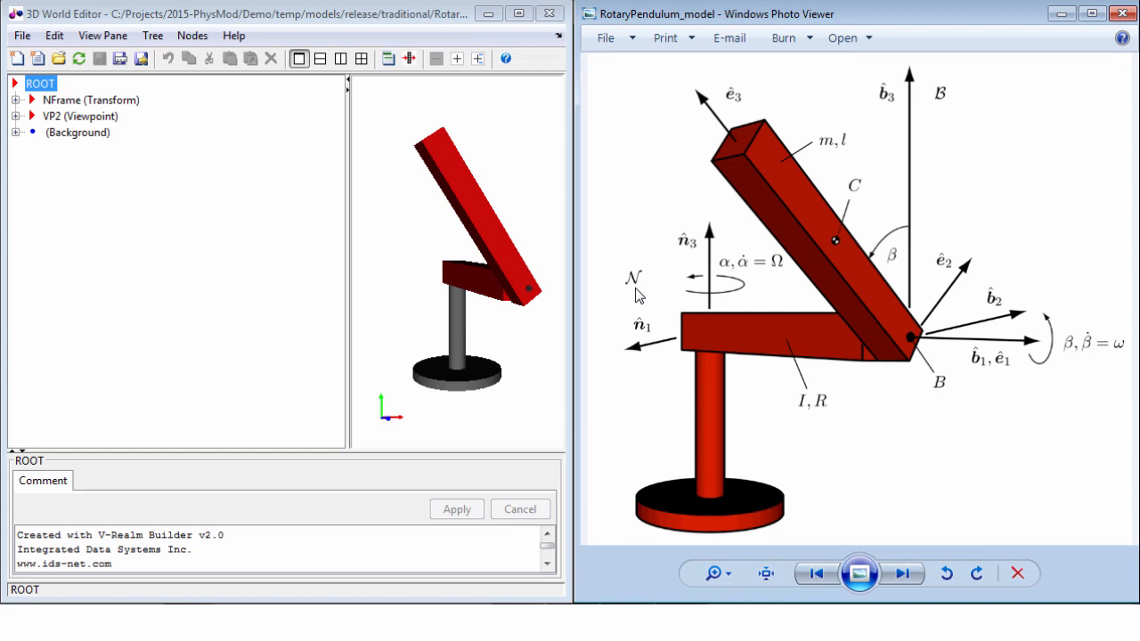
mouse_move(986, 116)
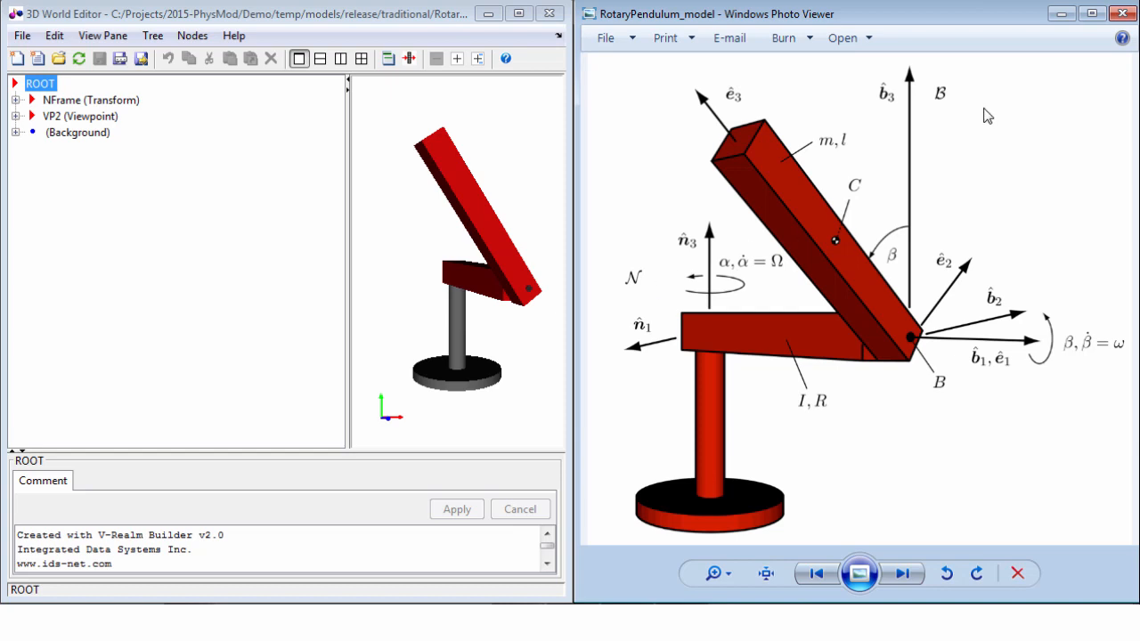
mouse_move(754, 113)
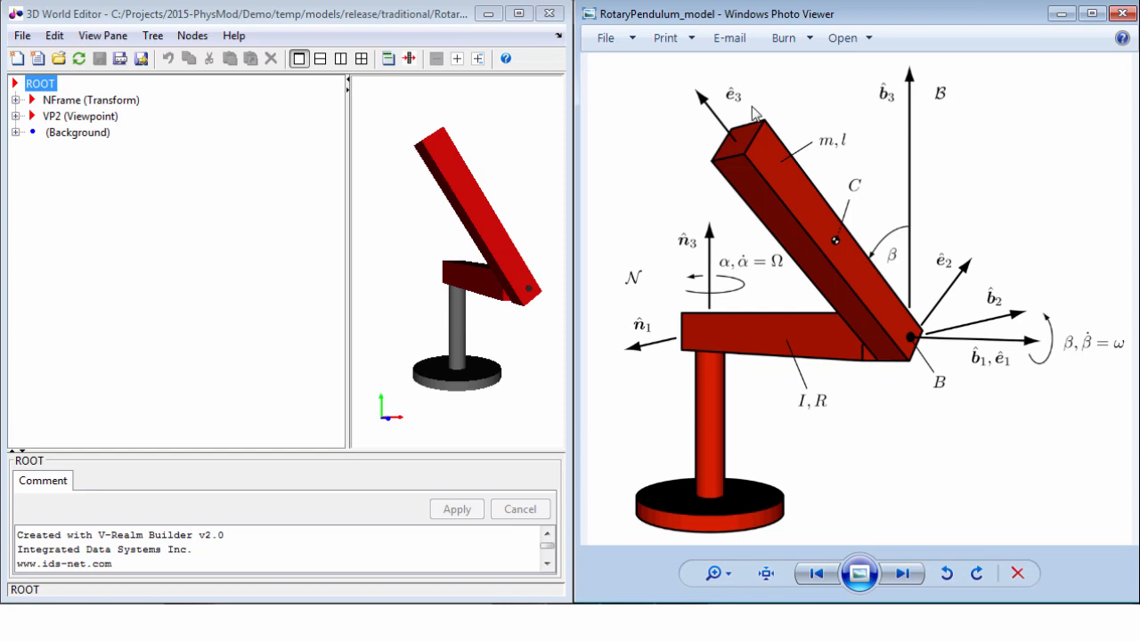
mouse_move(746, 110)
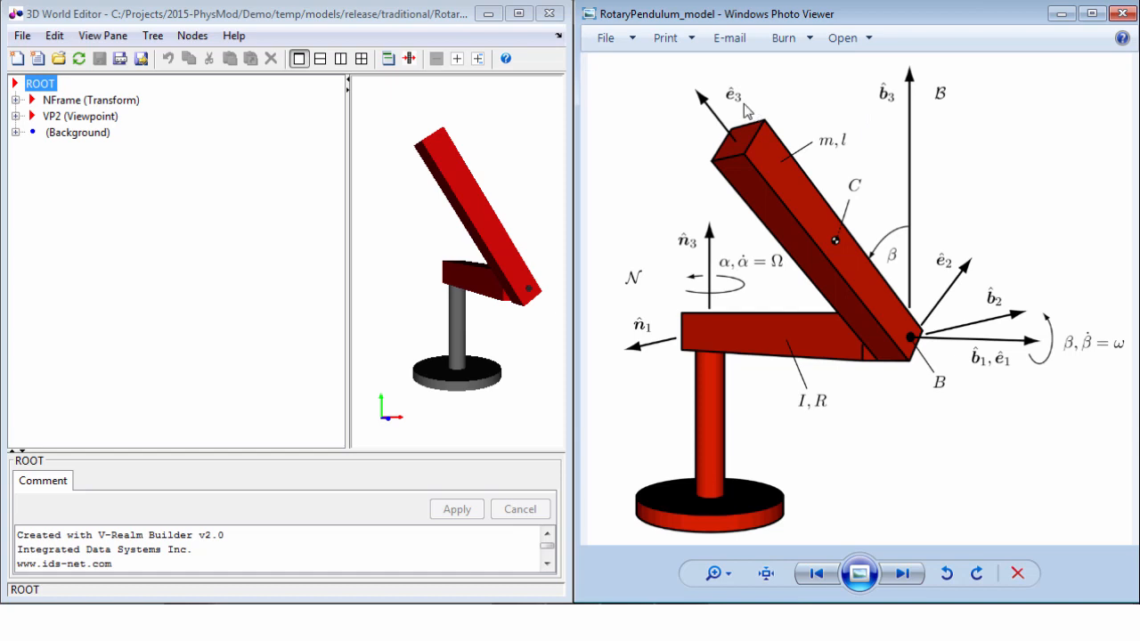
Expand the NFrame transform, its children and BFrame's fields in the 3D World Editor tree.
left_click(94, 116)
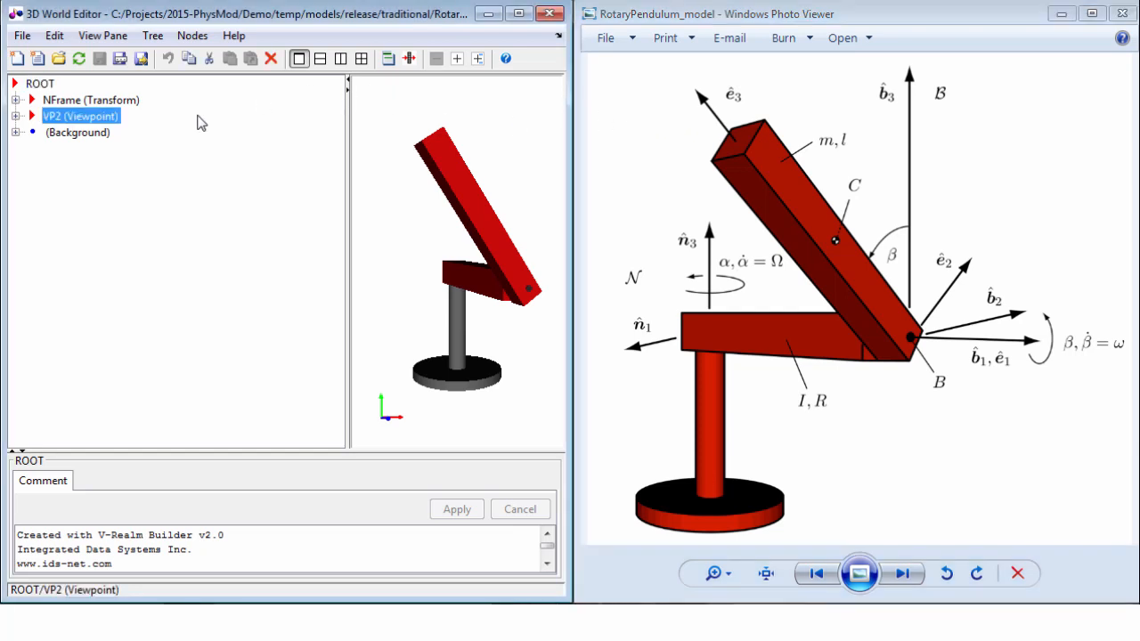
left_click(89, 100)
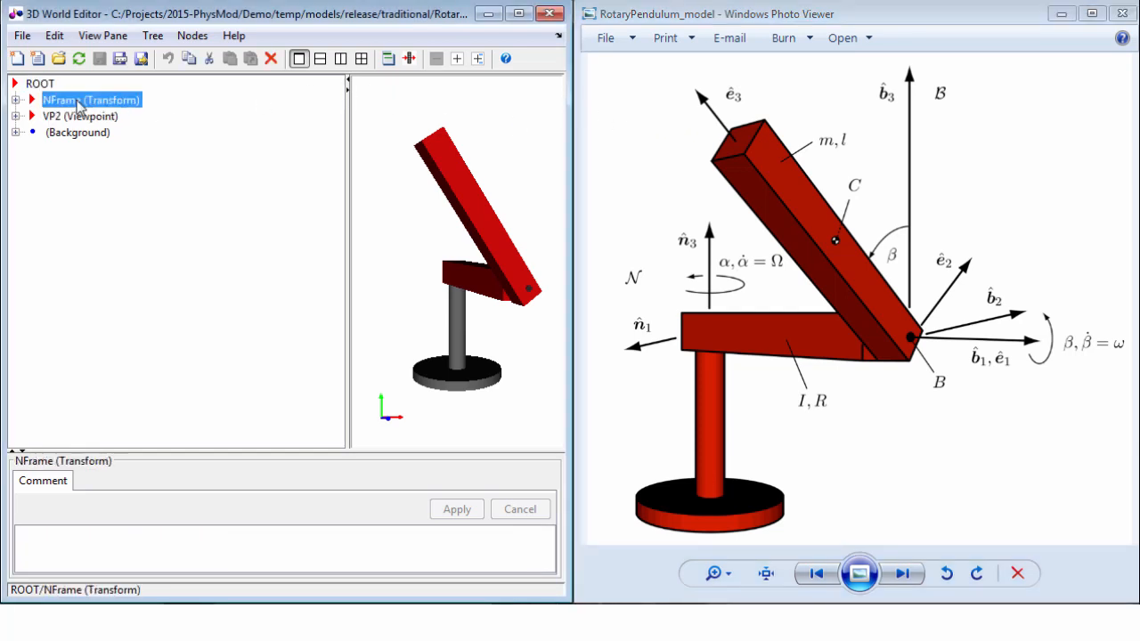
left_click(16, 100)
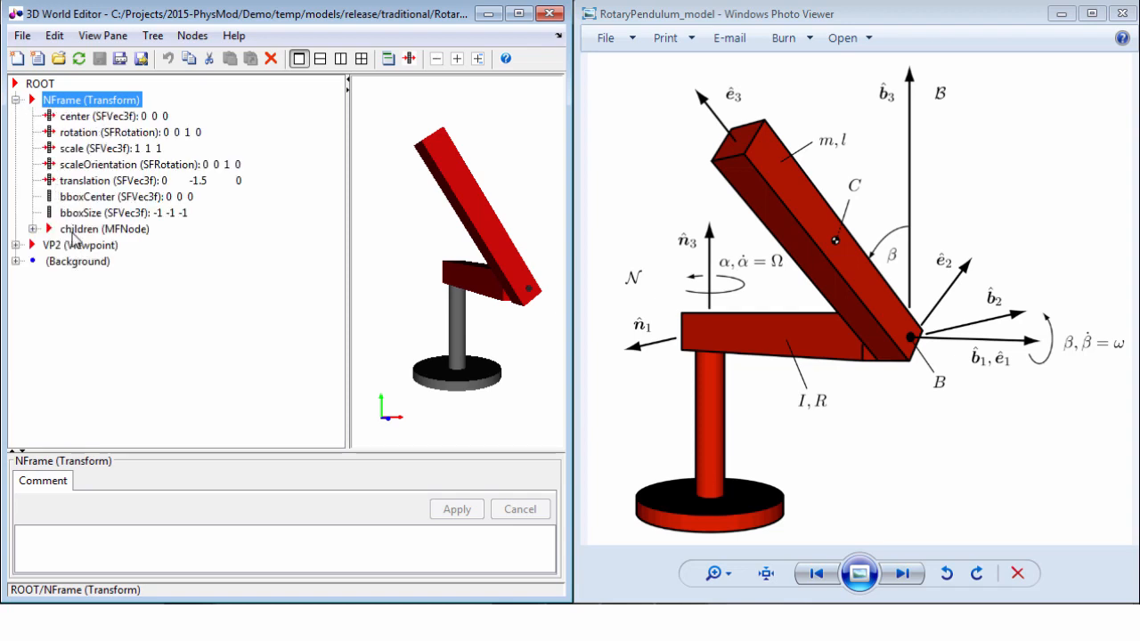
left_click(104, 229)
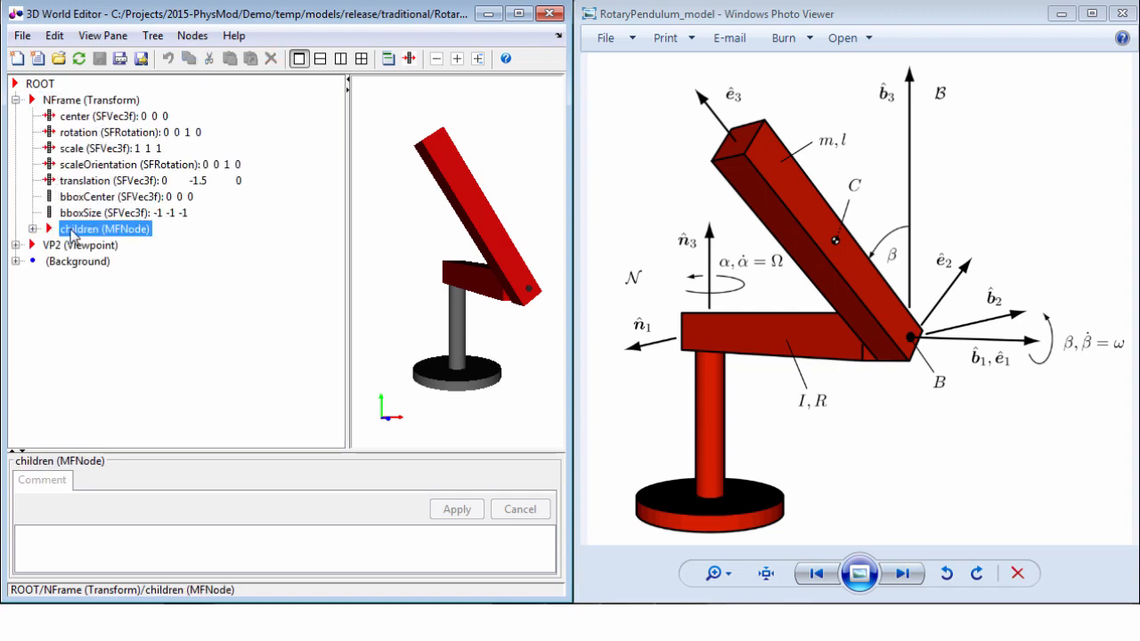
left_click(32, 228)
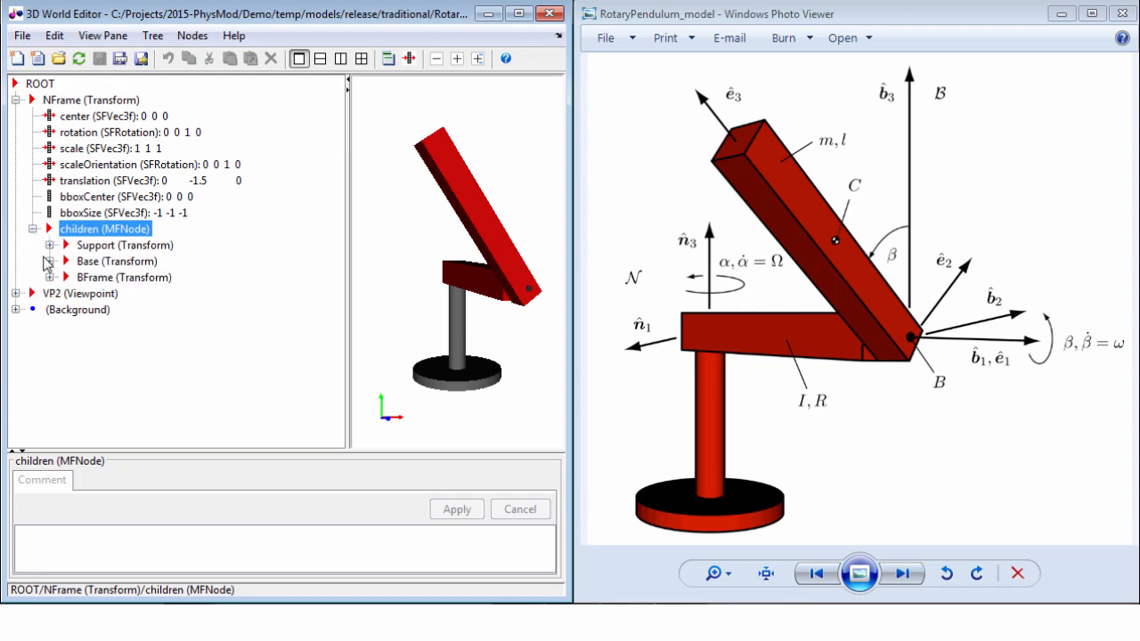
left_click(50, 277)
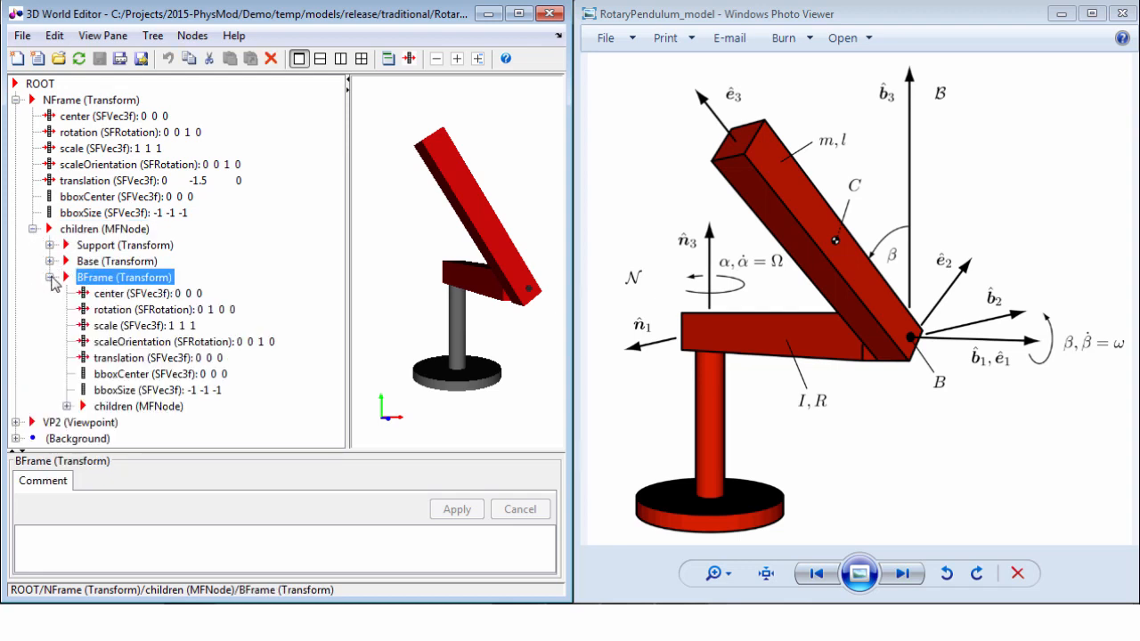
Expand BFrame's children, EFrame and the Pendulum transform down to Pendulum's empty children list.
left_click(67, 406)
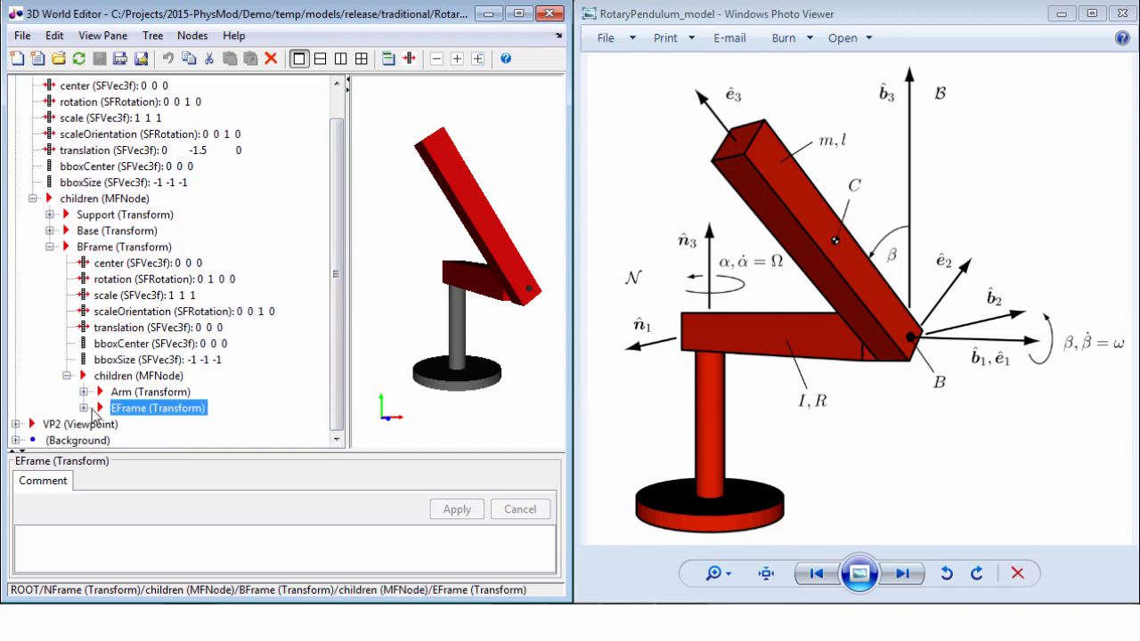
left_click(82, 408)
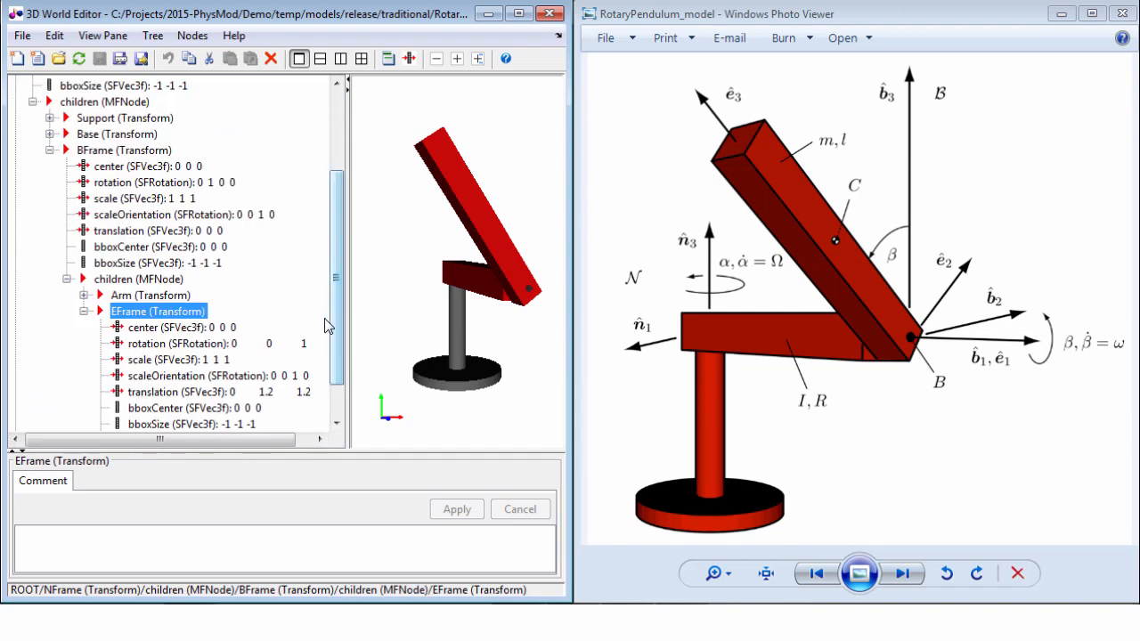
scroll("down", 3)
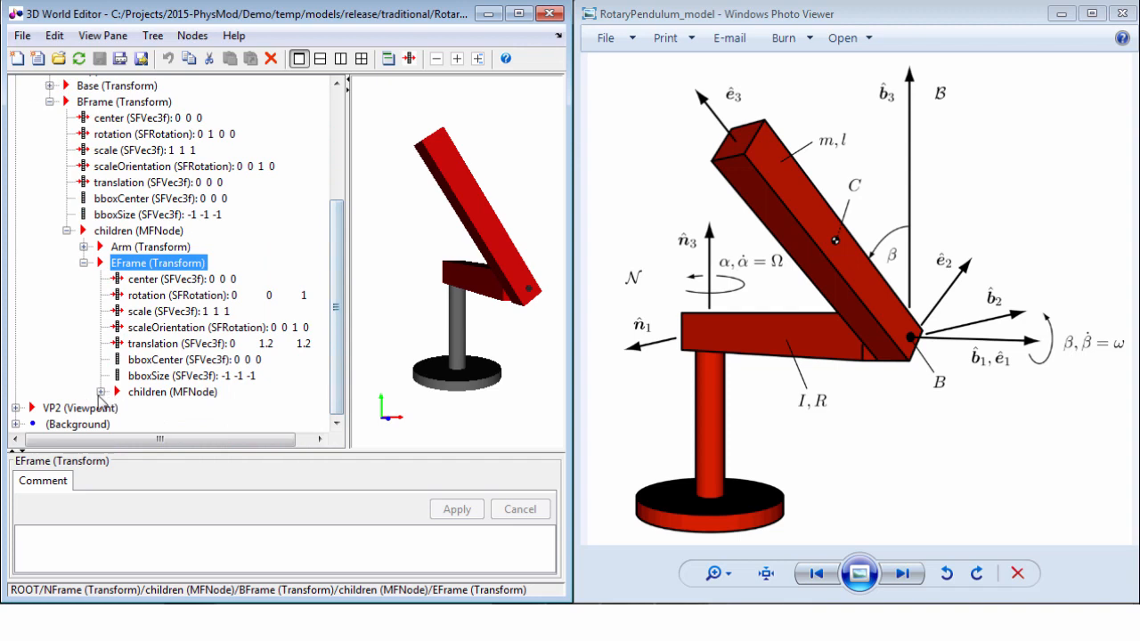
left_click(198, 408)
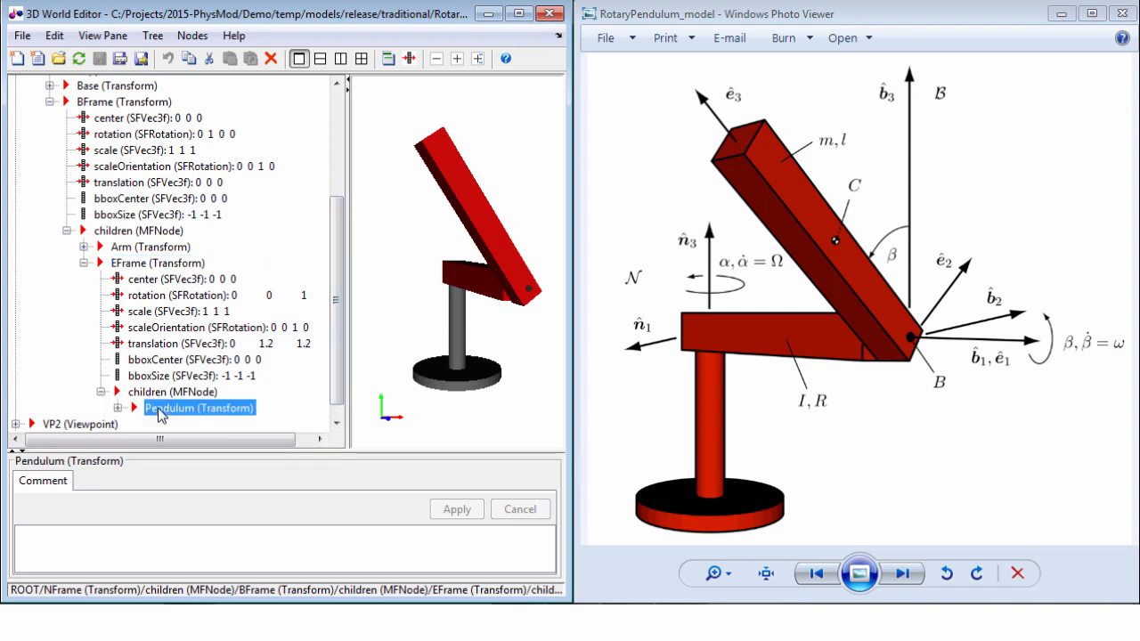
mouse_move(158, 405)
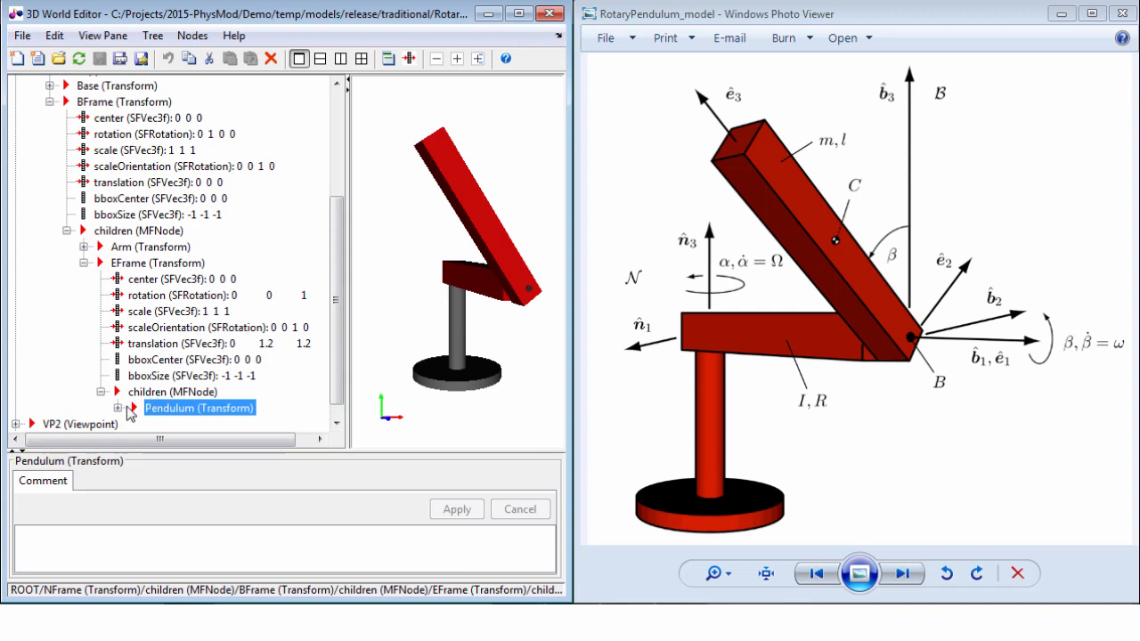
left_click(130, 408)
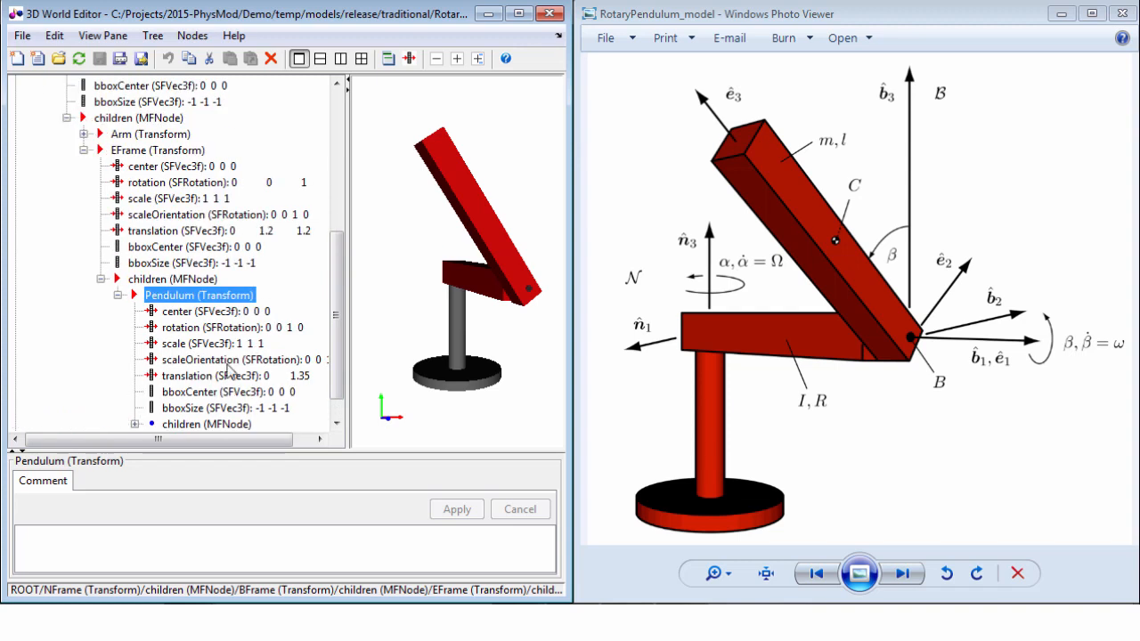
scroll("down", 3)
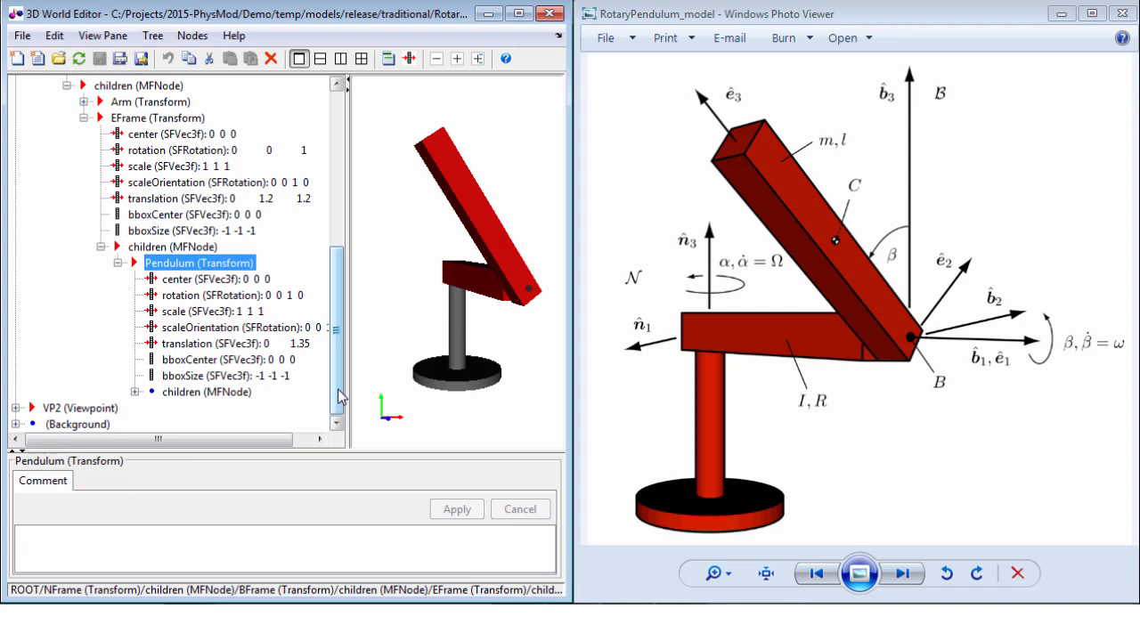
left_click(207, 392)
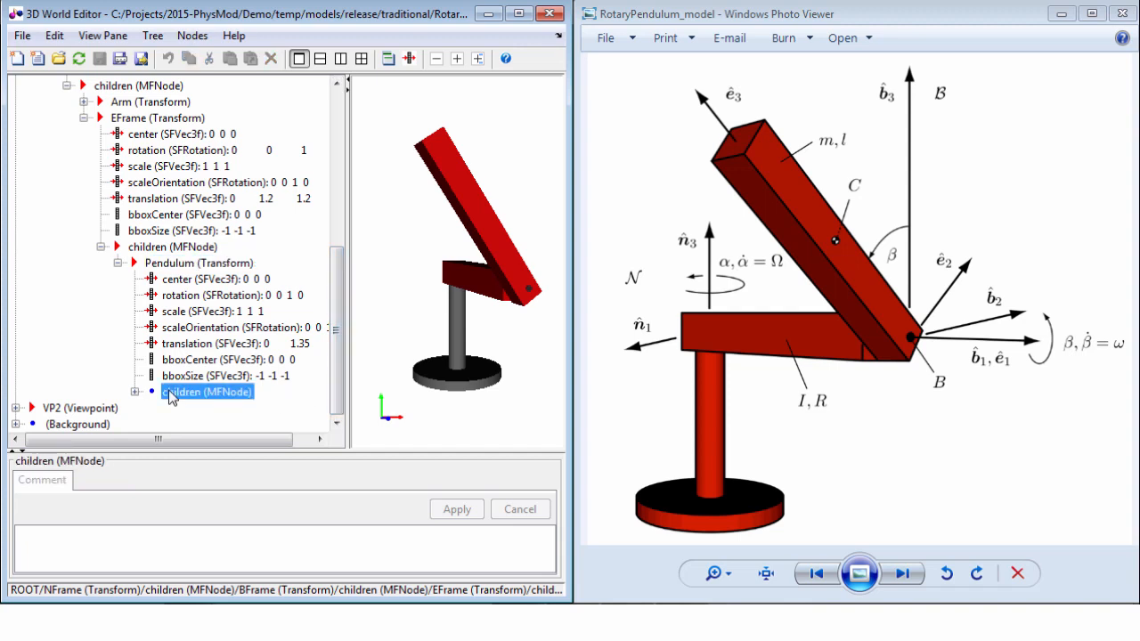
Add a Box geometry node under the Pendulum transform's children.
right_click(207, 392)
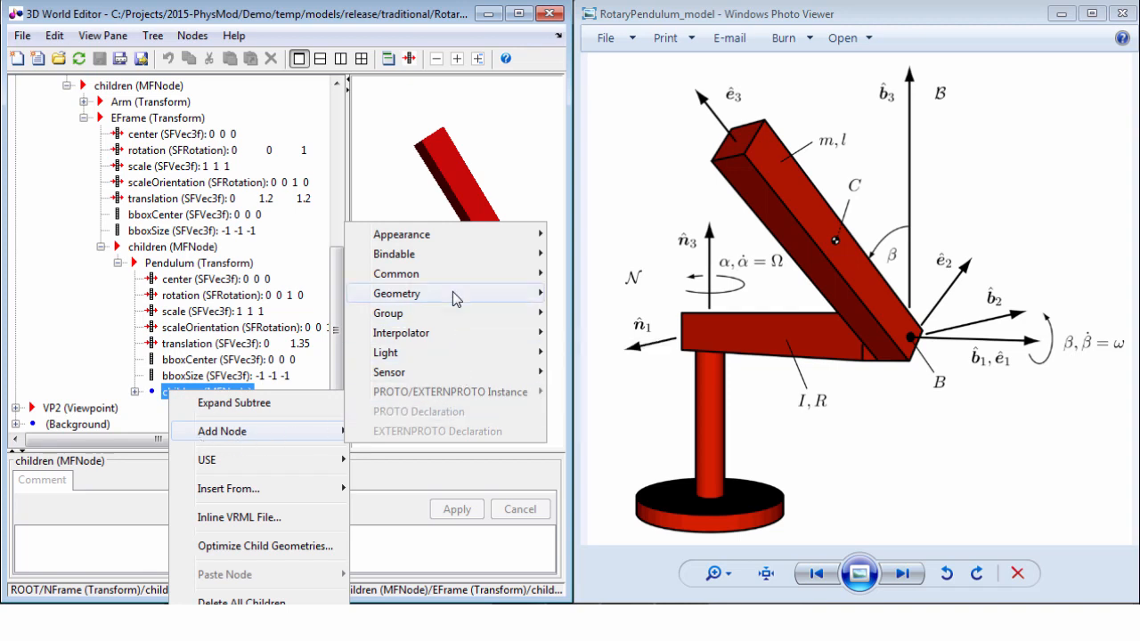
left_click(397, 293)
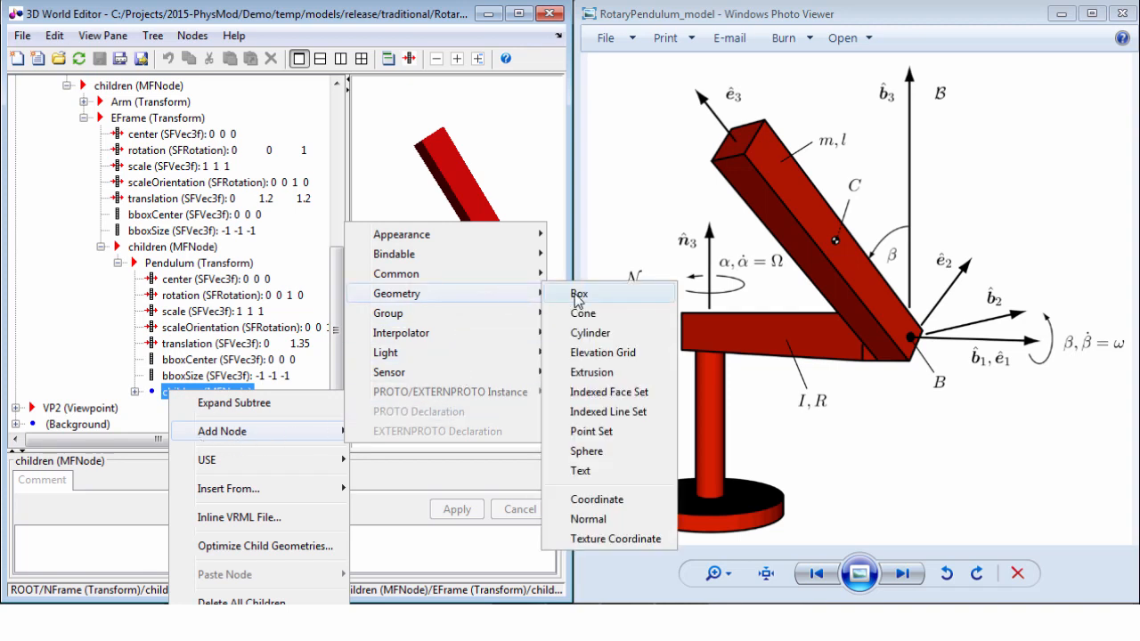
left_click(578, 293)
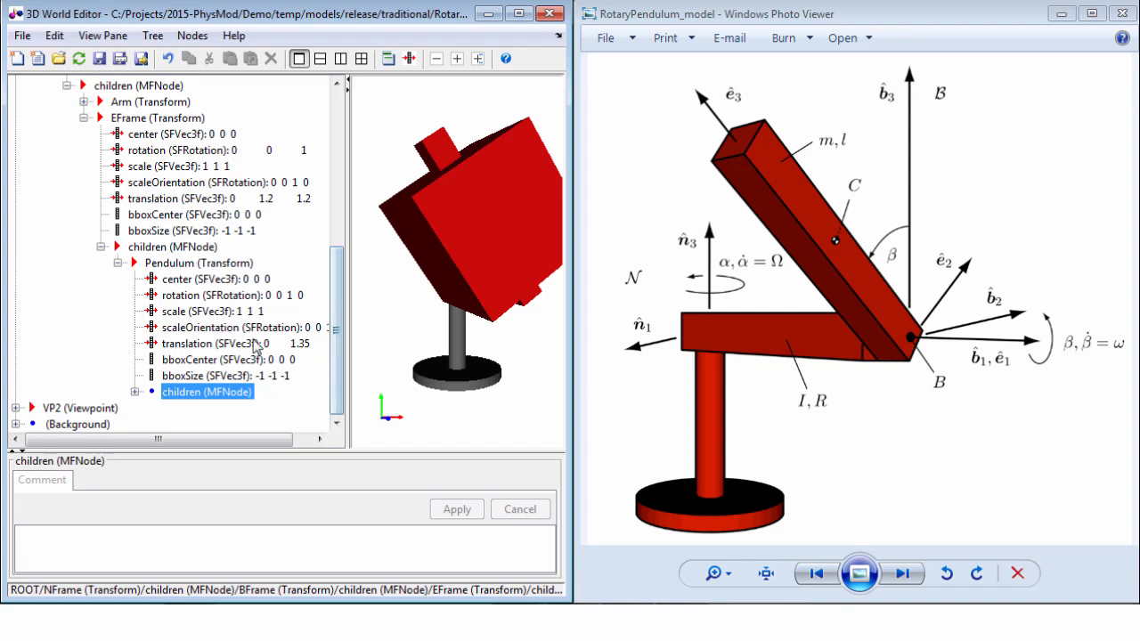
Change EFrame's rotation angle from 0.6 to 1 and apply it.
left_click(183, 150)
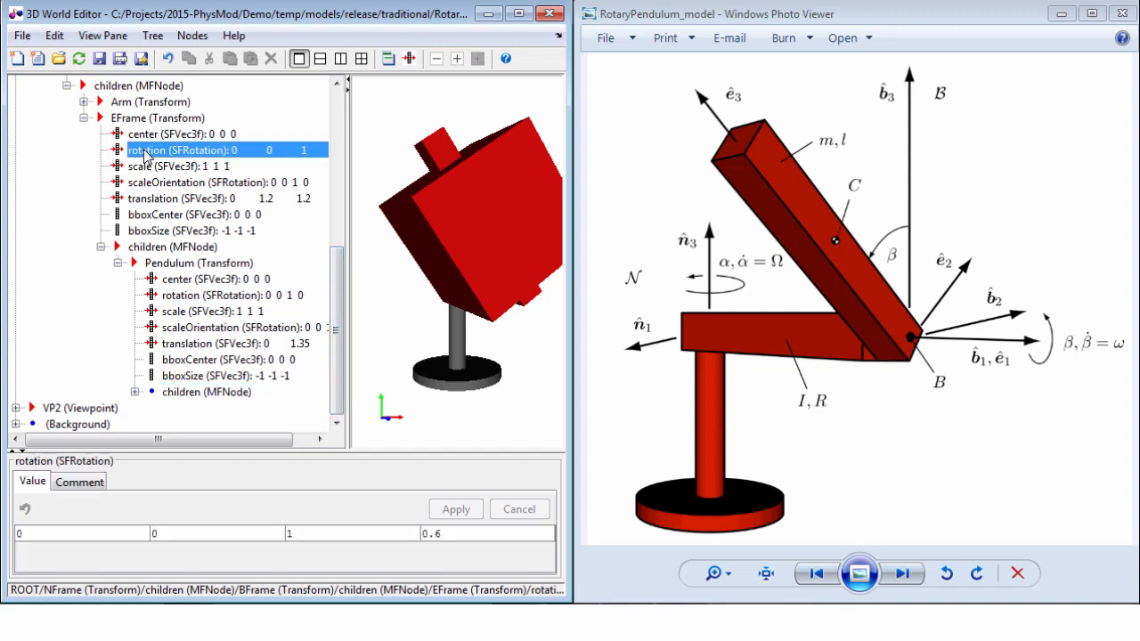
left_click(489, 533)
type("1")
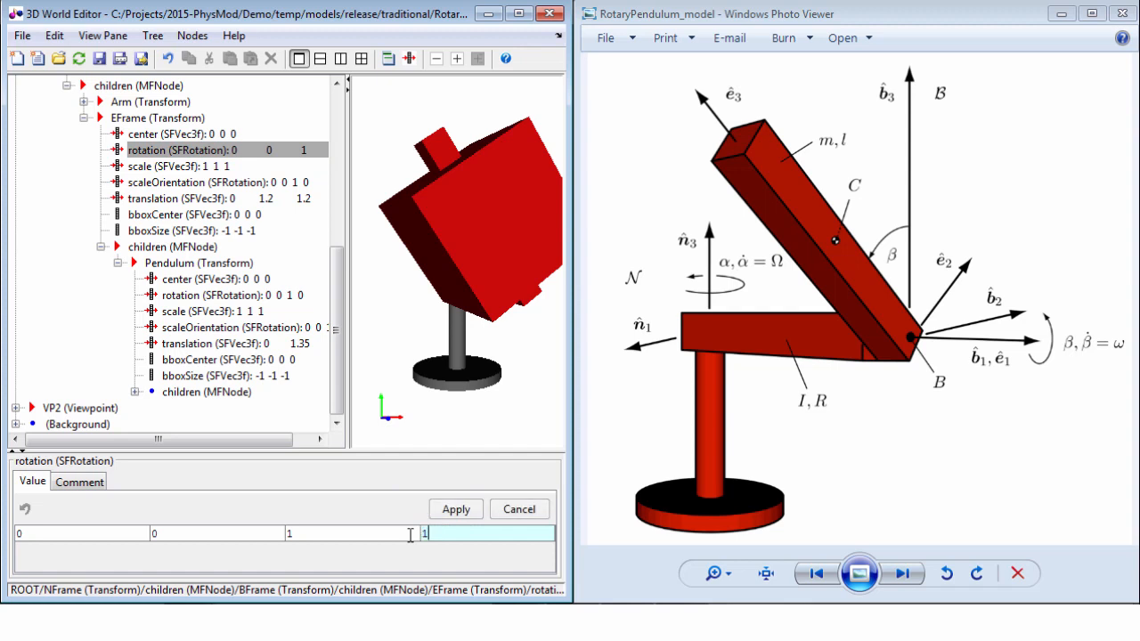
left_click(455, 509)
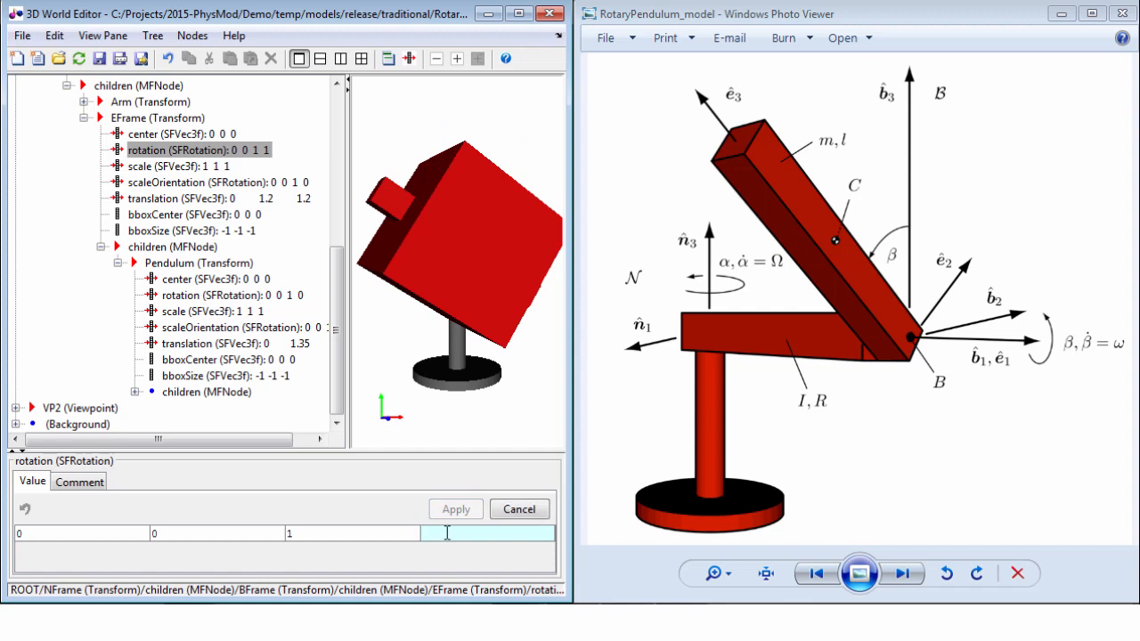
left_click(455, 509)
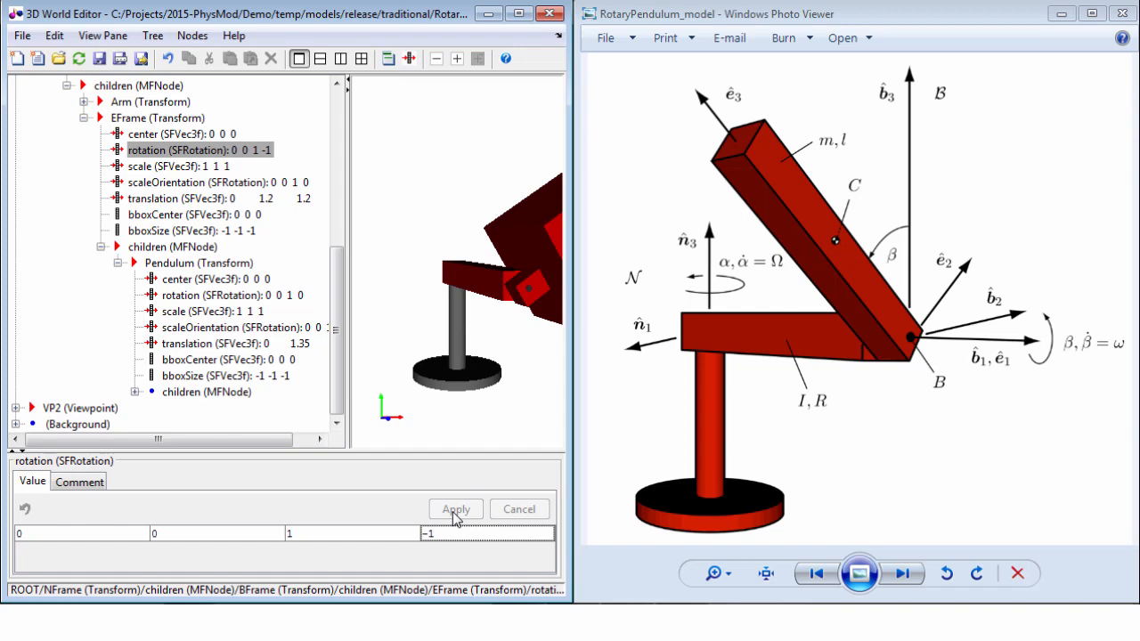
mouse_move(548, 13)
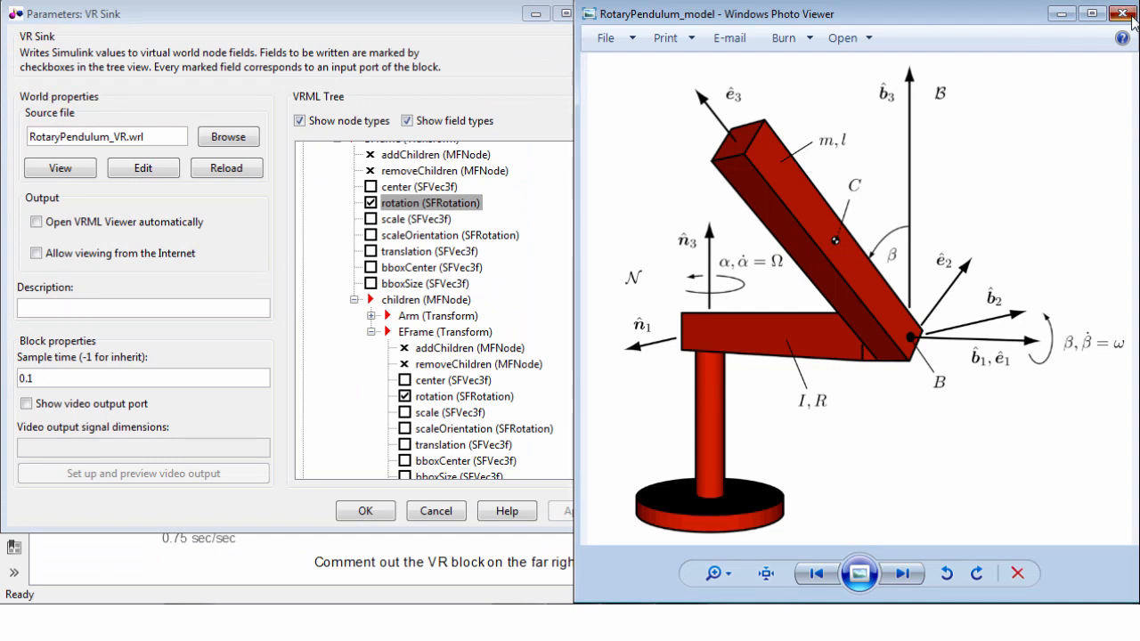
Close the pendulum image and review the VR Sink's written fields, toggling BFrame's rotation.
left_click(1121, 13)
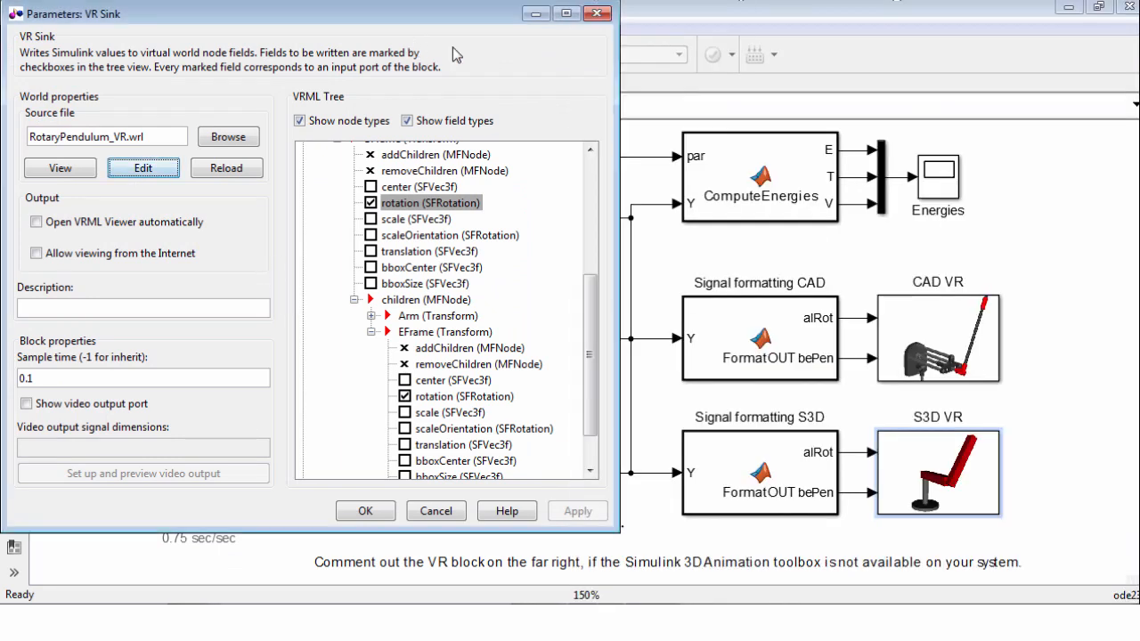
scroll("up", 3)
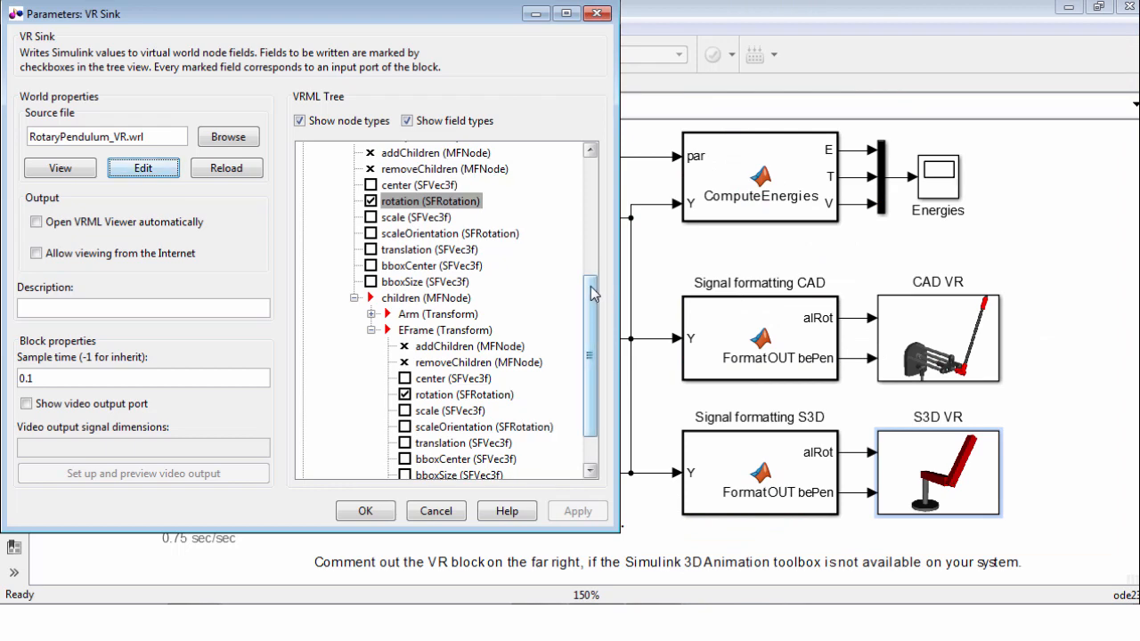
scroll("up", 3)
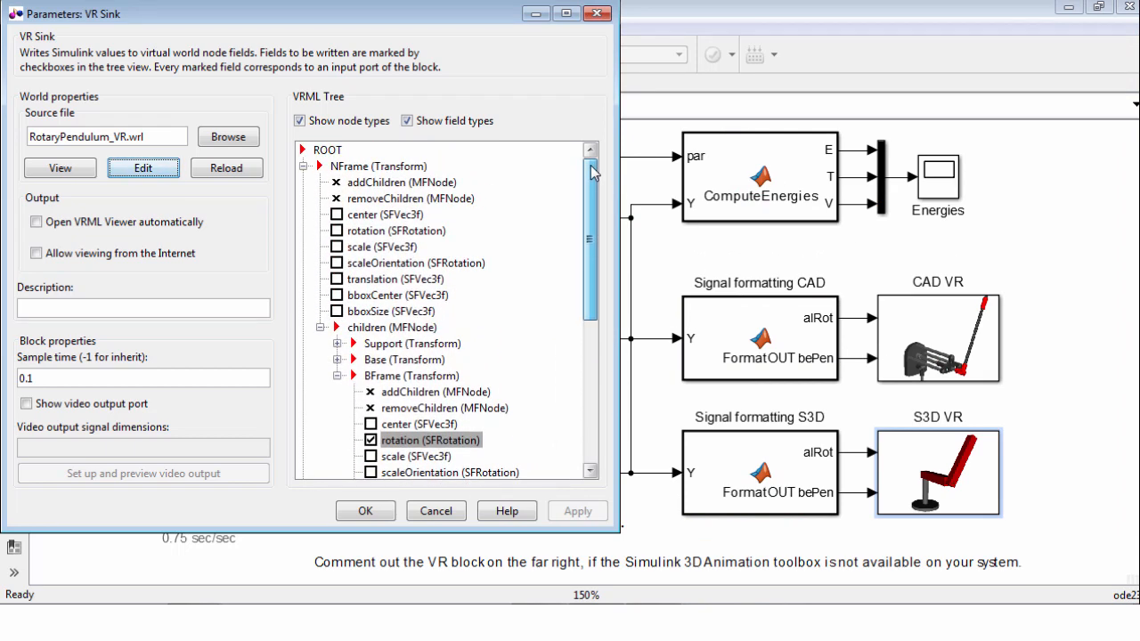
left_click(388, 215)
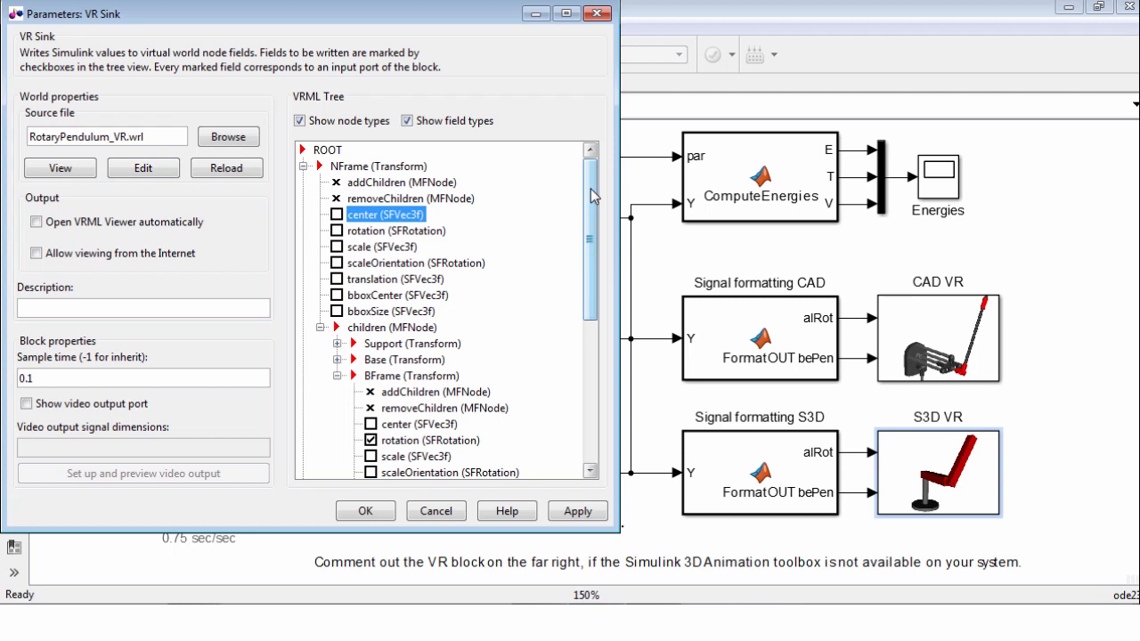
scroll("down", 3)
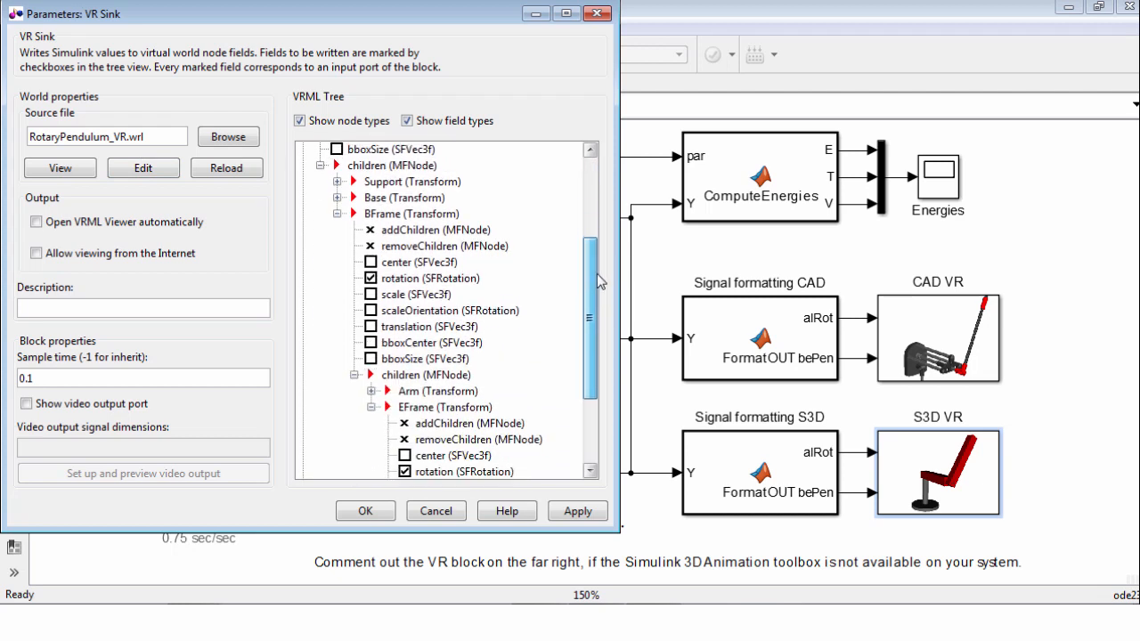
scroll("down", 3)
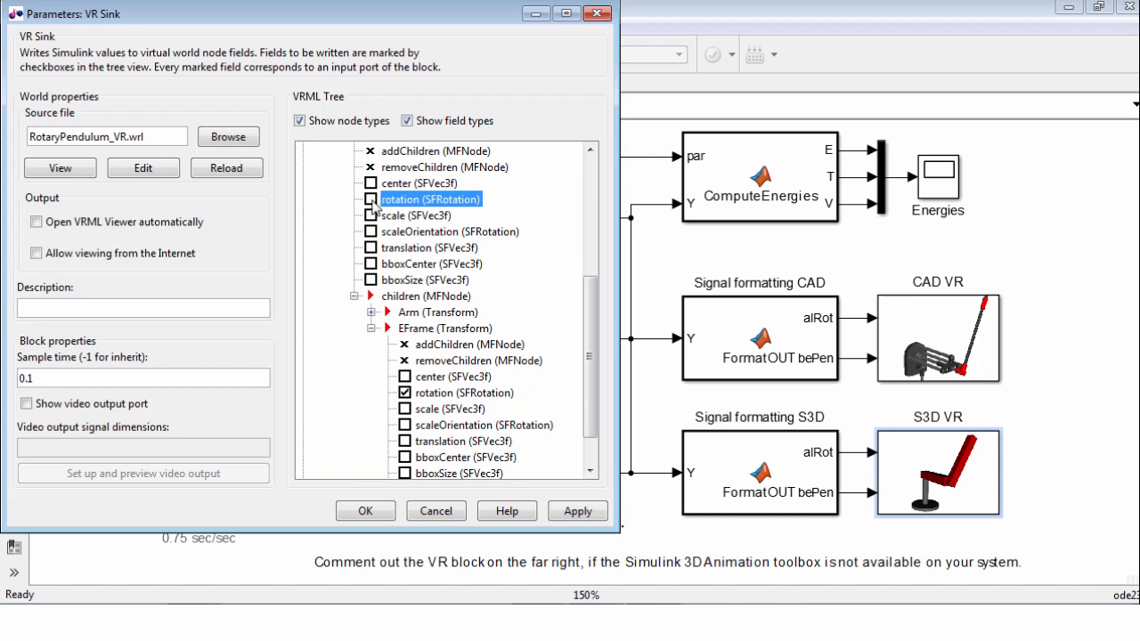
left_click(371, 198)
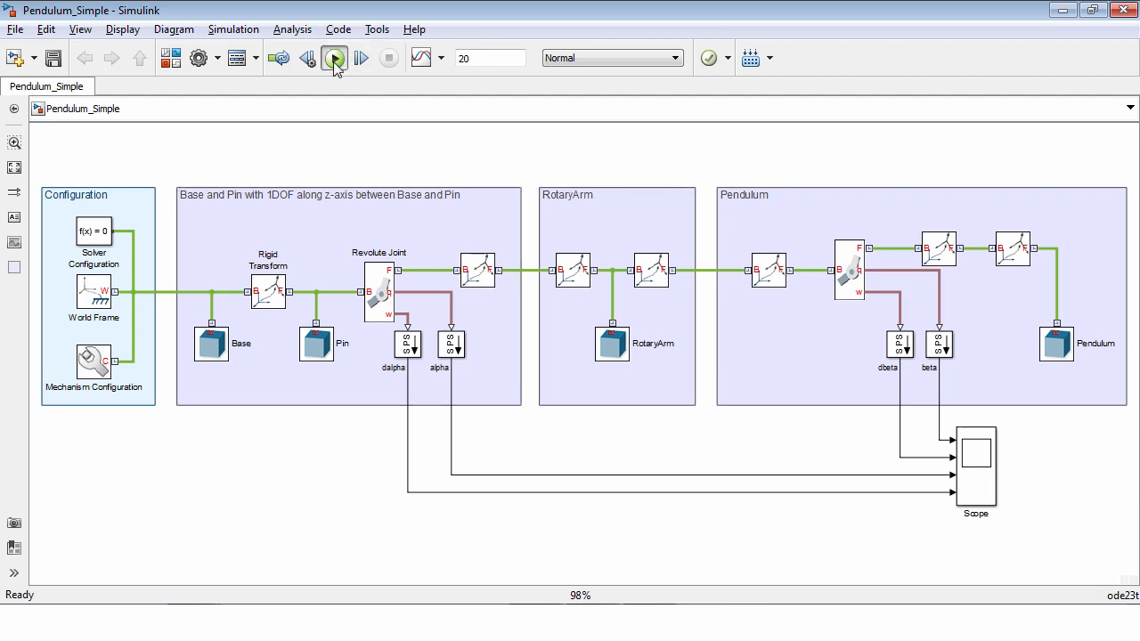
Run the Pendulum_Simple multibody model for its 20-second simulation.
left_click(334, 58)
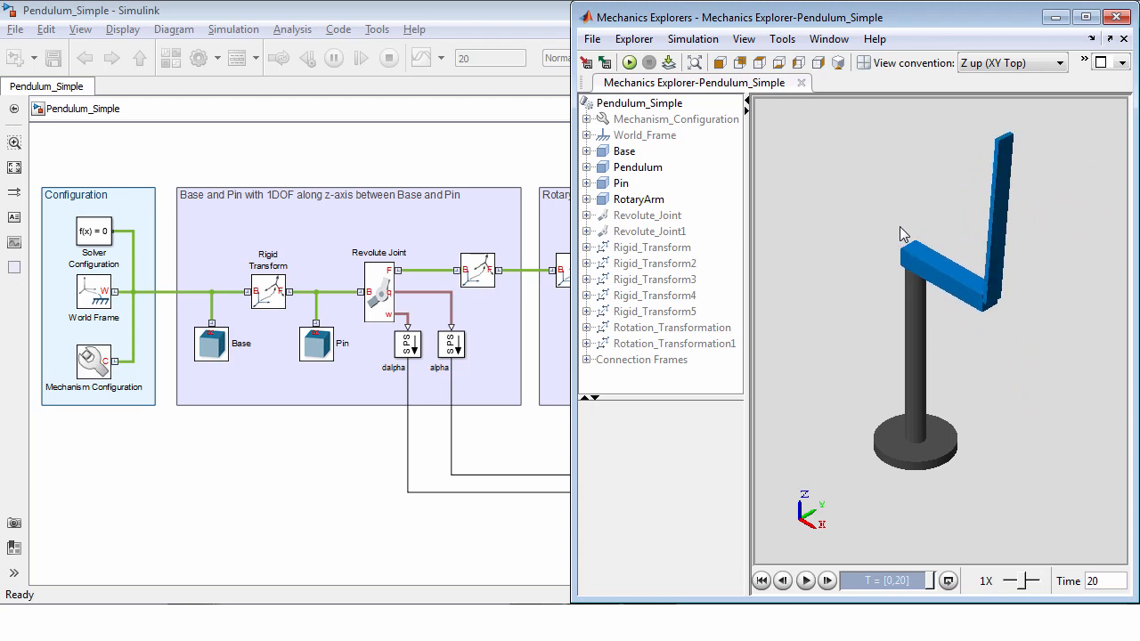
mouse_move(943, 278)
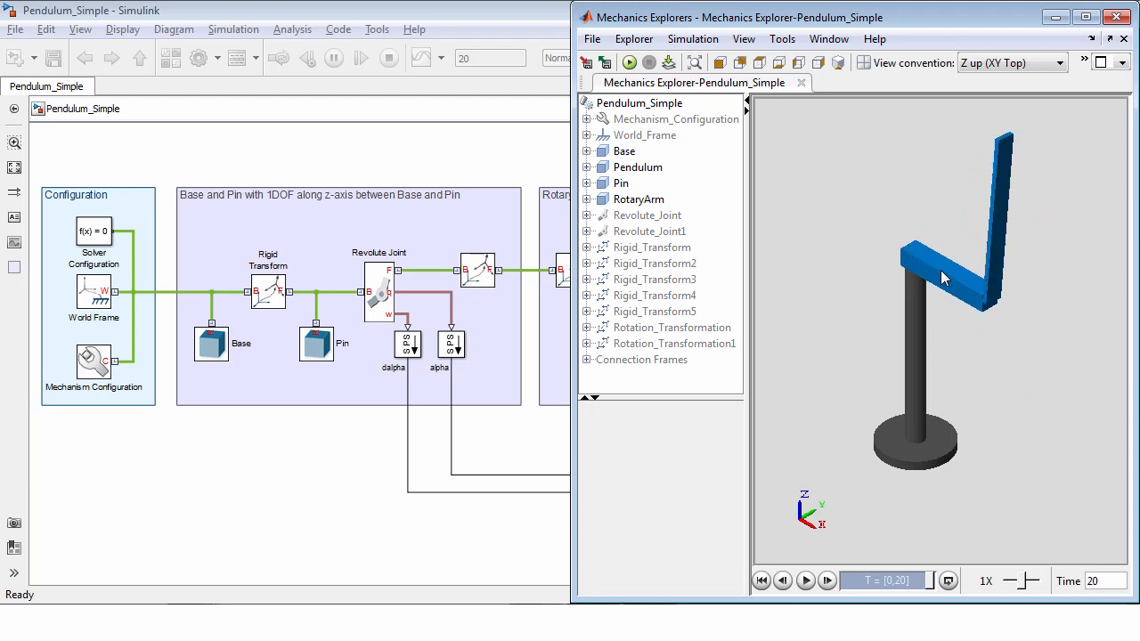
Inspect the RotaryArm solid, World_Frame and Mechanism_Configuration gravity, ending on RotaryArm's Brick shape.
left_click(638, 199)
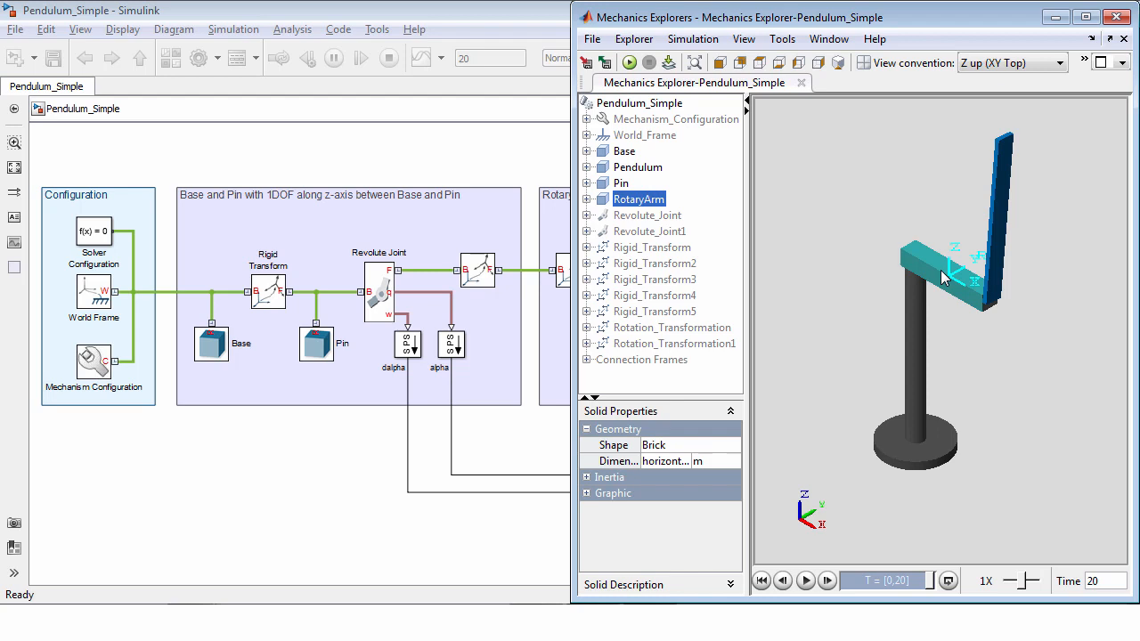
mouse_move(955, 283)
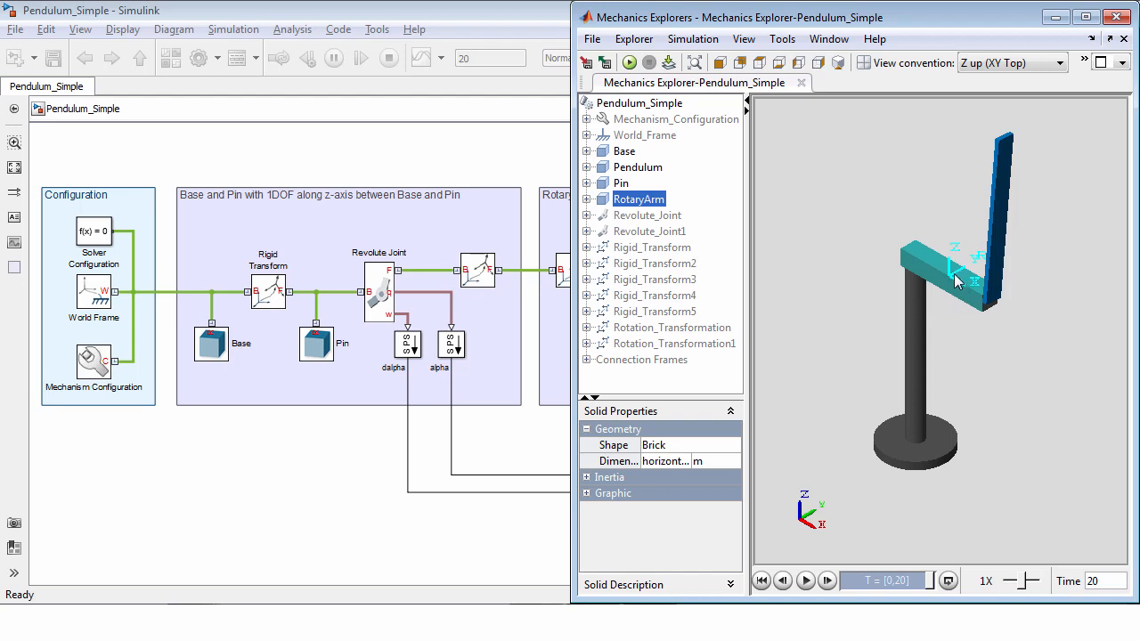
mouse_move(920, 252)
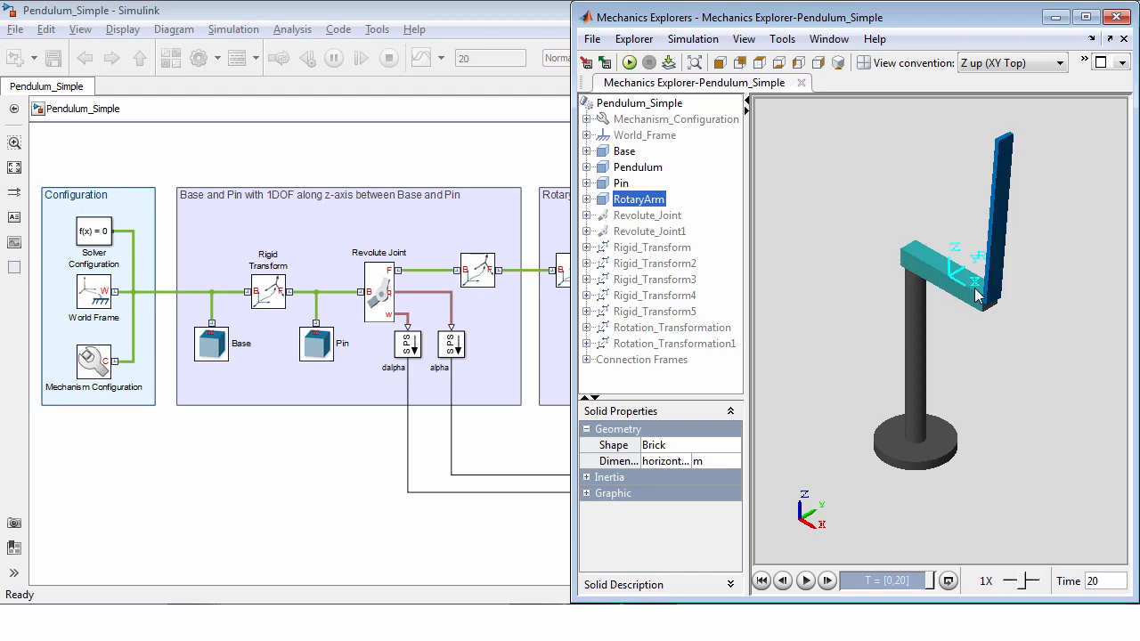
mouse_move(733, 478)
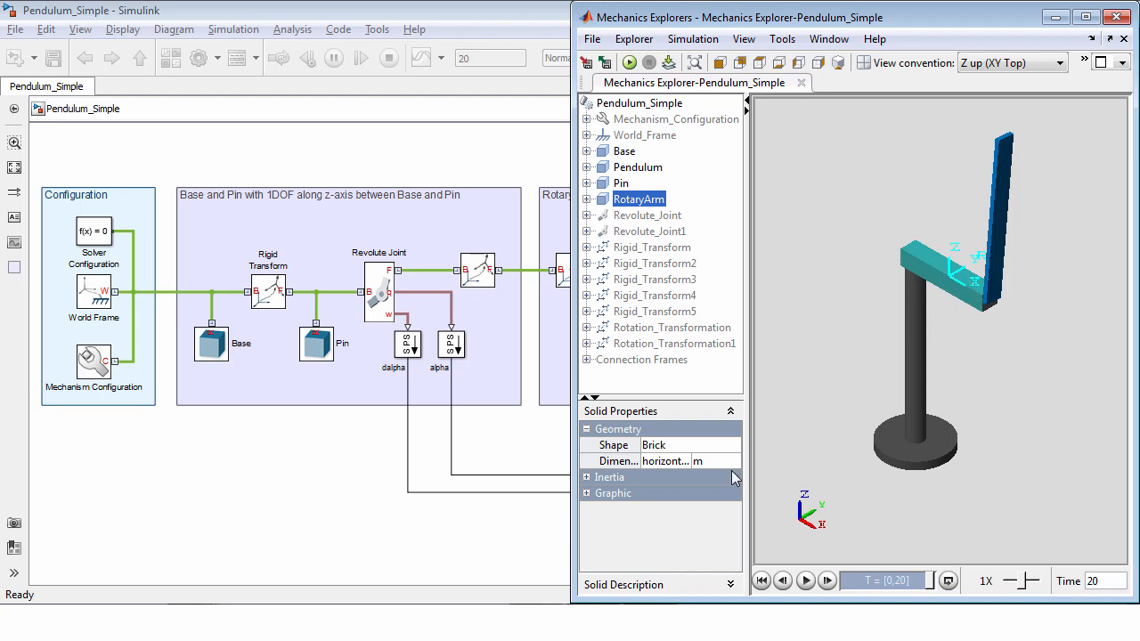
mouse_move(692, 521)
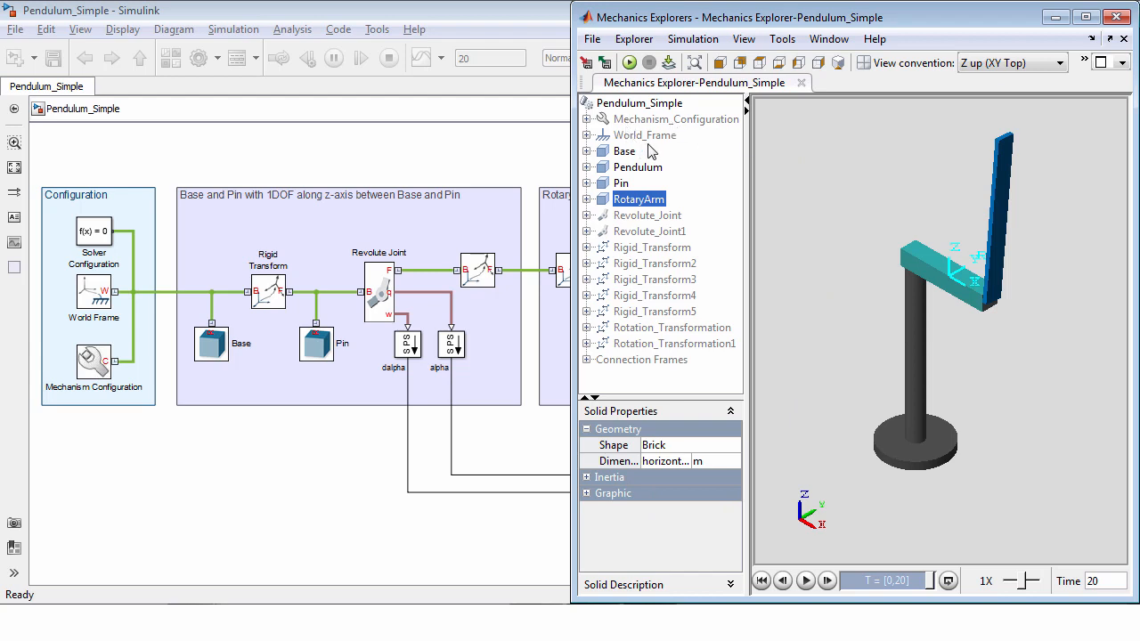
left_click(645, 135)
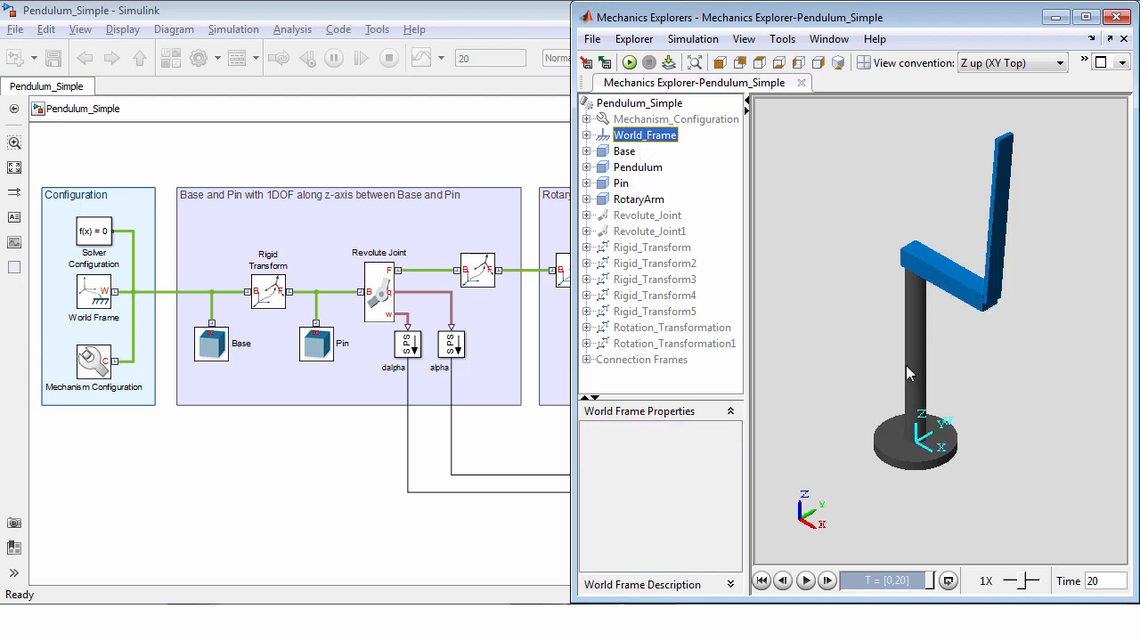
left_click(675, 118)
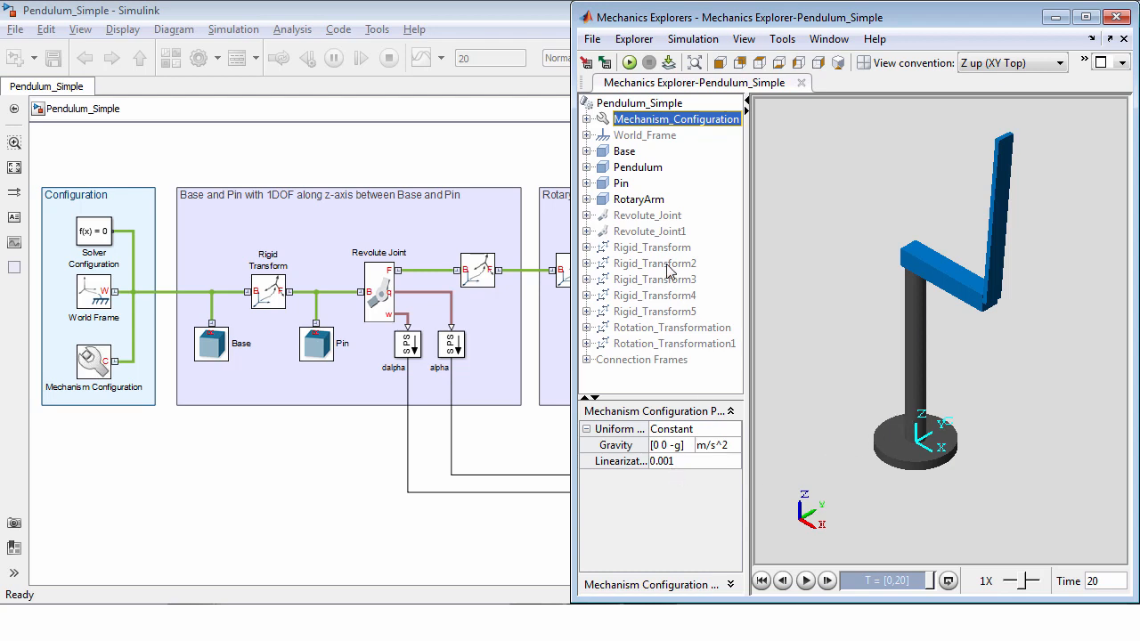
left_click(638, 199)
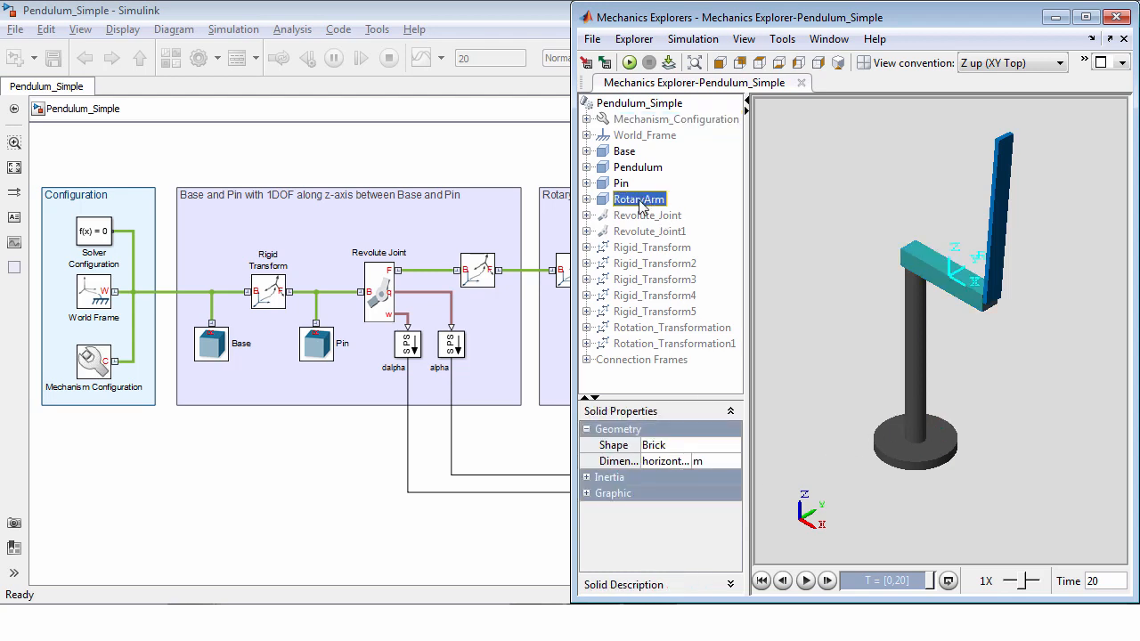
Hide the RotaryArm body and replay the animation without it.
right_click(638, 199)
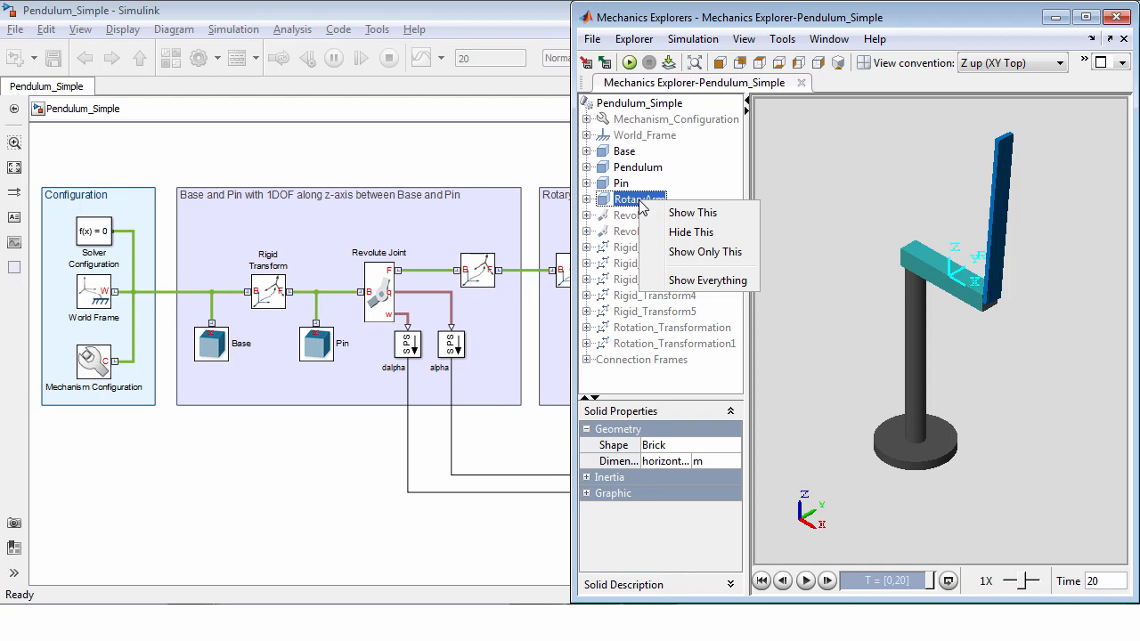
left_click(690, 232)
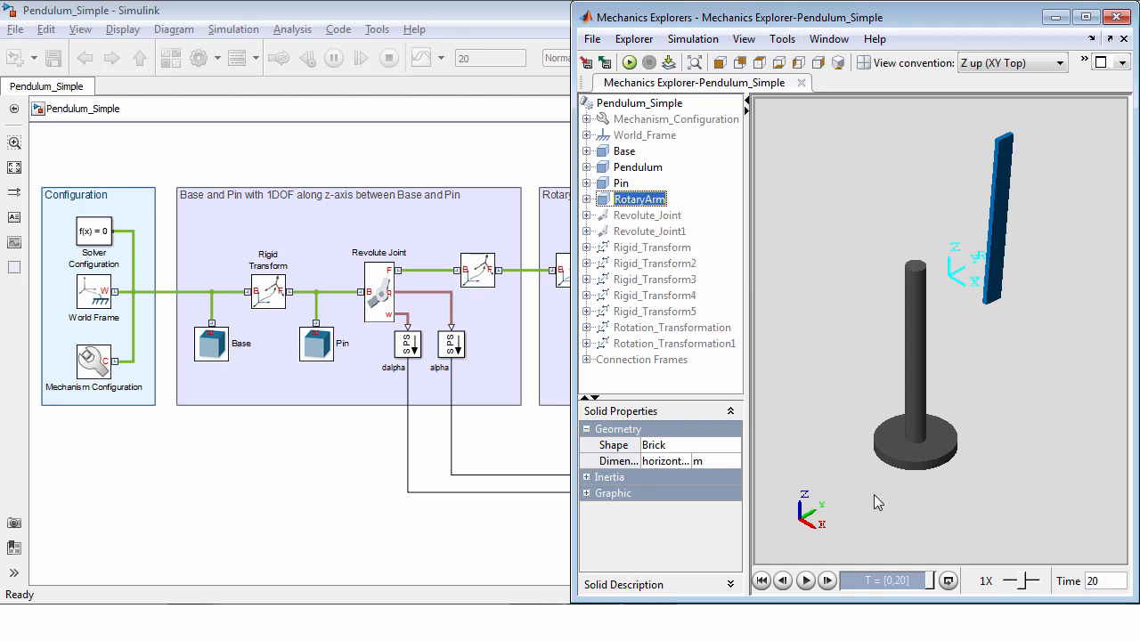
left_click(804, 579)
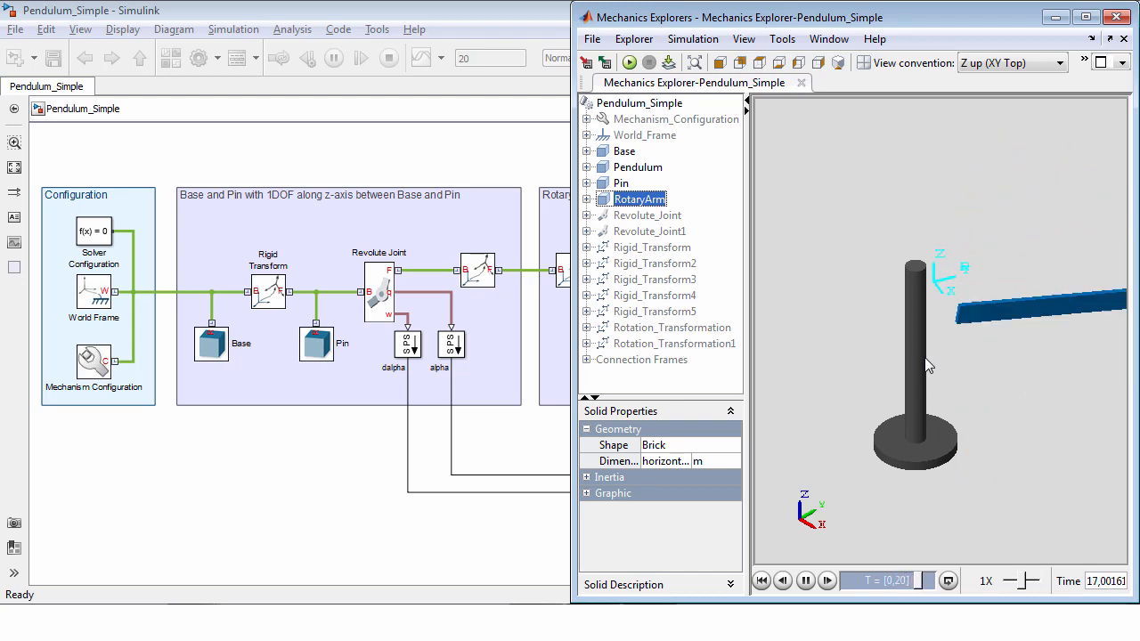
Show only the RotaryArm, replay, then bring back all bodies of the mechanism.
right_click(638, 199)
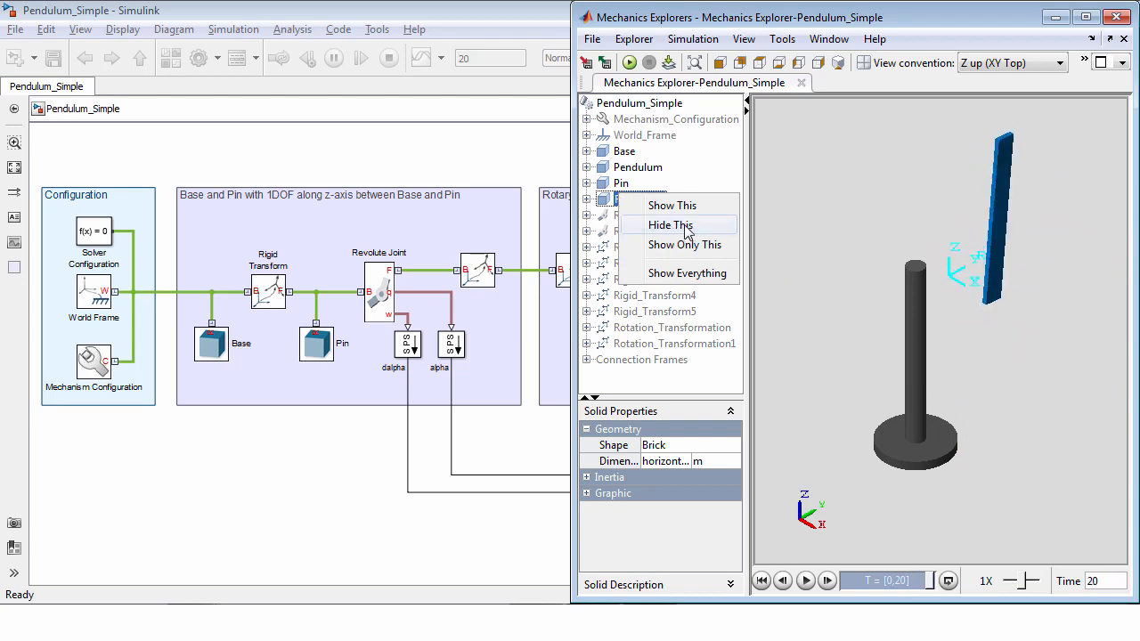
left_click(684, 245)
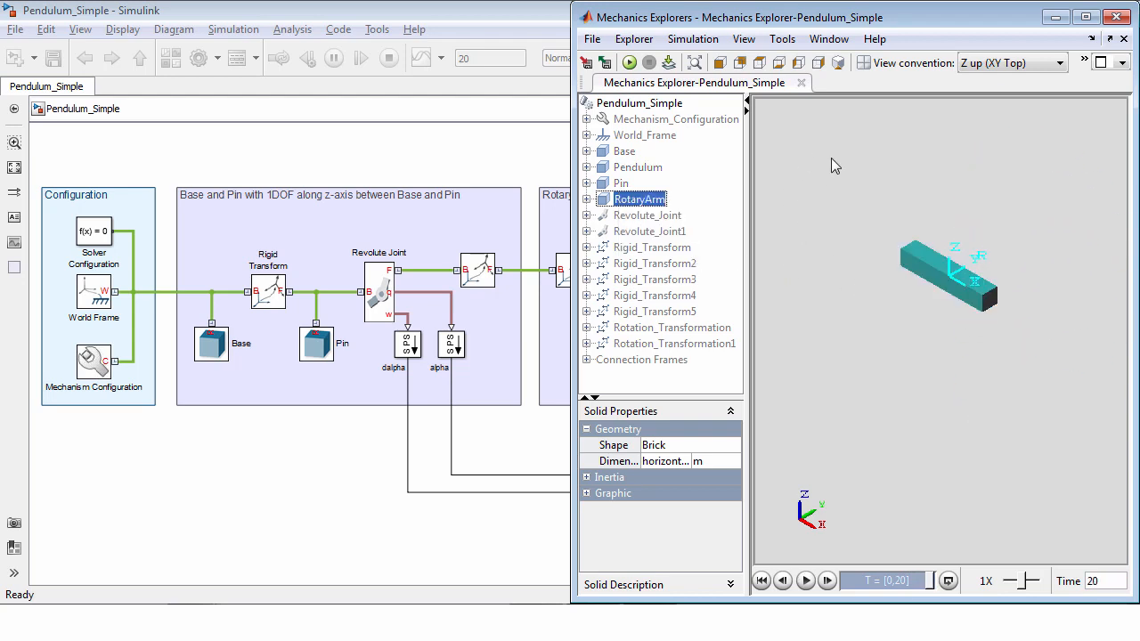
left_click(804, 581)
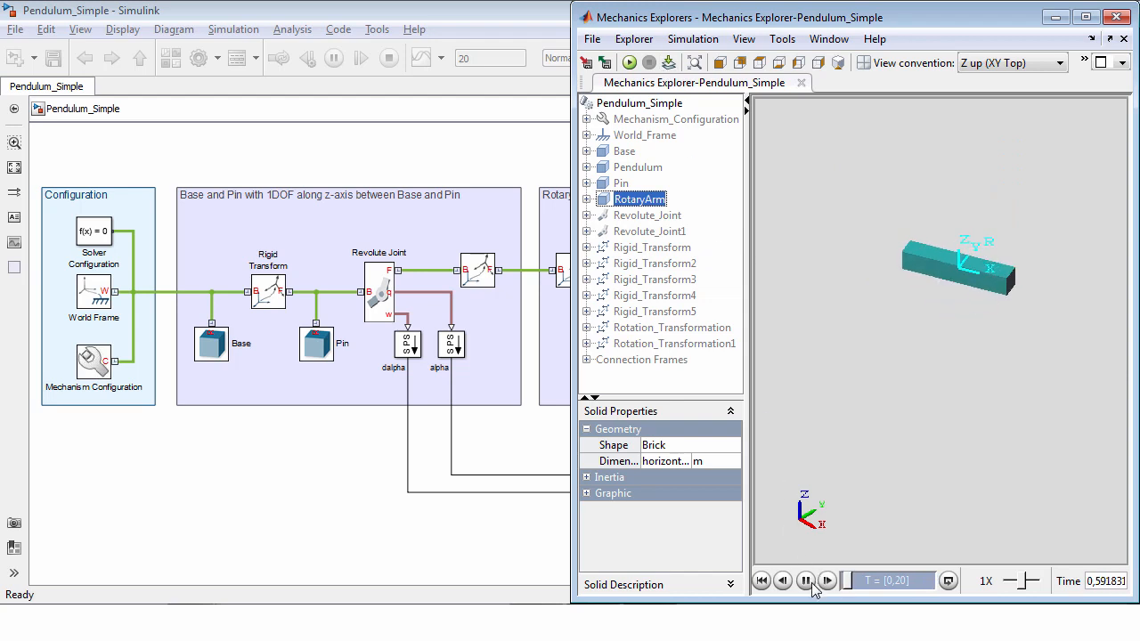
left_click(804, 580)
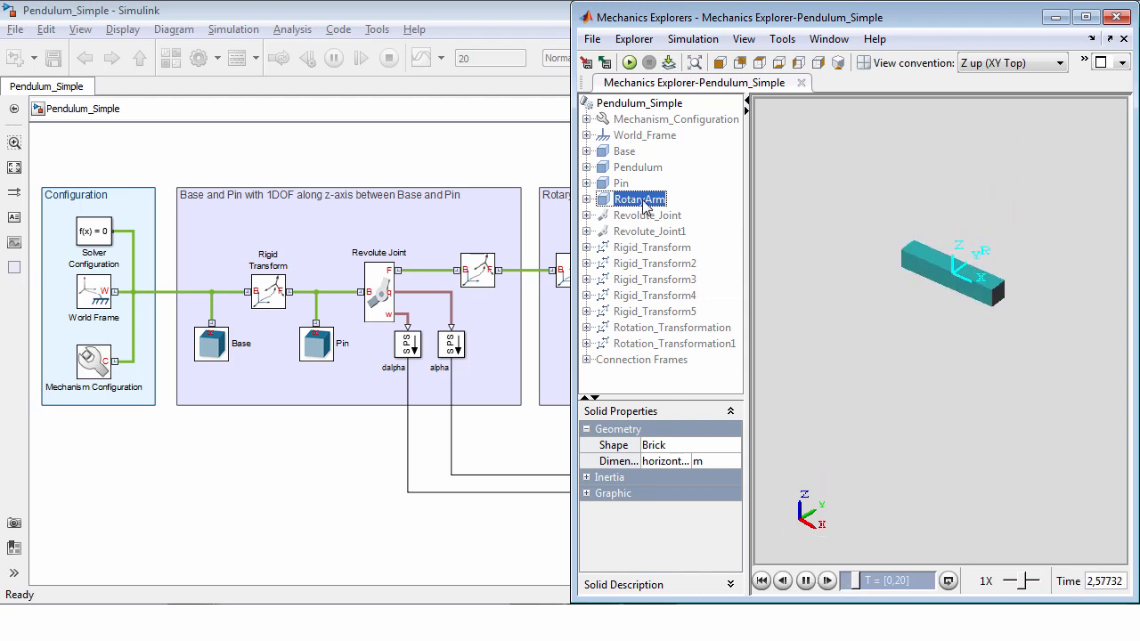
left_click(805, 580)
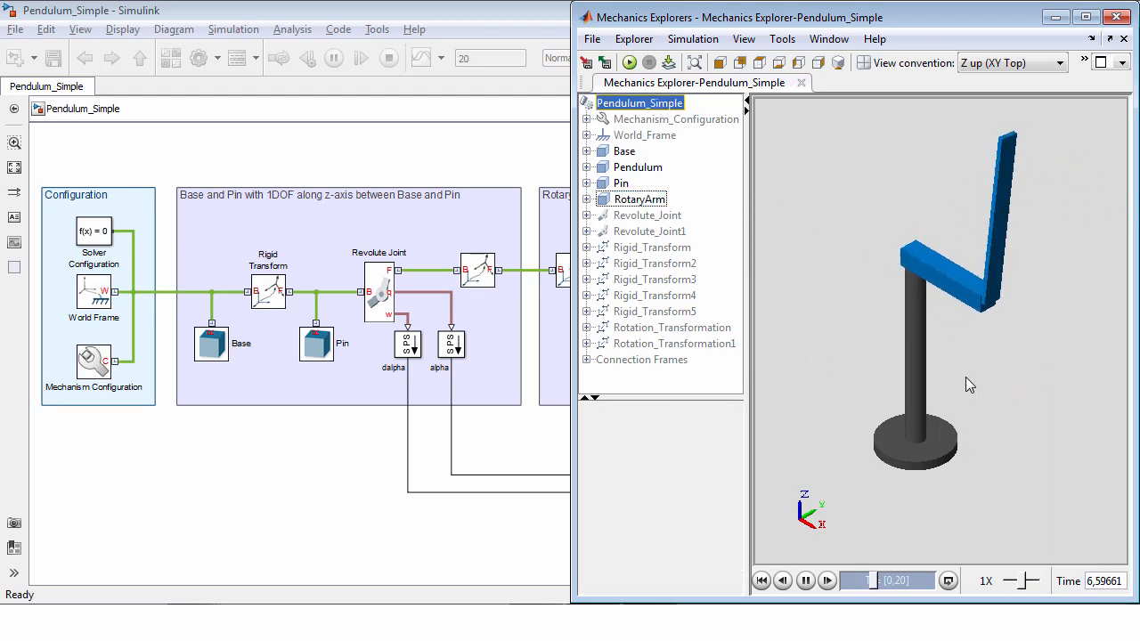
Show center-of-mass markers on the arm and pendulum and let the replay finish at 20 s.
right_click(970, 384)
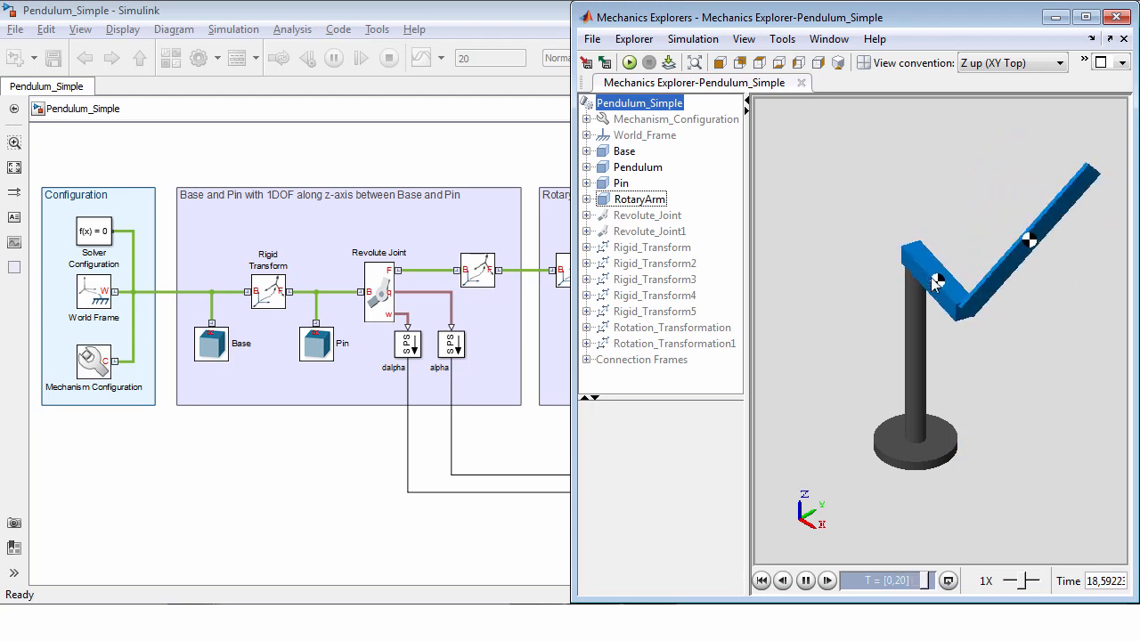
left_click(803, 580)
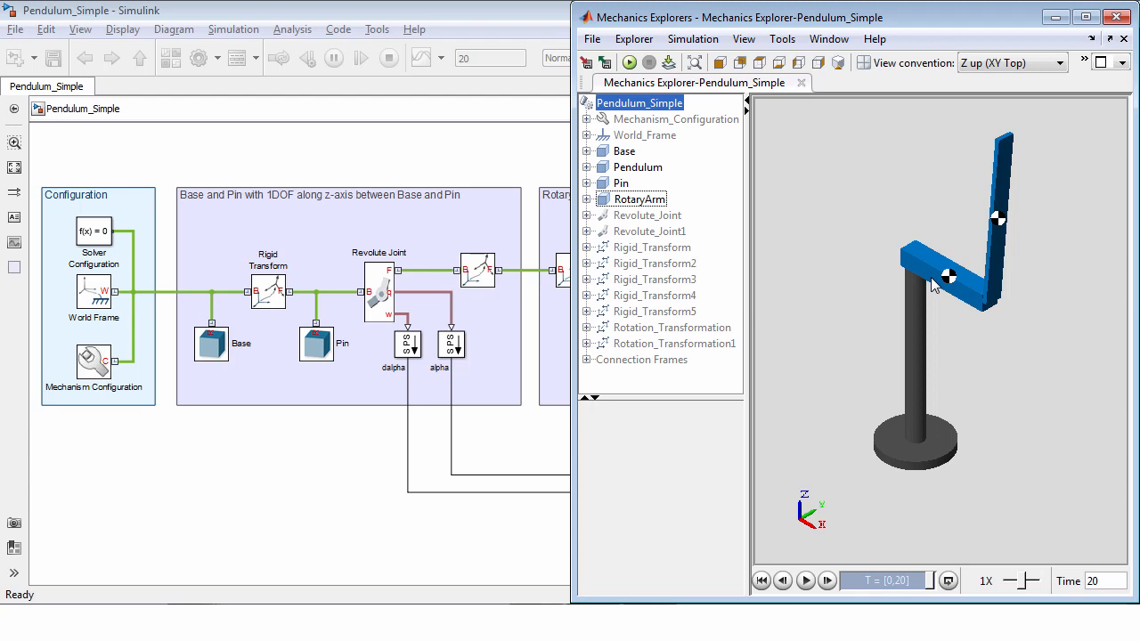
Show coordinate frames on the base, arm and pendulum alongside the COM markers.
right_click(935, 283)
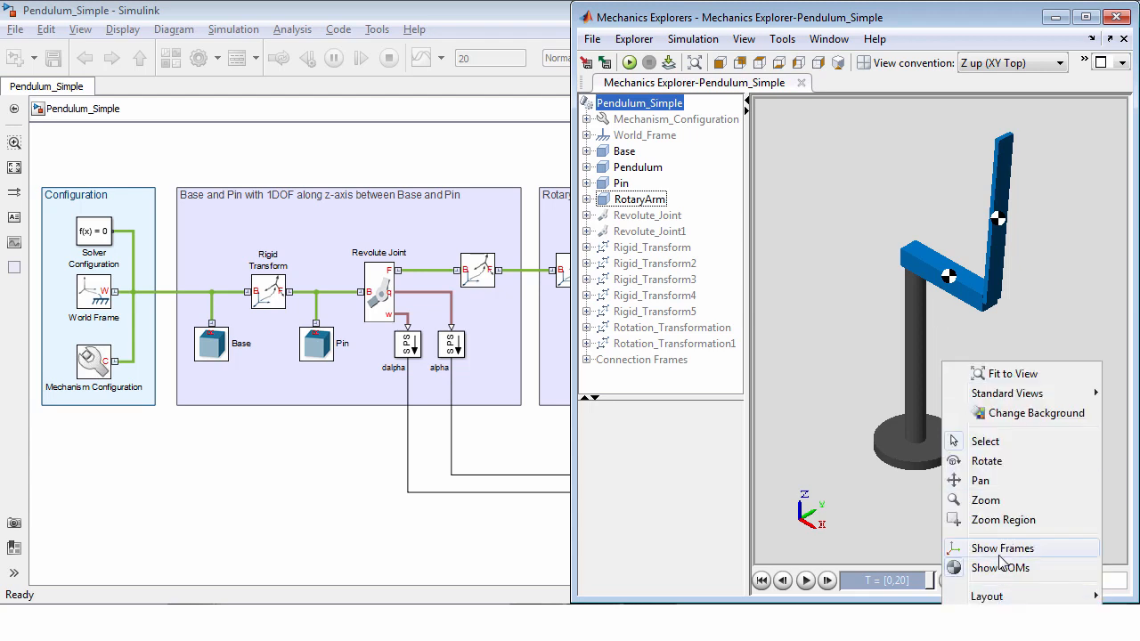
left_click(1002, 548)
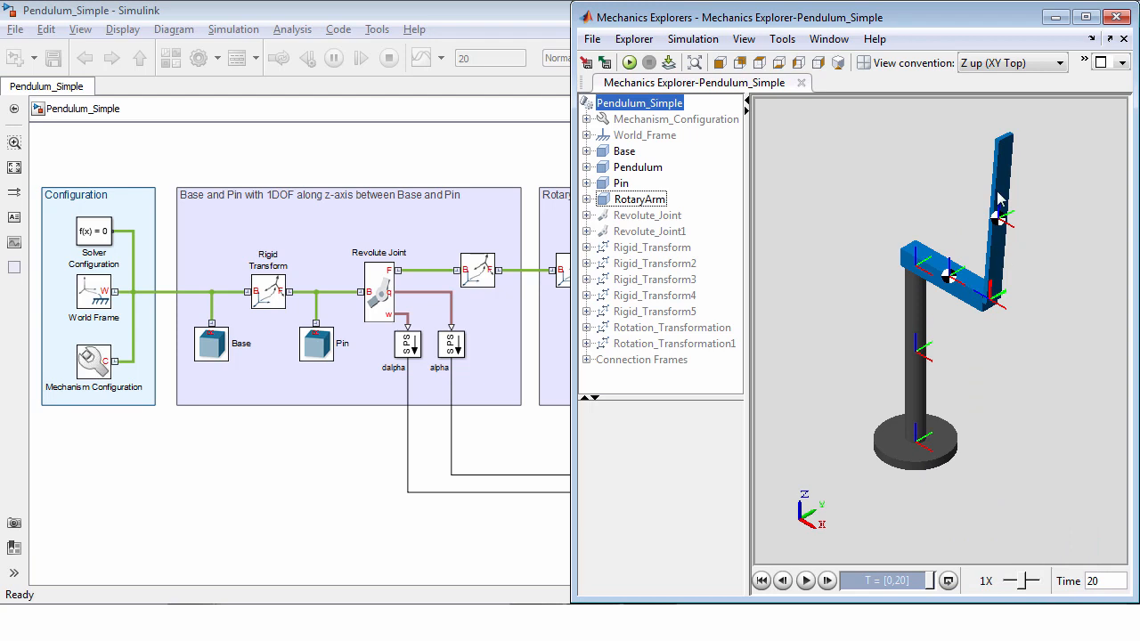
mouse_move(829, 256)
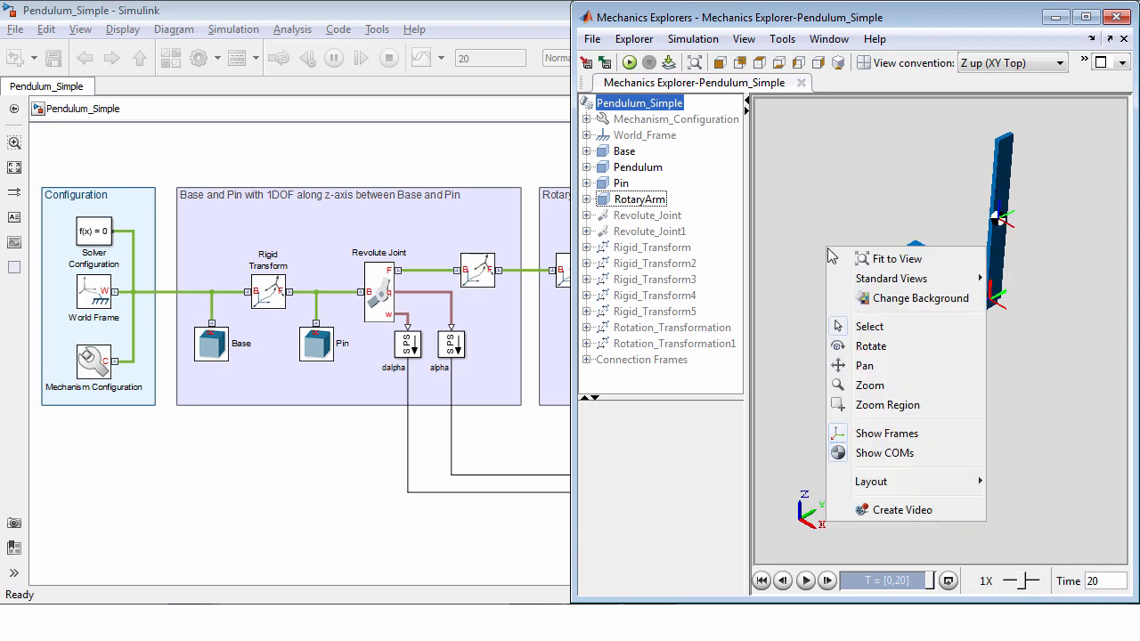
mouse_move(900, 510)
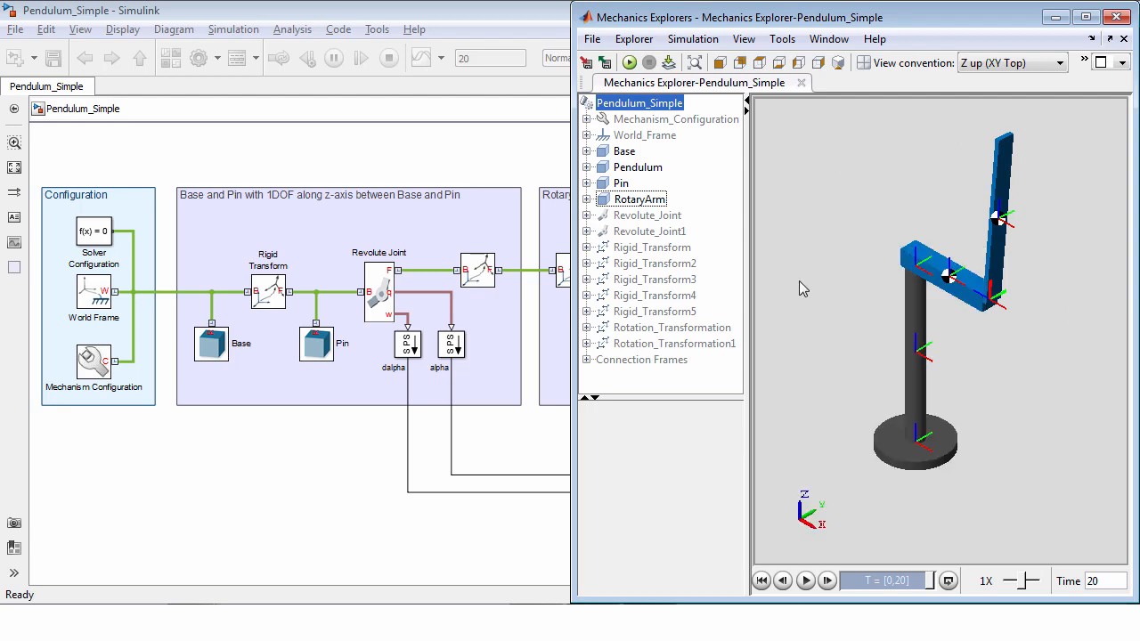
mouse_move(811, 402)
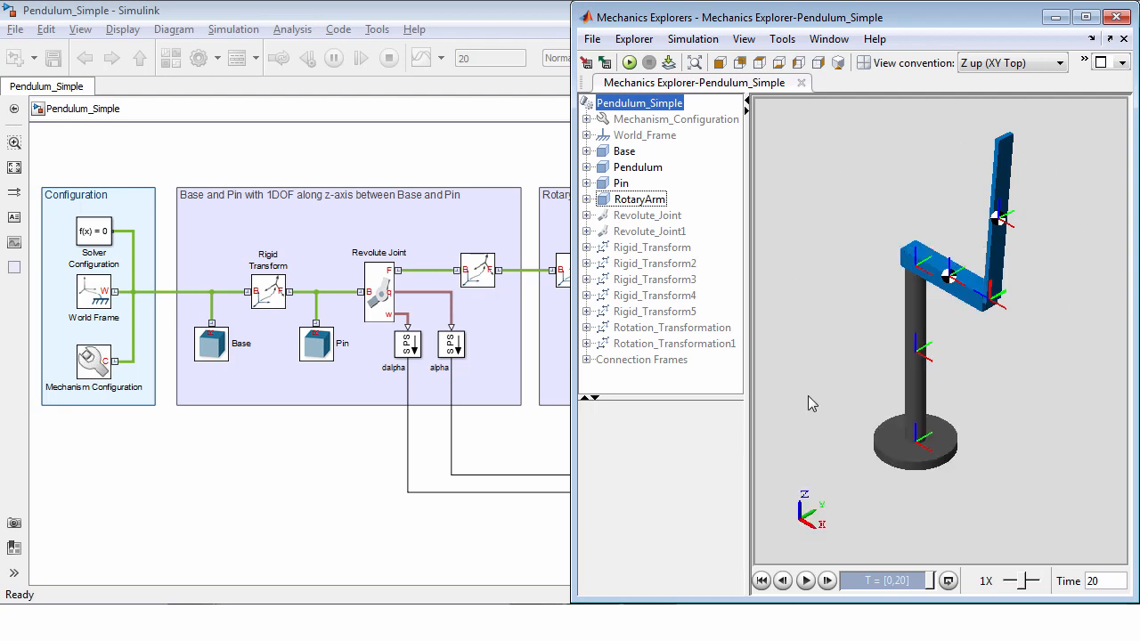